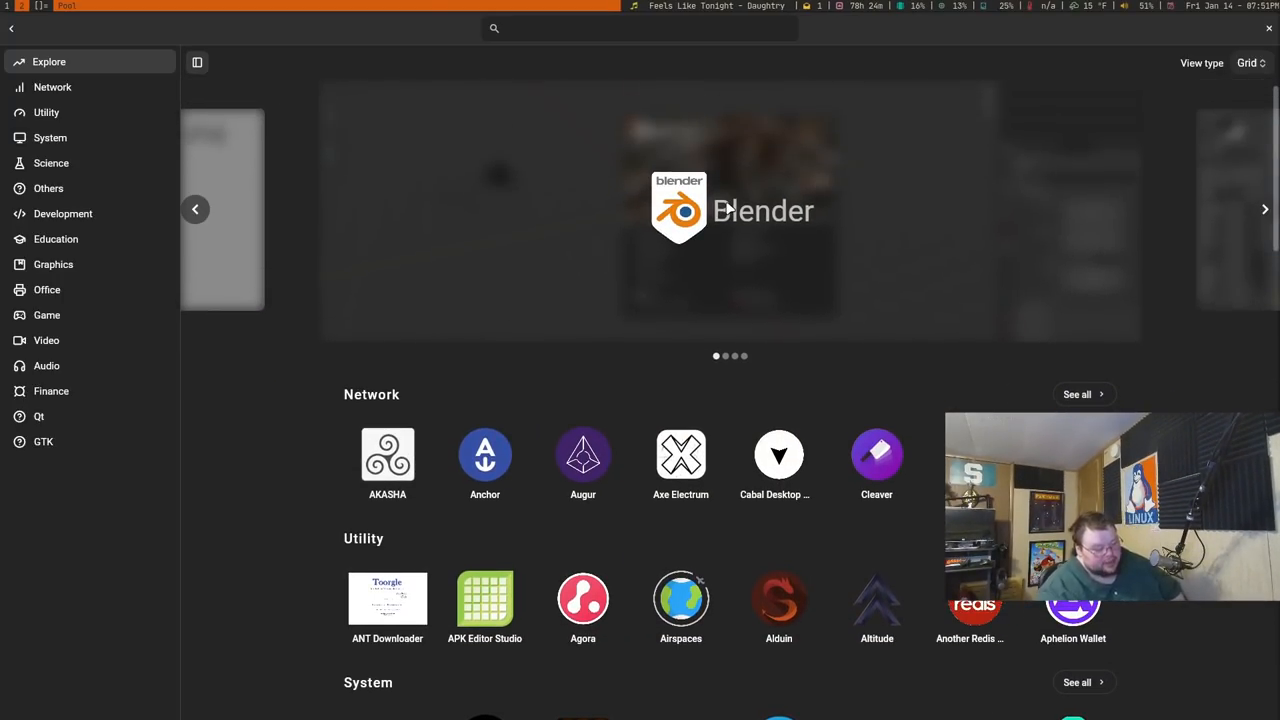
# Download Blender-v2.92-x86_64.AppImage from Blender's page in the featured carousel
pyautogui.click(728, 210)
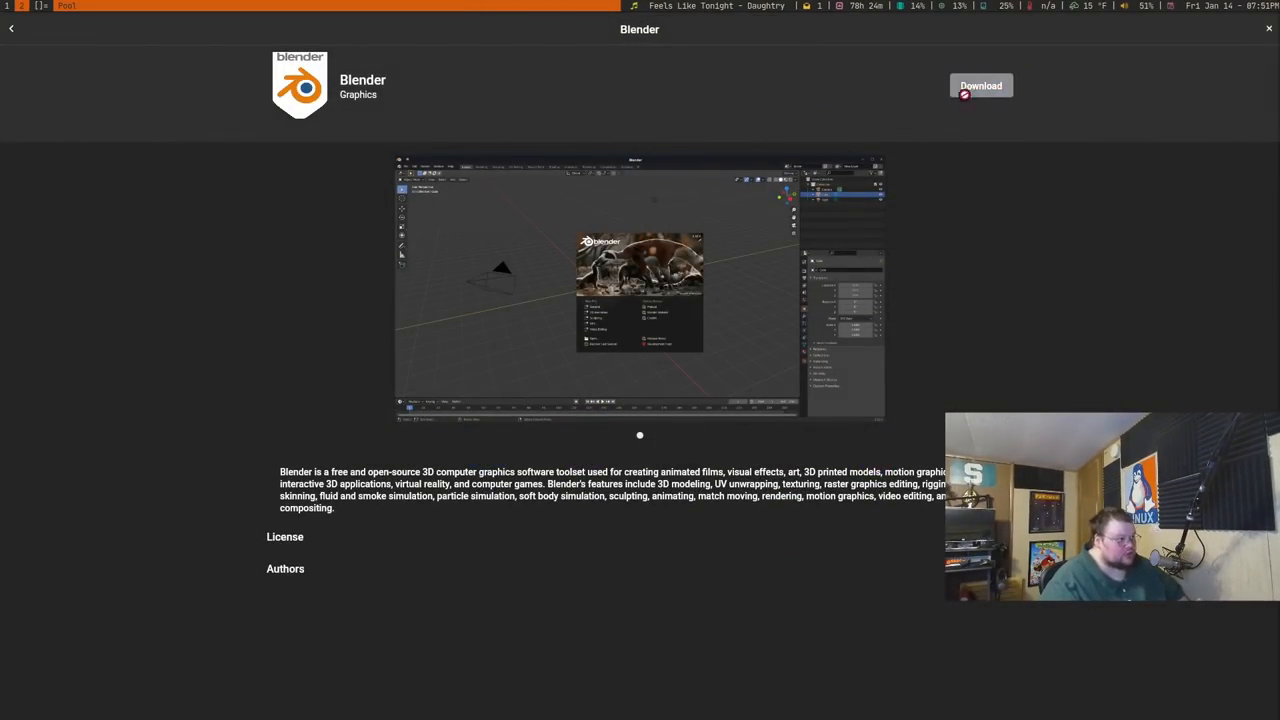
pyautogui.click(980, 84)
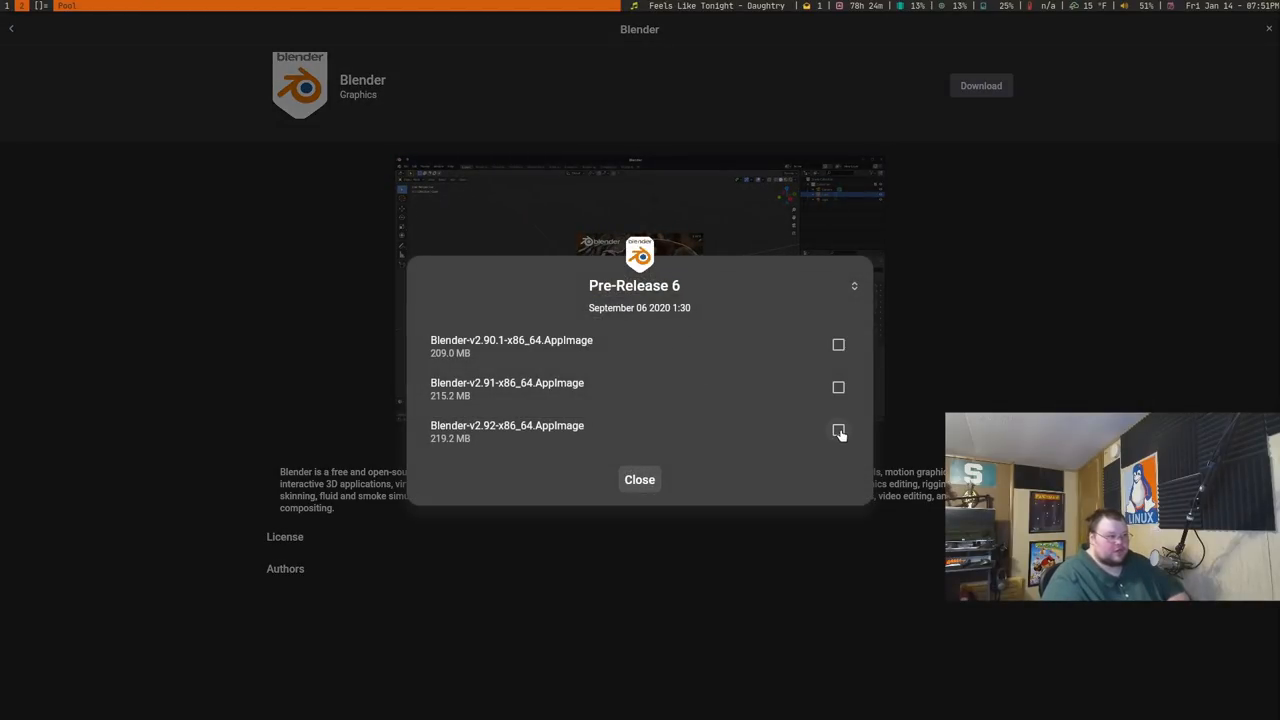
pyautogui.click(640, 480)
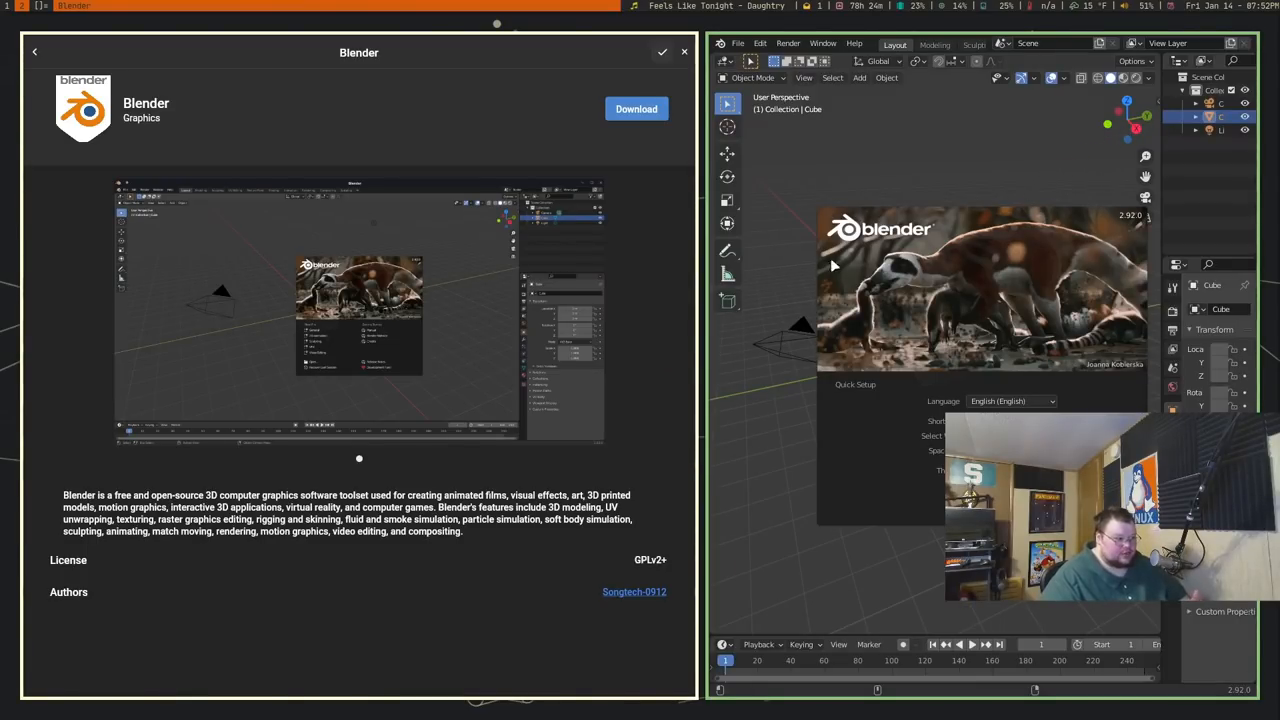
pyautogui.moveTo(958, 204)
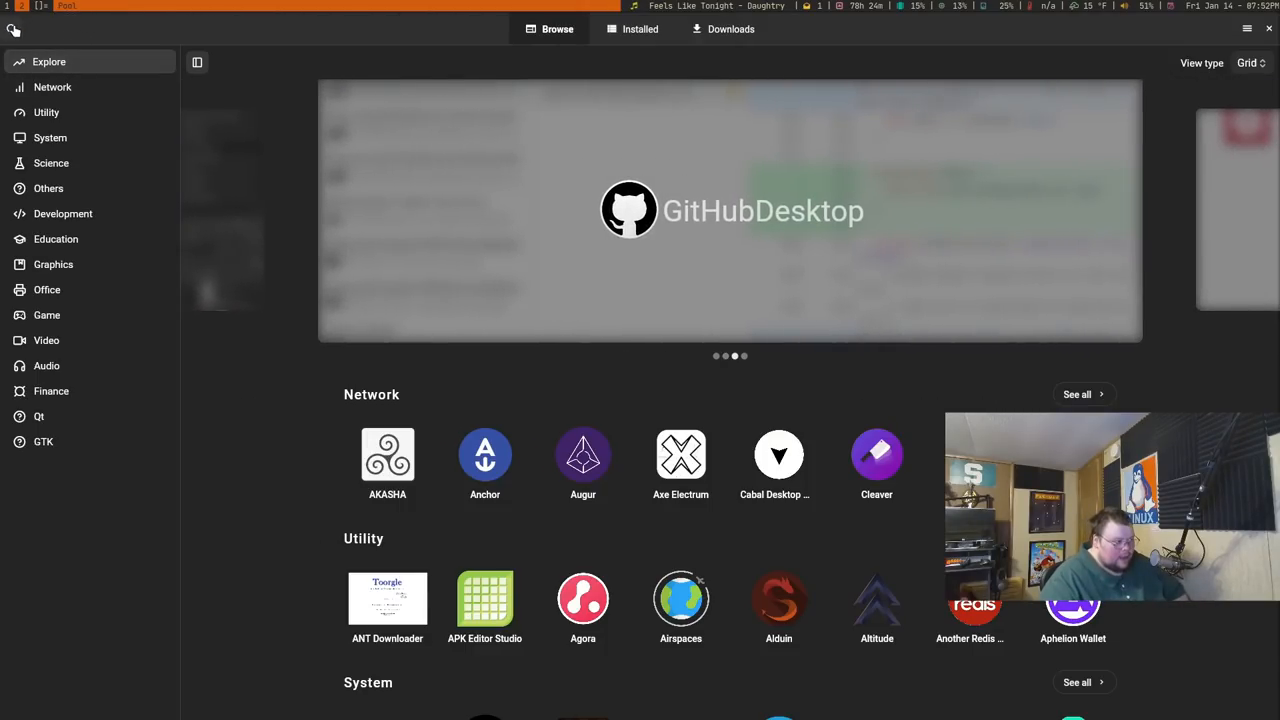
pyautogui.click(640, 28)
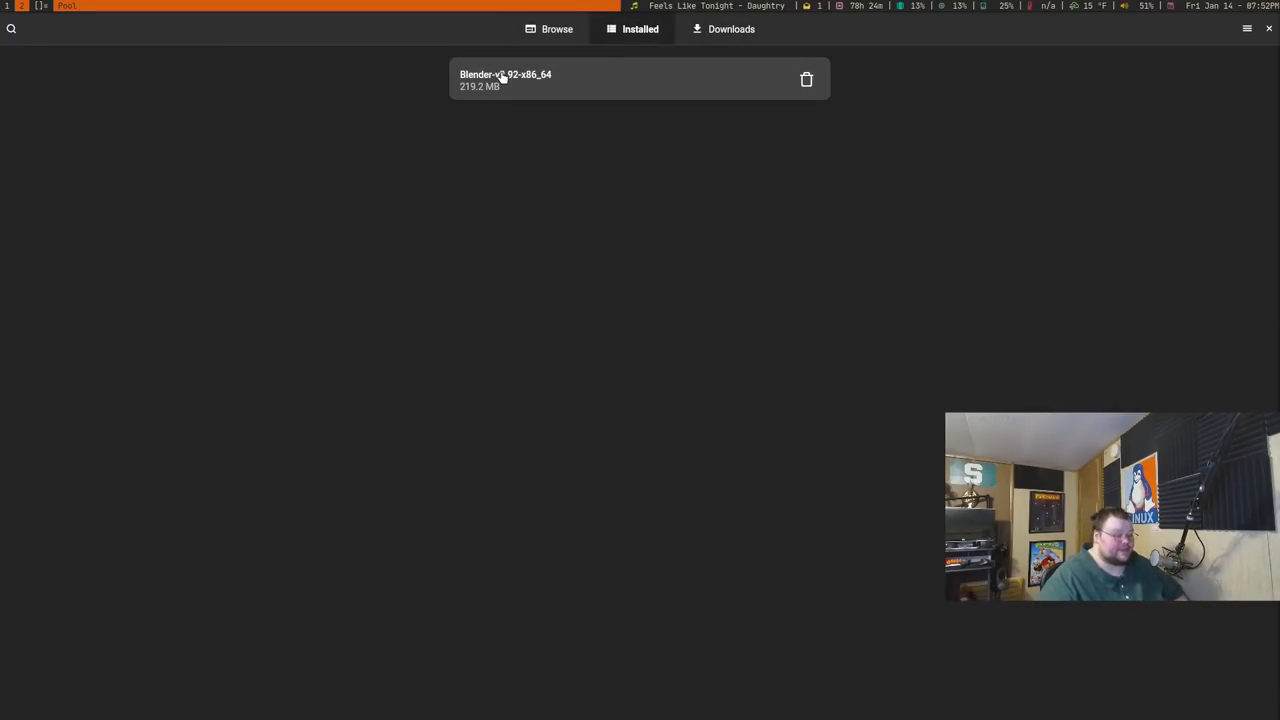
pyautogui.click(504, 80)
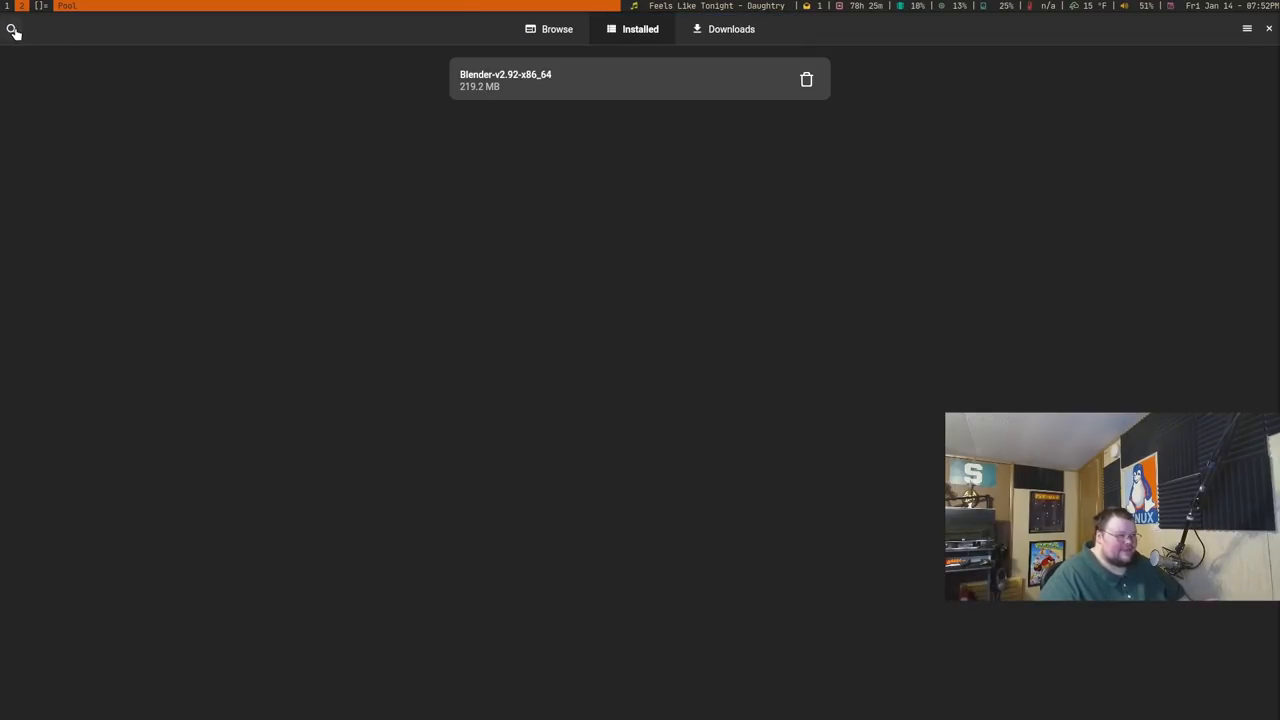
pyautogui.click(556, 28)
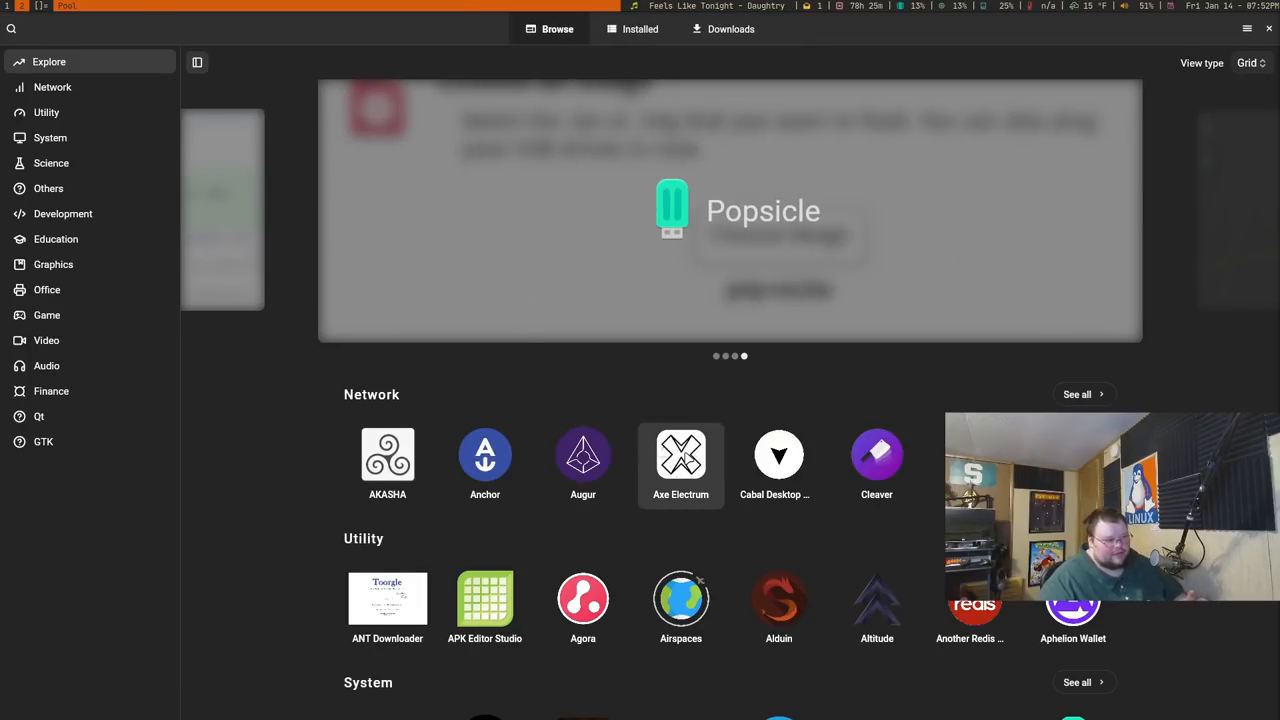
pyautogui.click(680, 456)
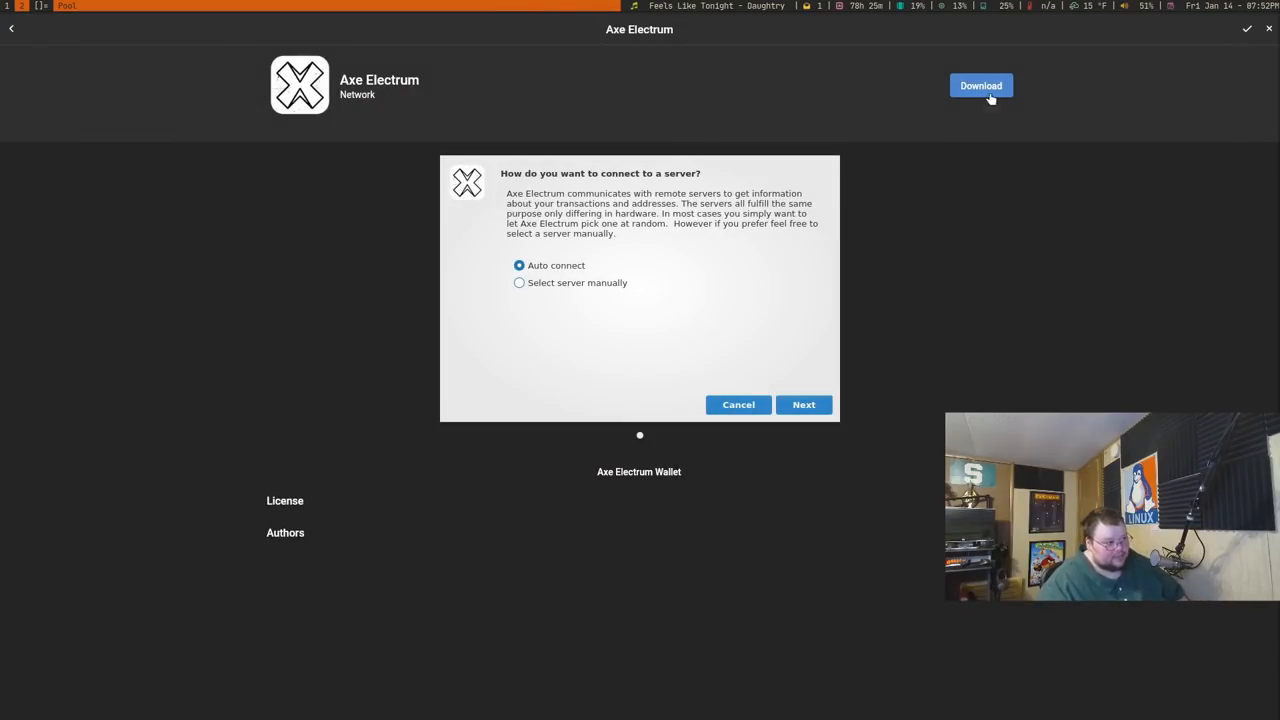
pyautogui.click(980, 84)
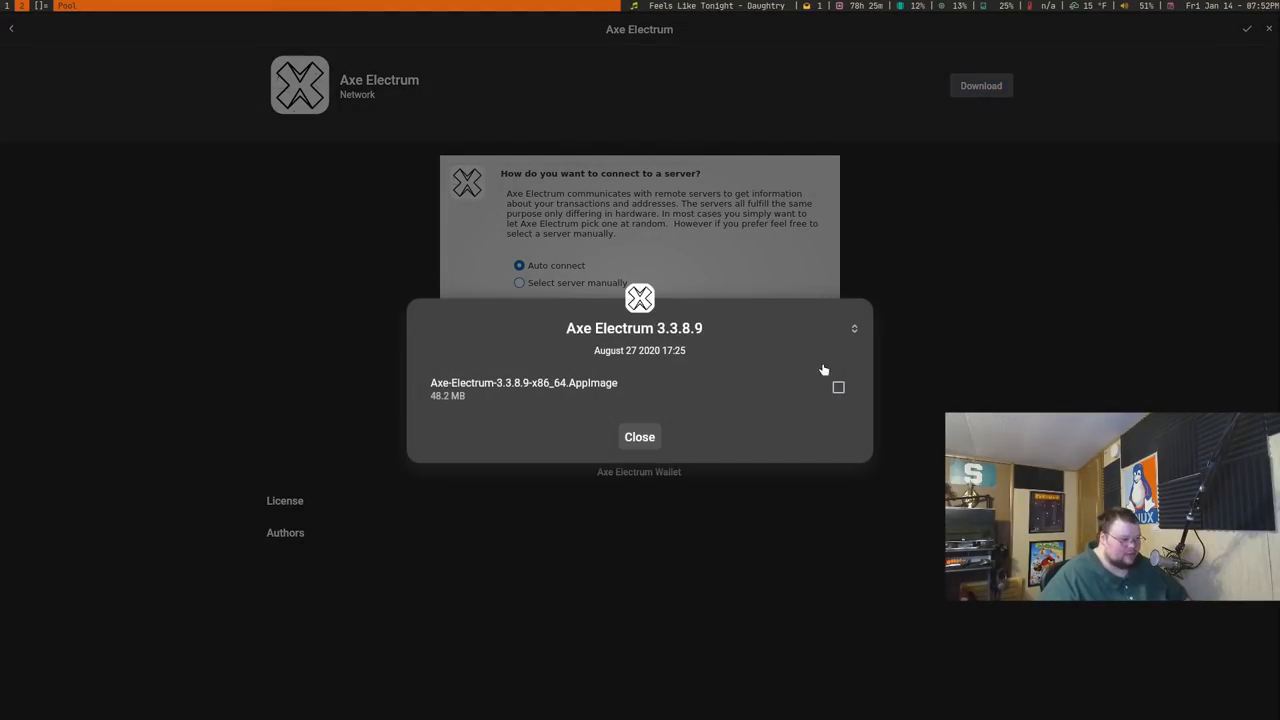
pyautogui.click(854, 328)
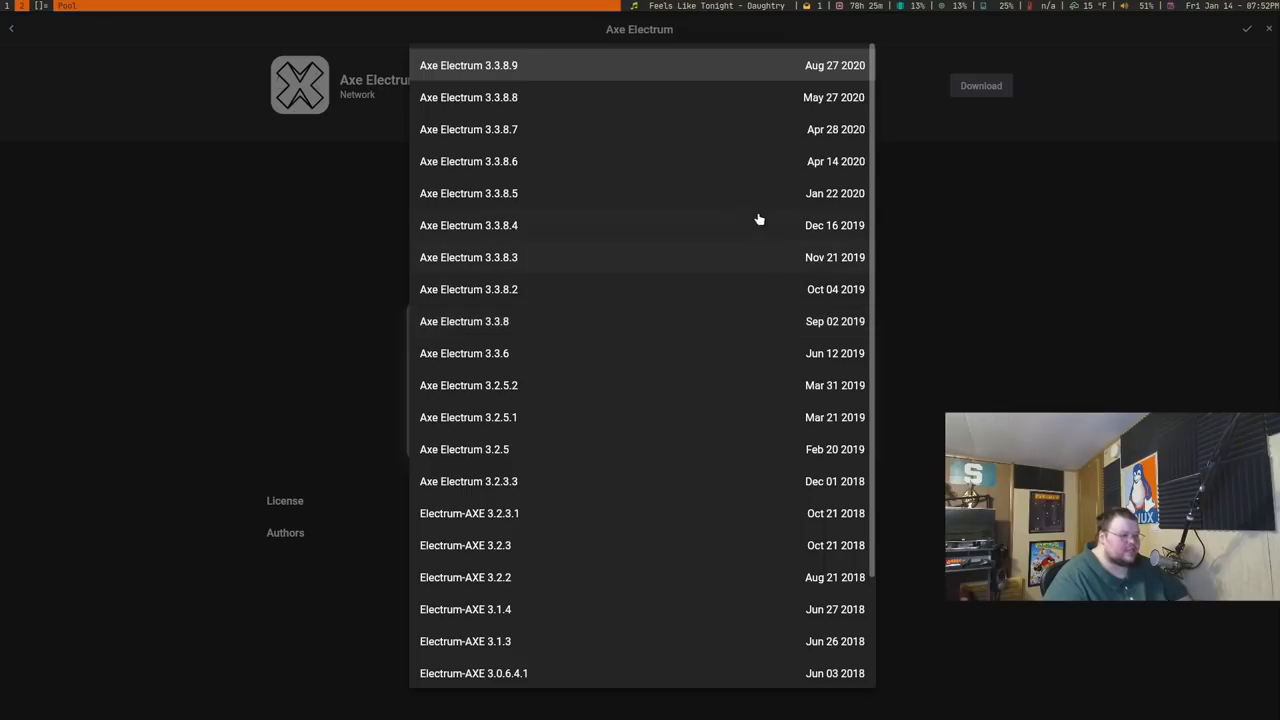
pyautogui.scroll(-3)
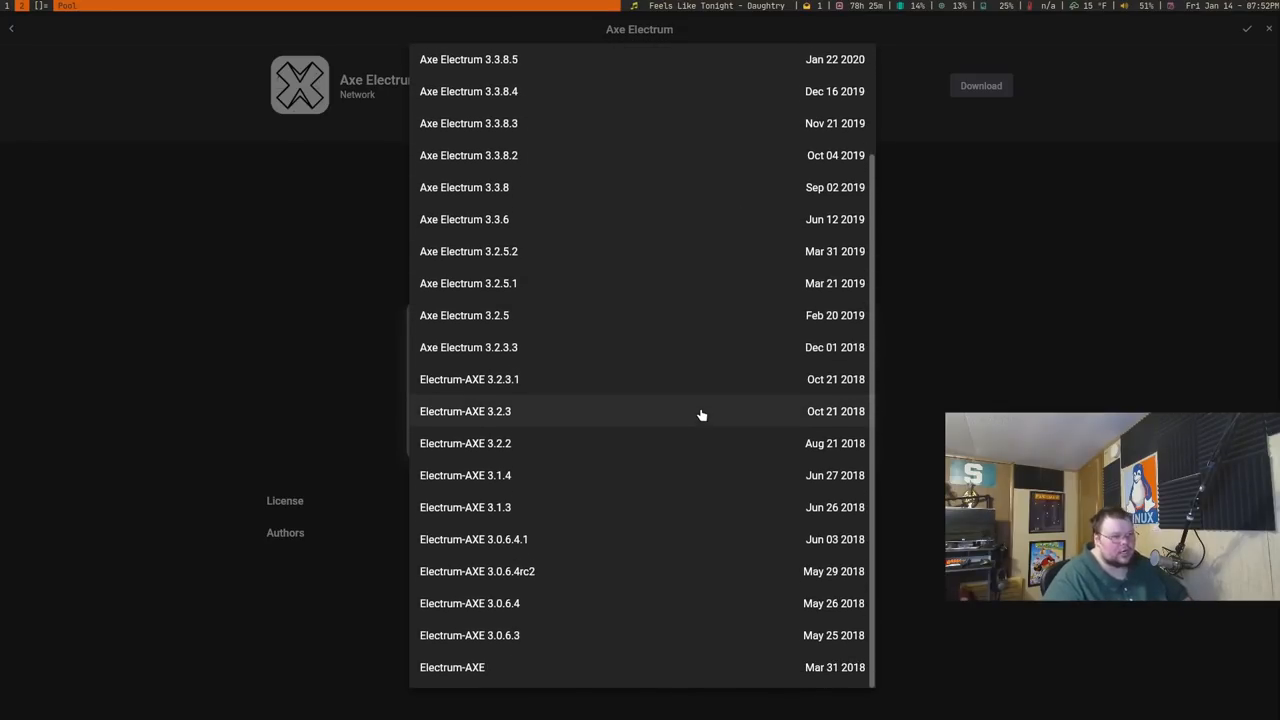
pyautogui.scroll(3)
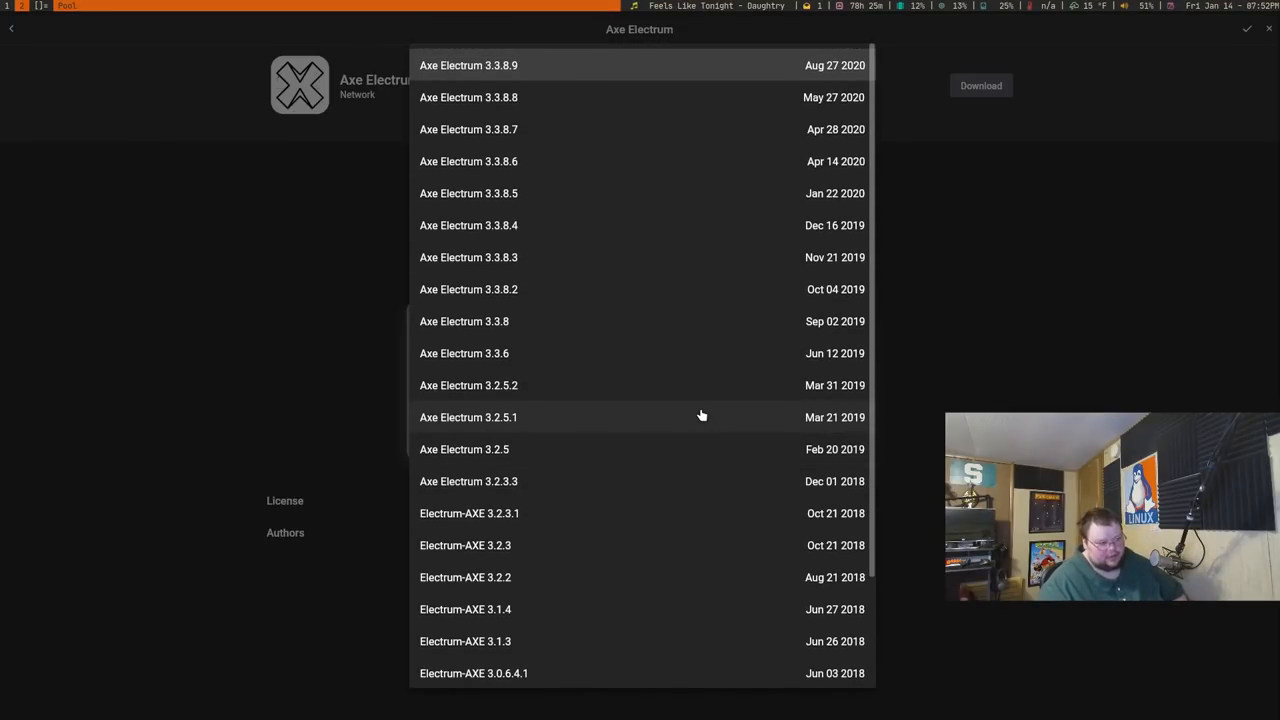
pyautogui.click(468, 64)
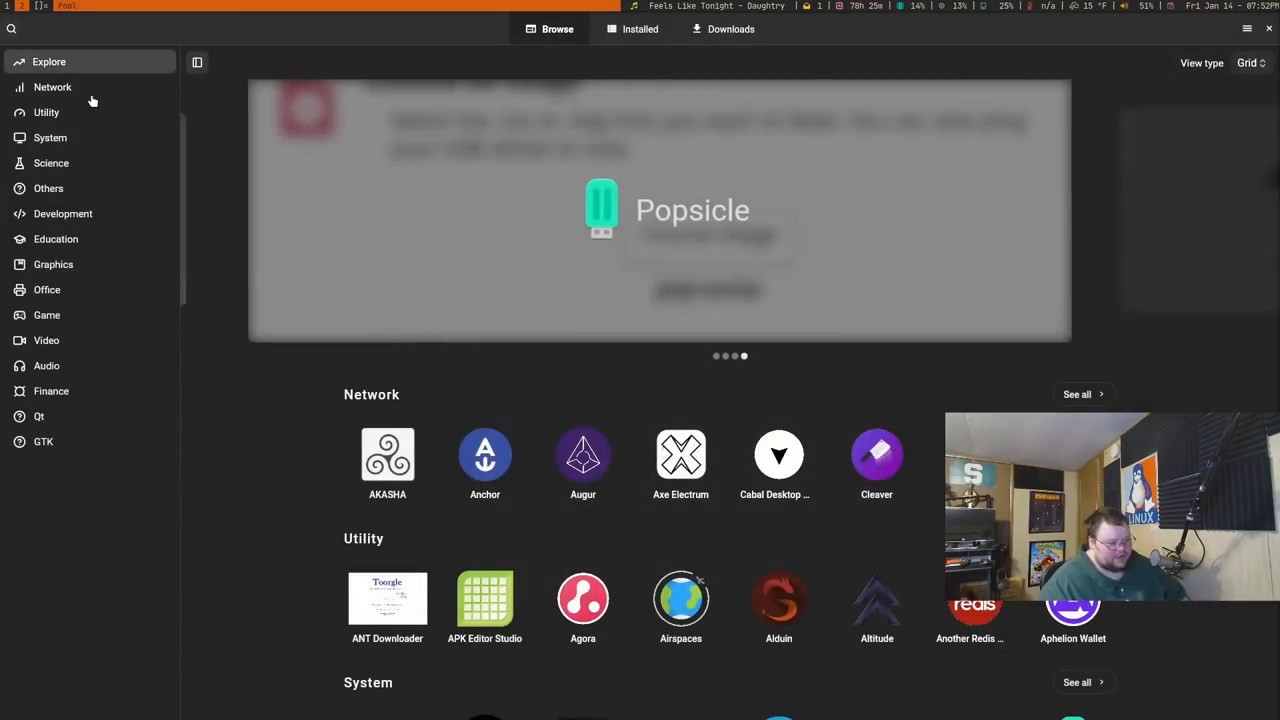
pyautogui.scroll(-3)
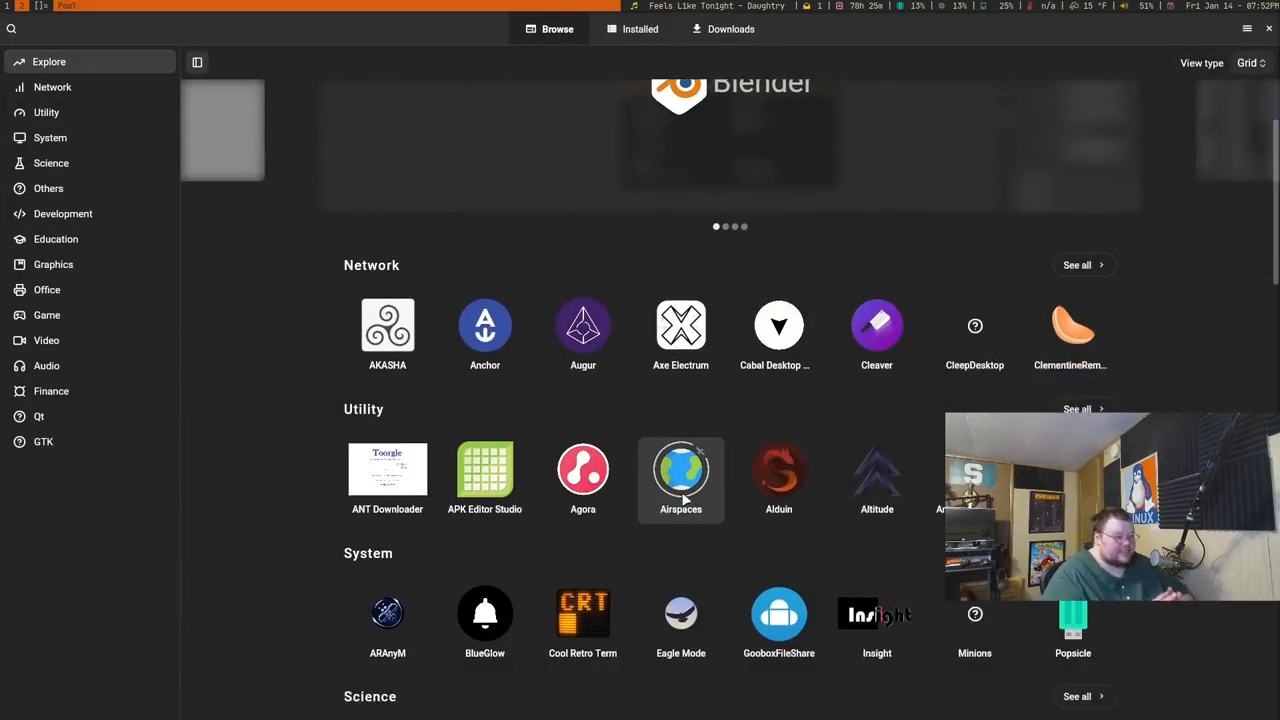
pyautogui.scroll(-3)
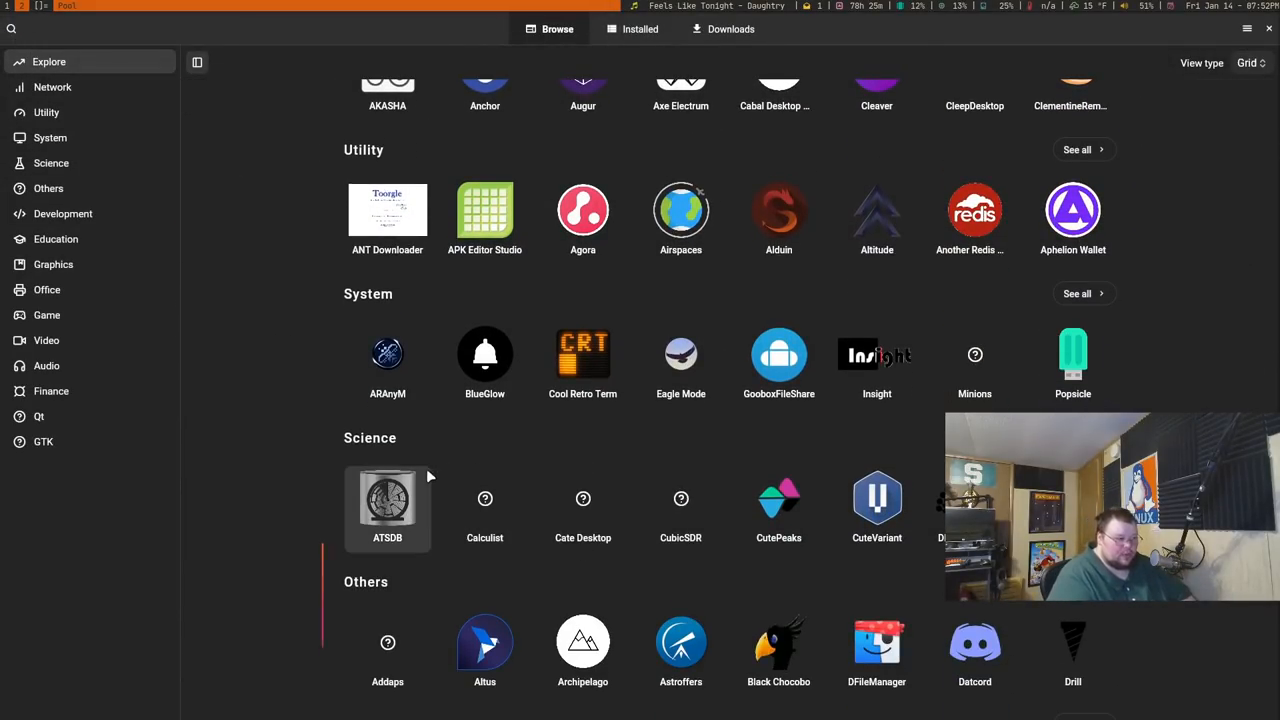
pyautogui.scroll(-3)
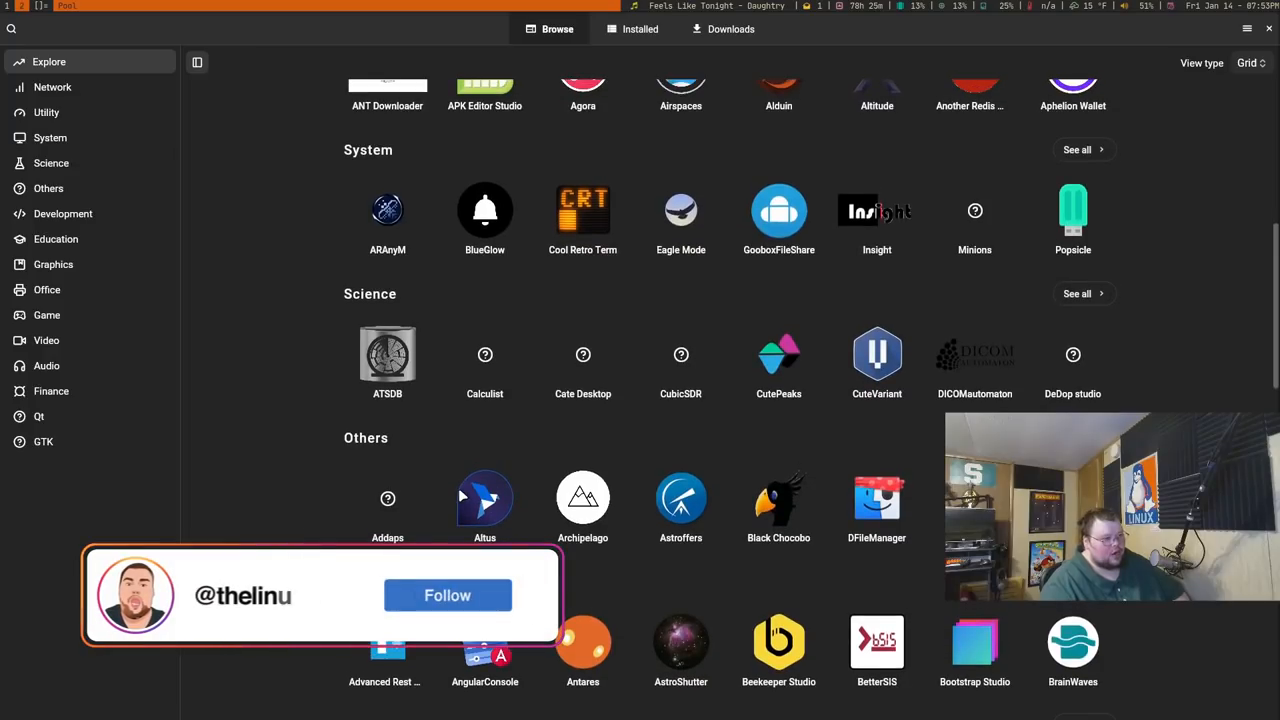
pyautogui.click(448, 596)
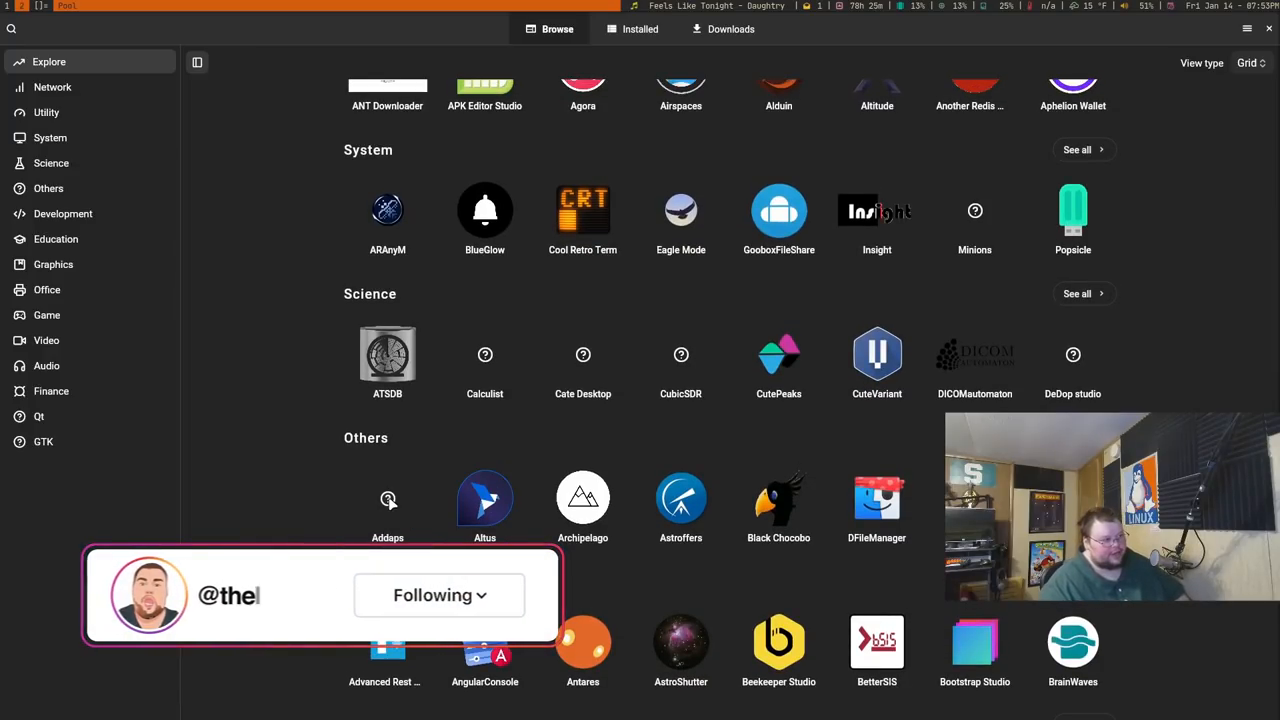
pyautogui.scroll(-3)
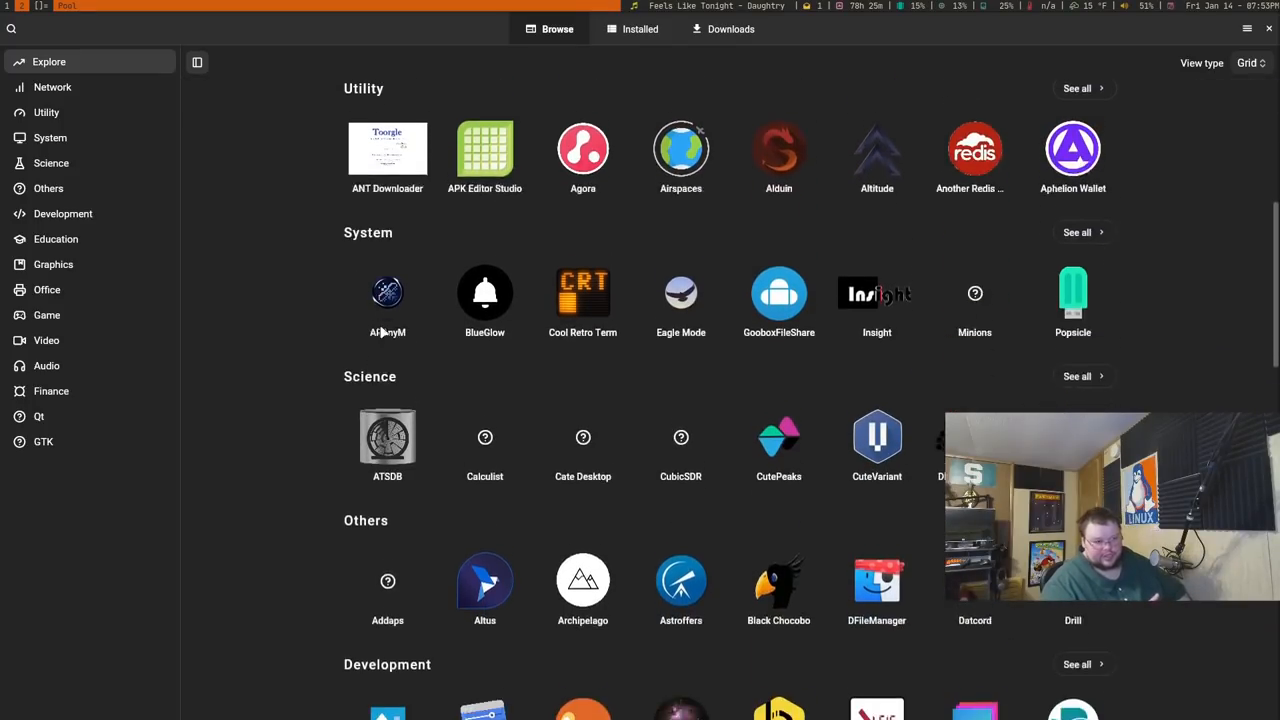
pyautogui.scroll(-3)
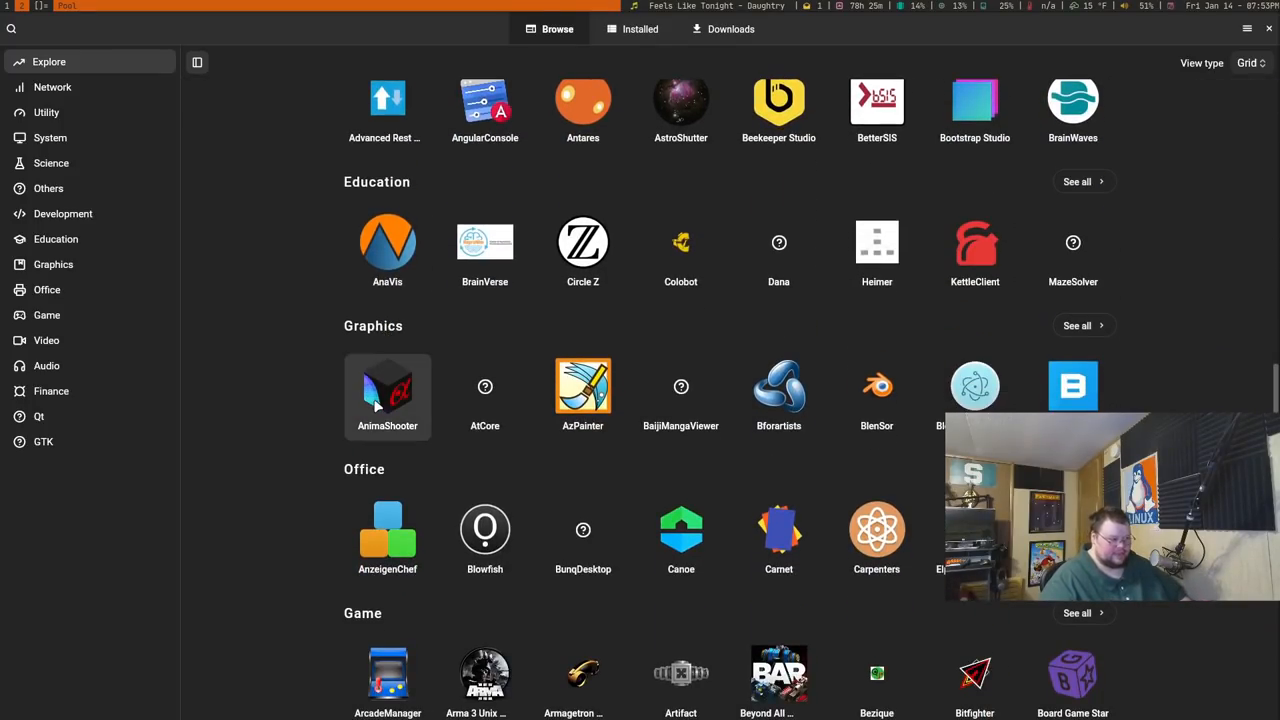
pyautogui.click(388, 390)
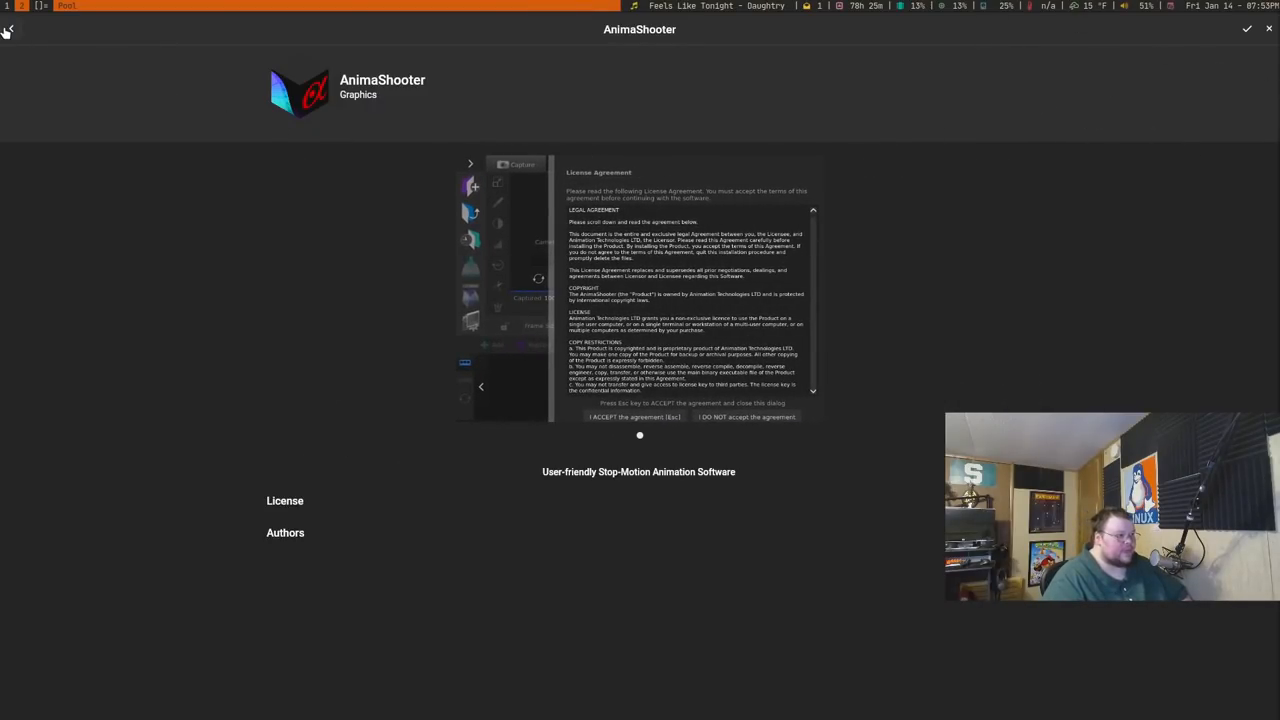
pyautogui.click(8, 28)
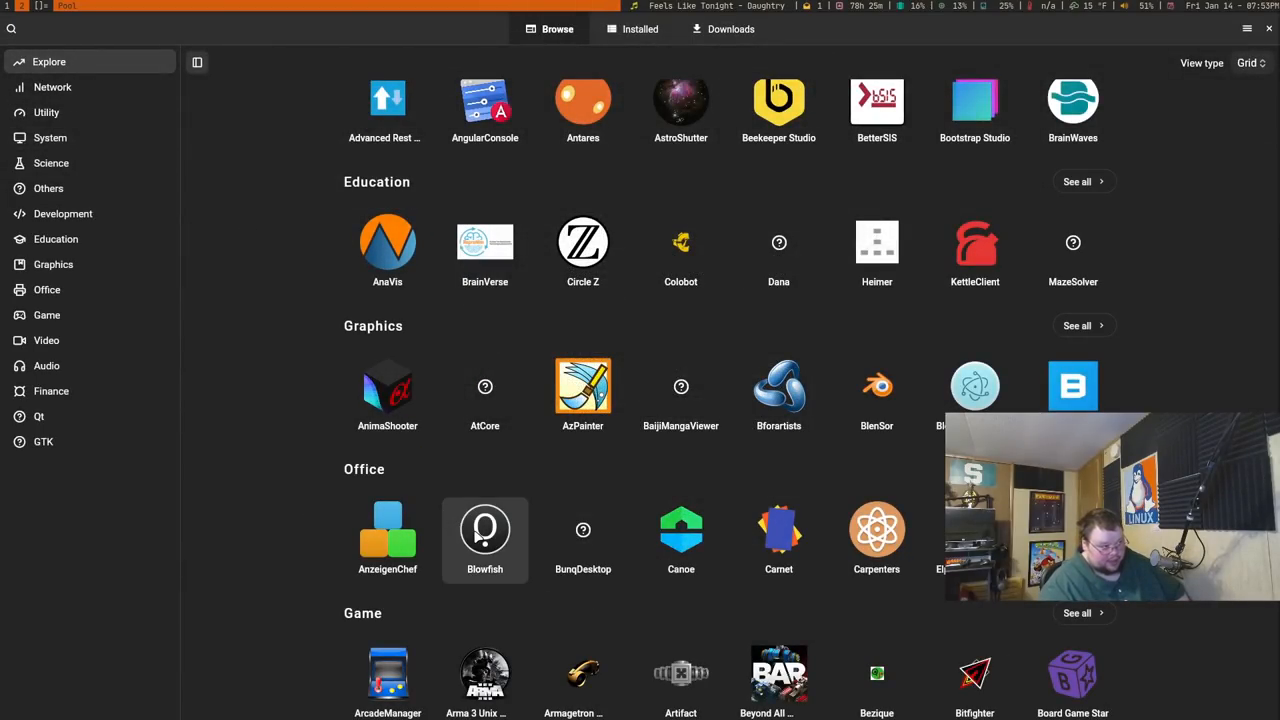
pyautogui.click(484, 538)
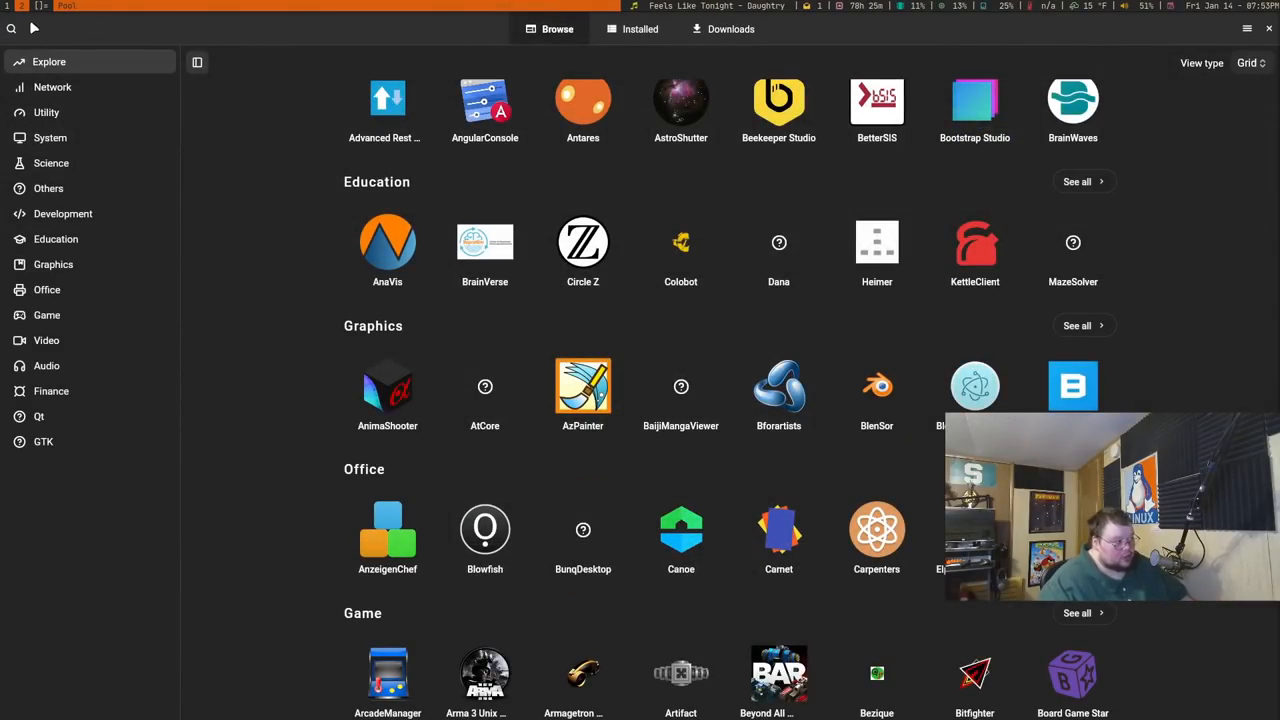
pyautogui.write('kdenlive')
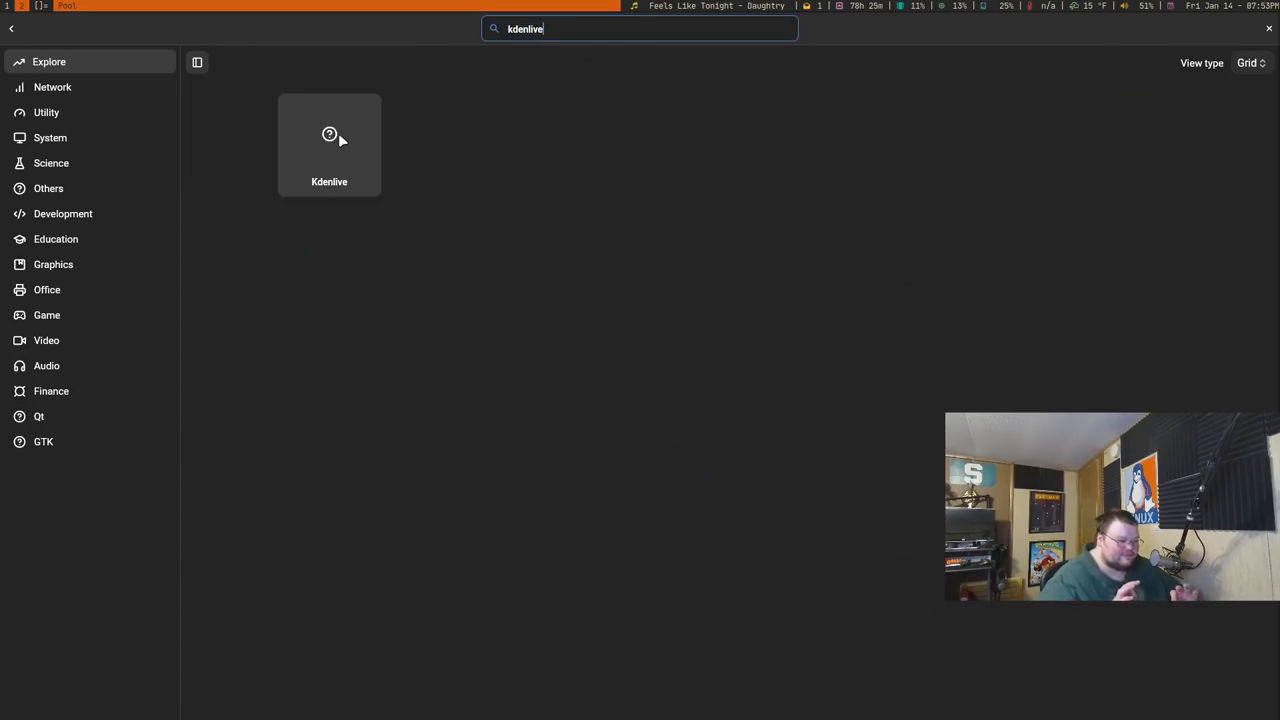
pyautogui.click(328, 144)
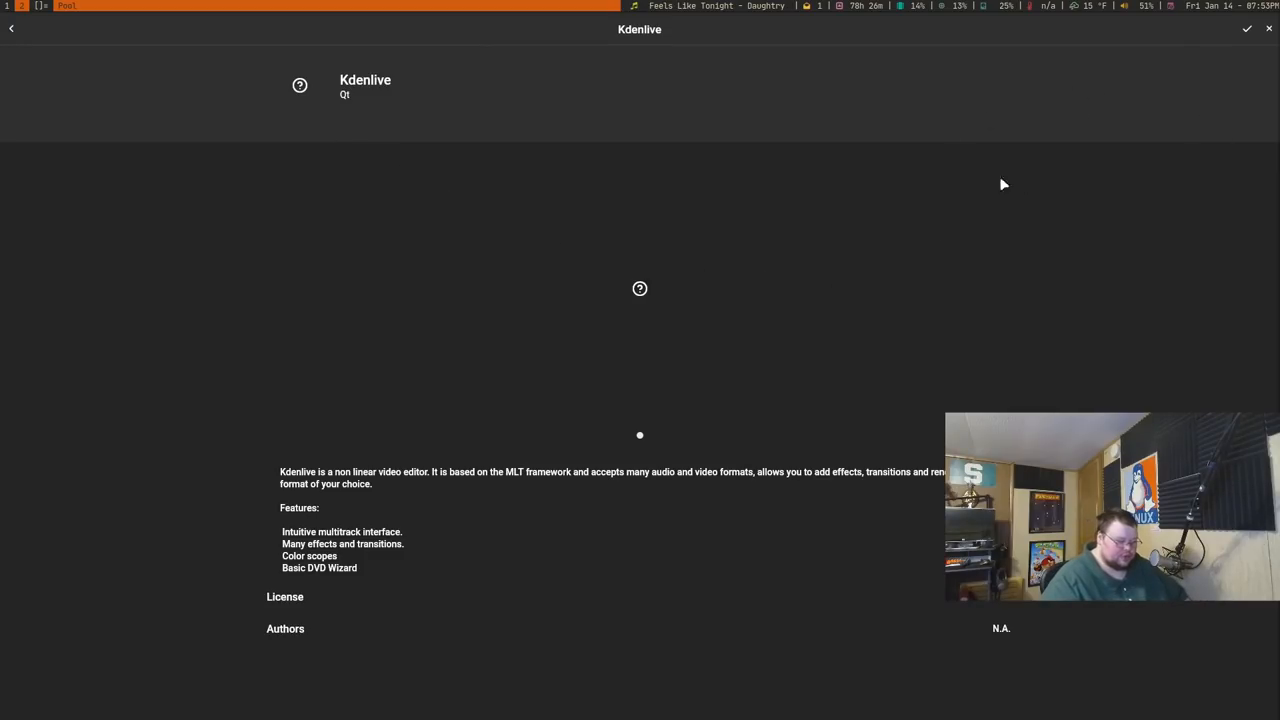
pyautogui.click(12, 28)
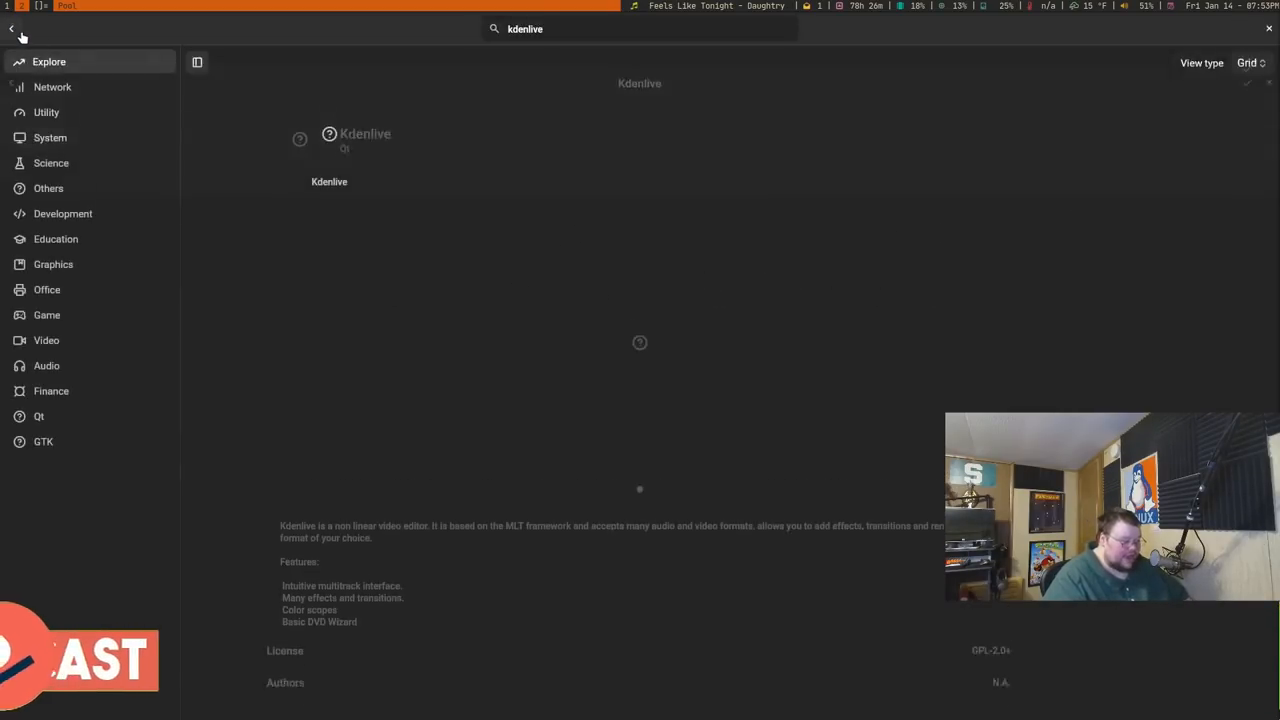
pyautogui.click(12, 28)
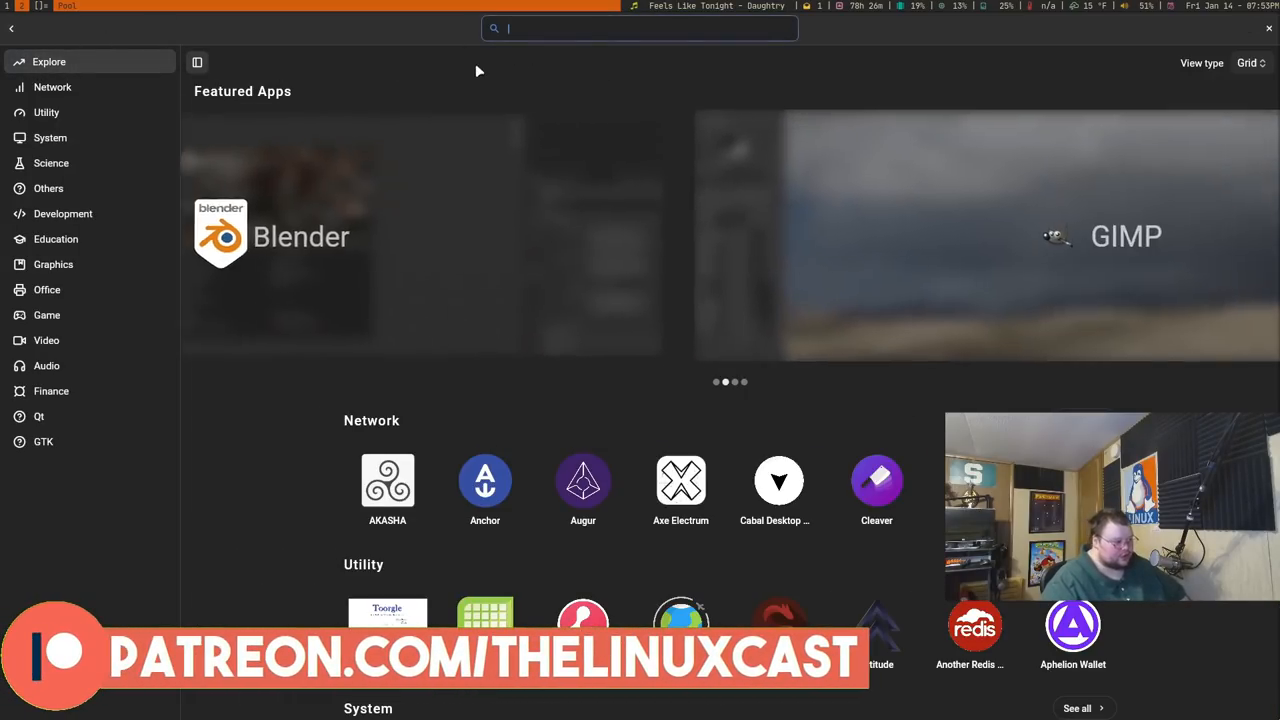
# Browse the Video category: view Around, then check Delir's releases down to Alpha 1, finding no AppImage
pyautogui.write('via')
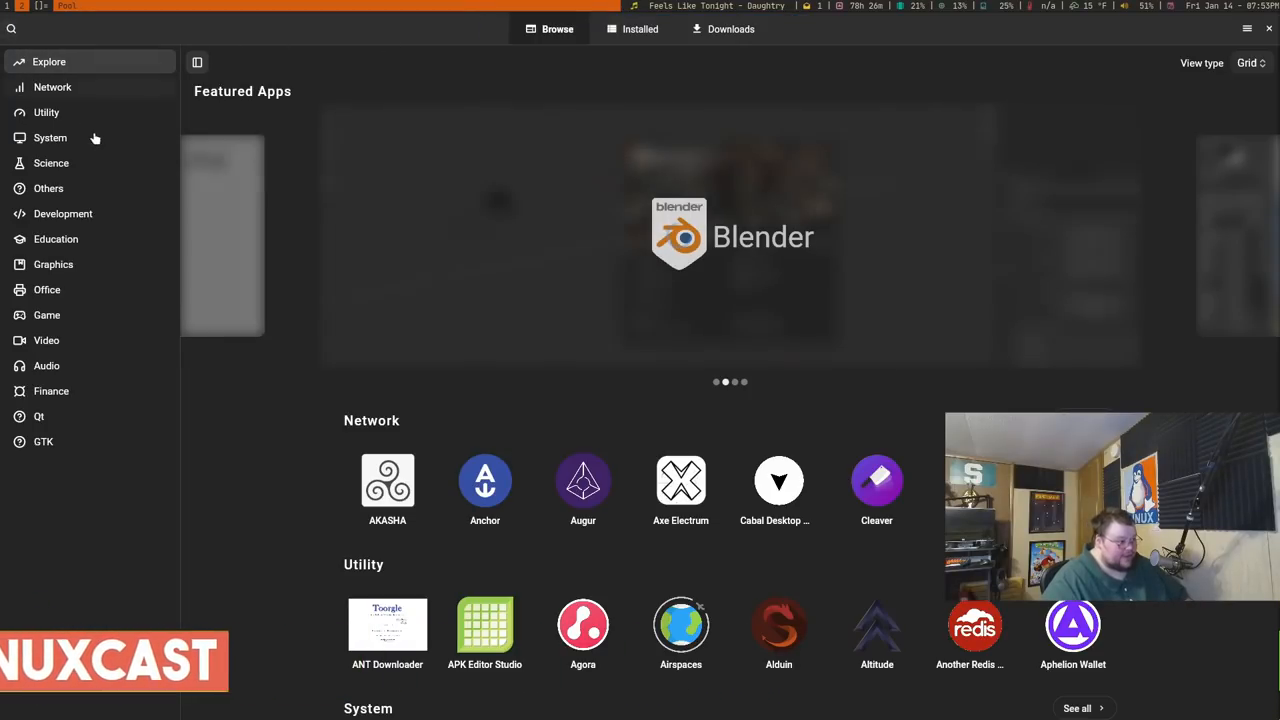
pyautogui.click(46, 340)
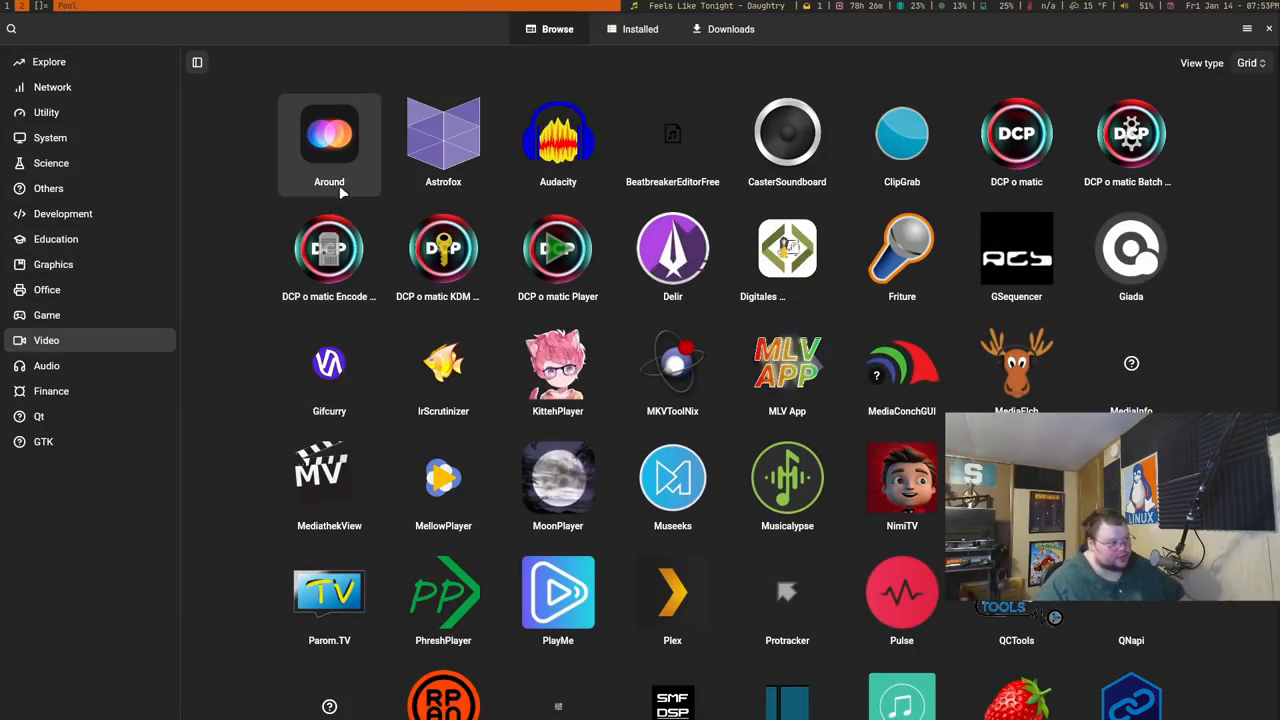
pyautogui.click(328, 132)
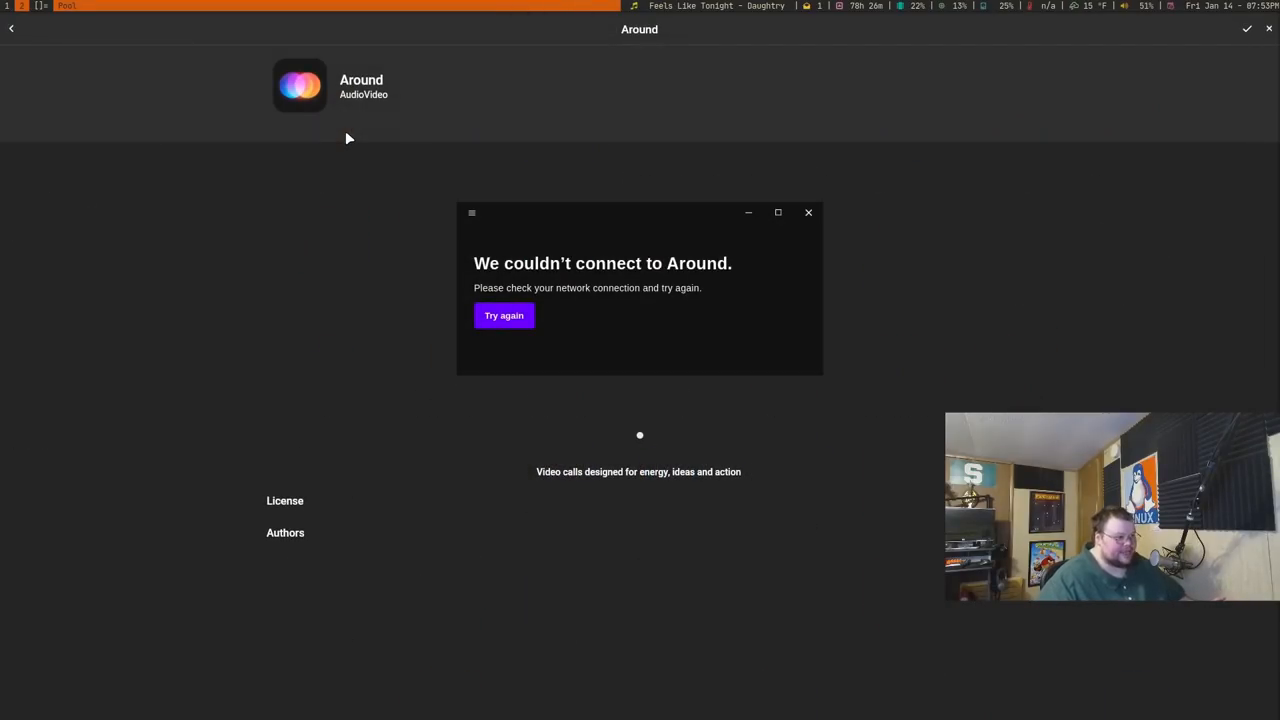
pyautogui.moveTo(348, 162)
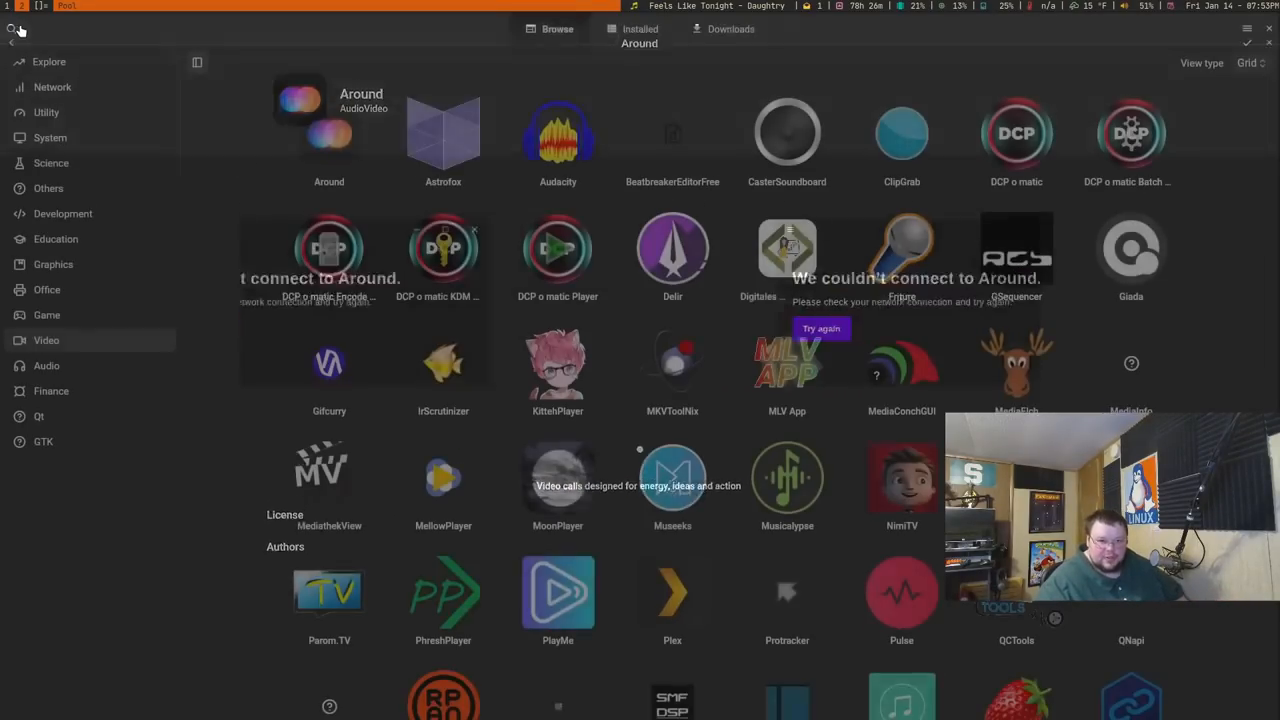
pyautogui.click(672, 248)
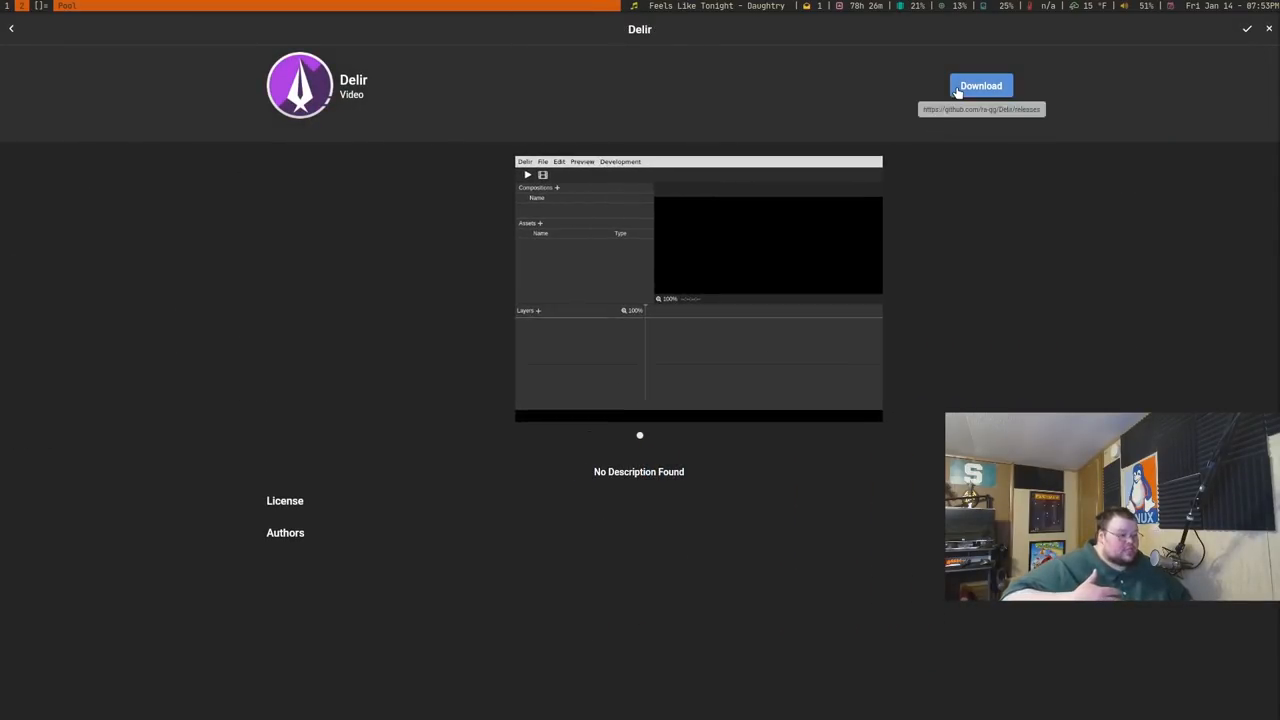
pyautogui.click(980, 84)
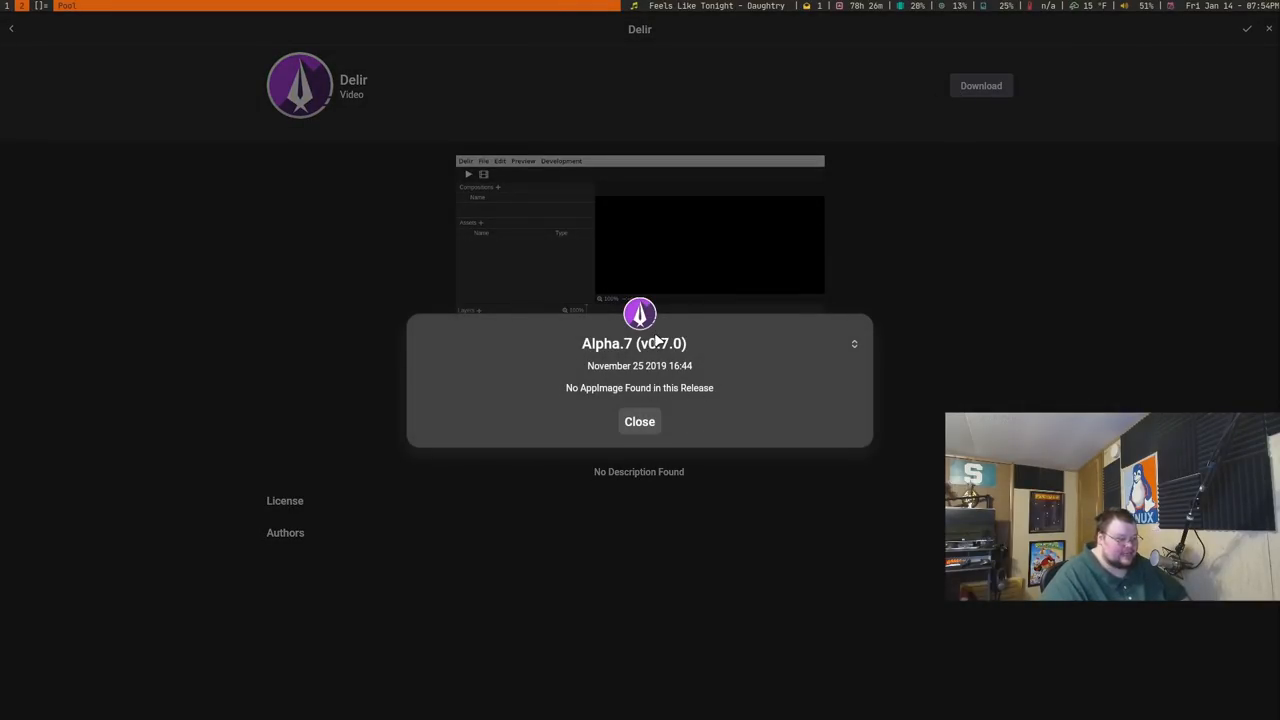
pyautogui.click(852, 344)
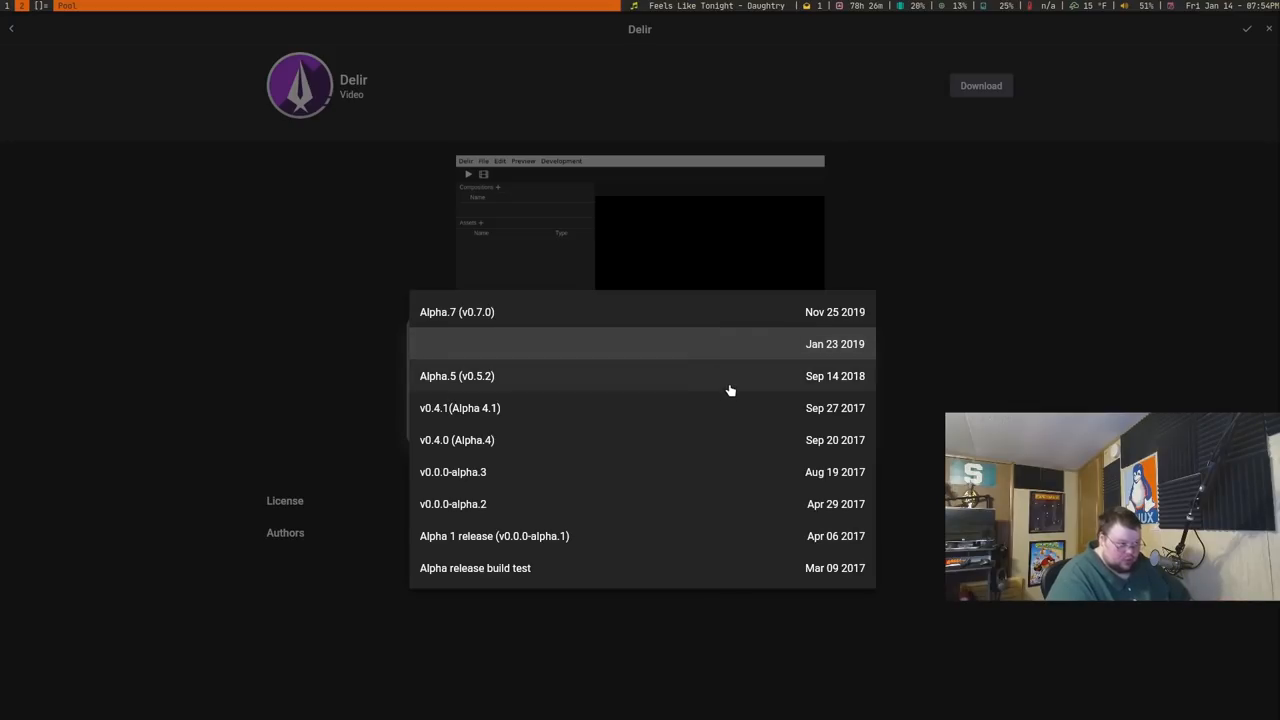
pyautogui.scroll(-3)
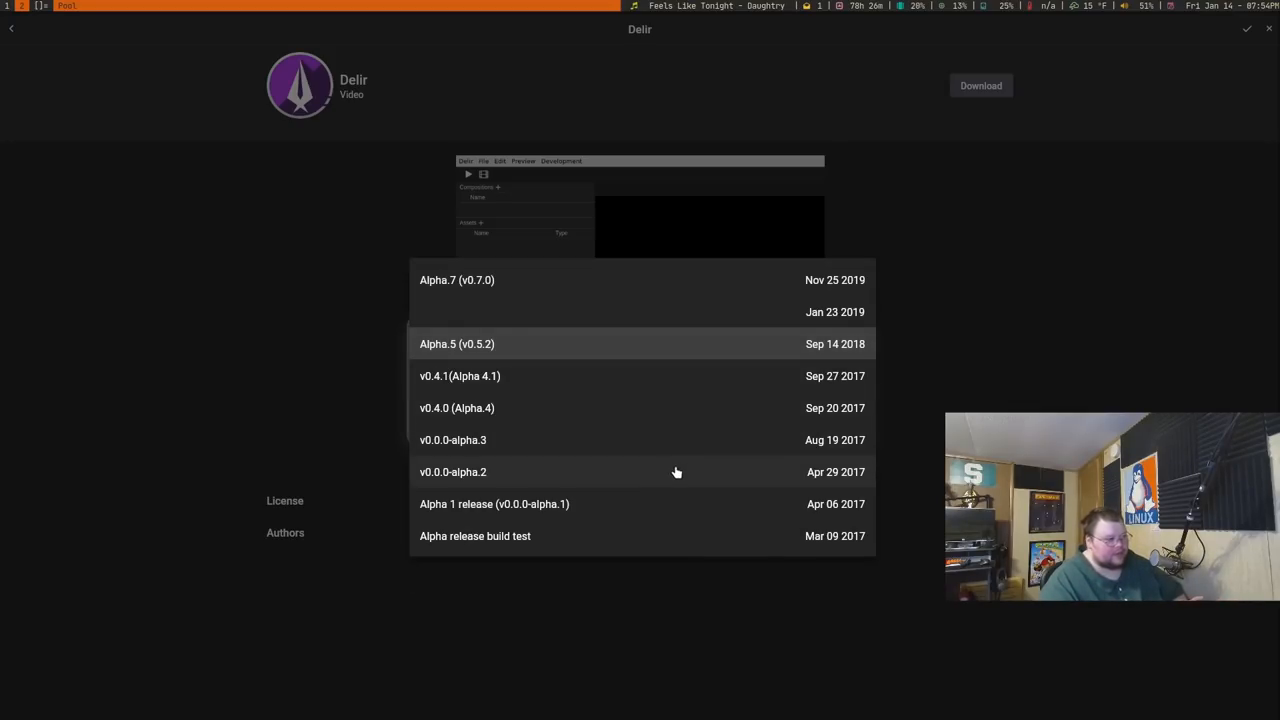
pyautogui.click(494, 504)
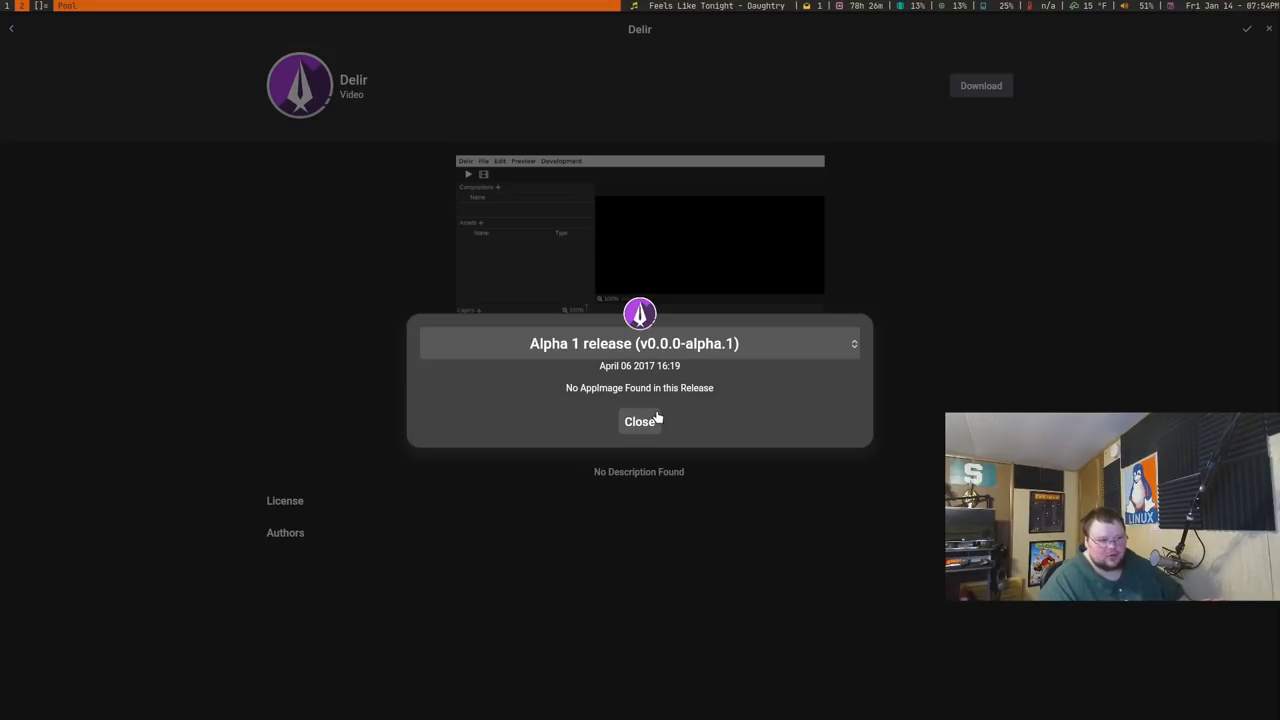
pyautogui.click(640, 420)
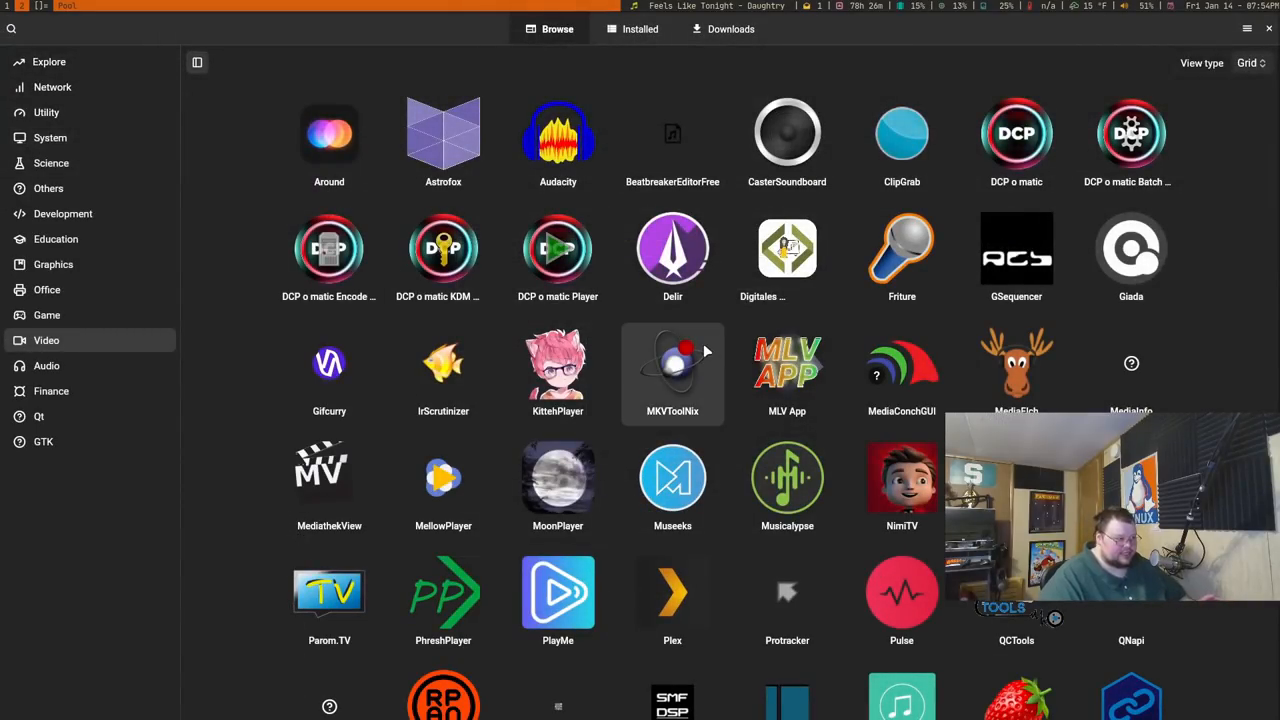
# Check Musicalypse v1.0.0's two downloadable AppImage files, then return to the Video grid
pyautogui.click(788, 476)
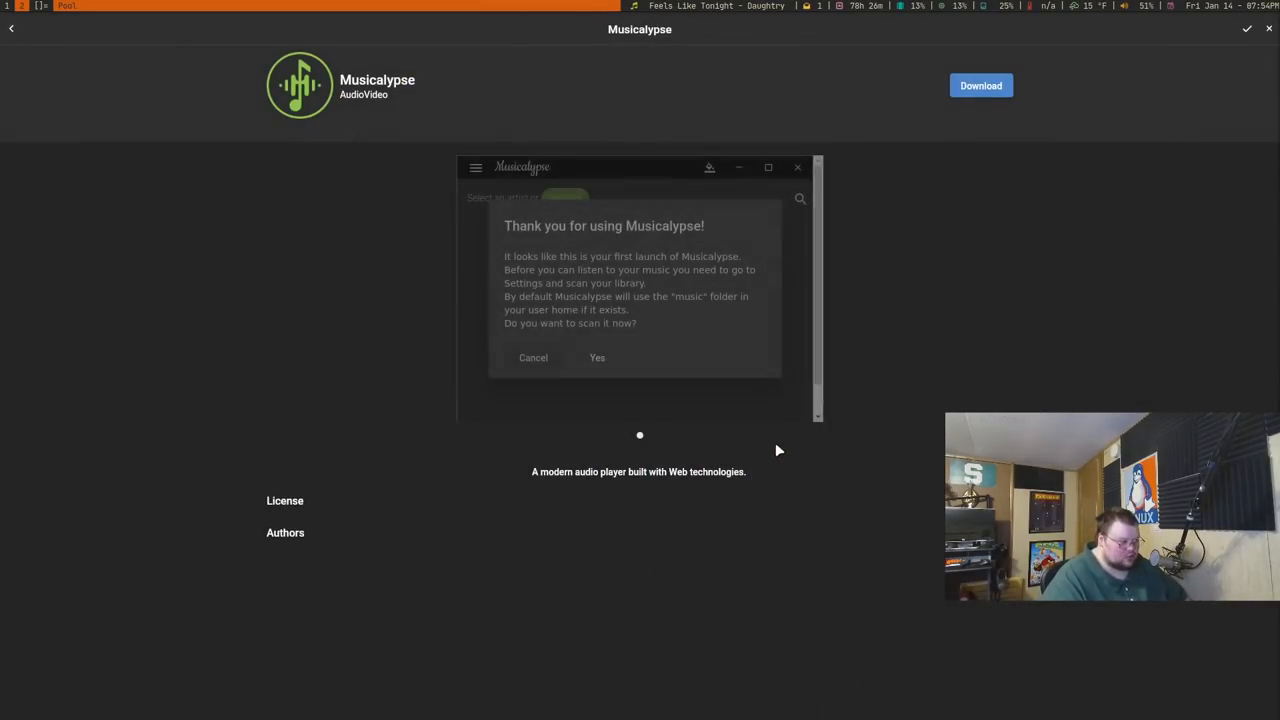
pyautogui.click(980, 84)
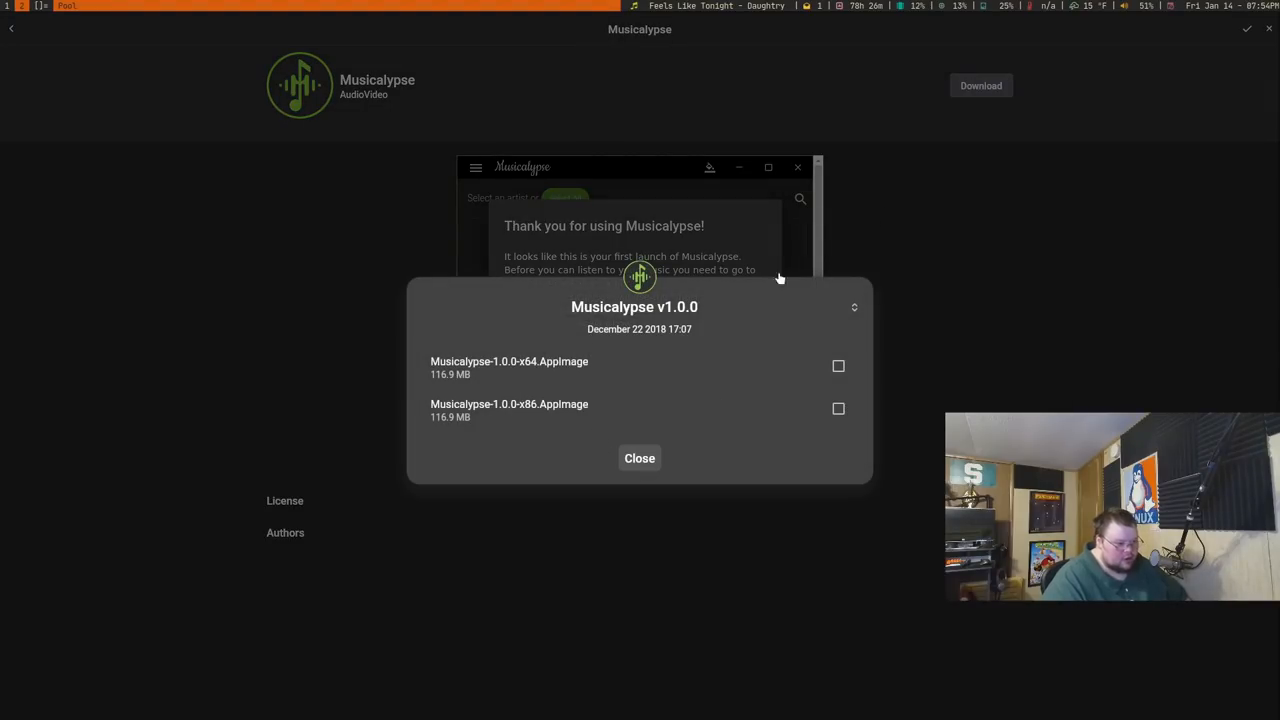
pyautogui.click(640, 458)
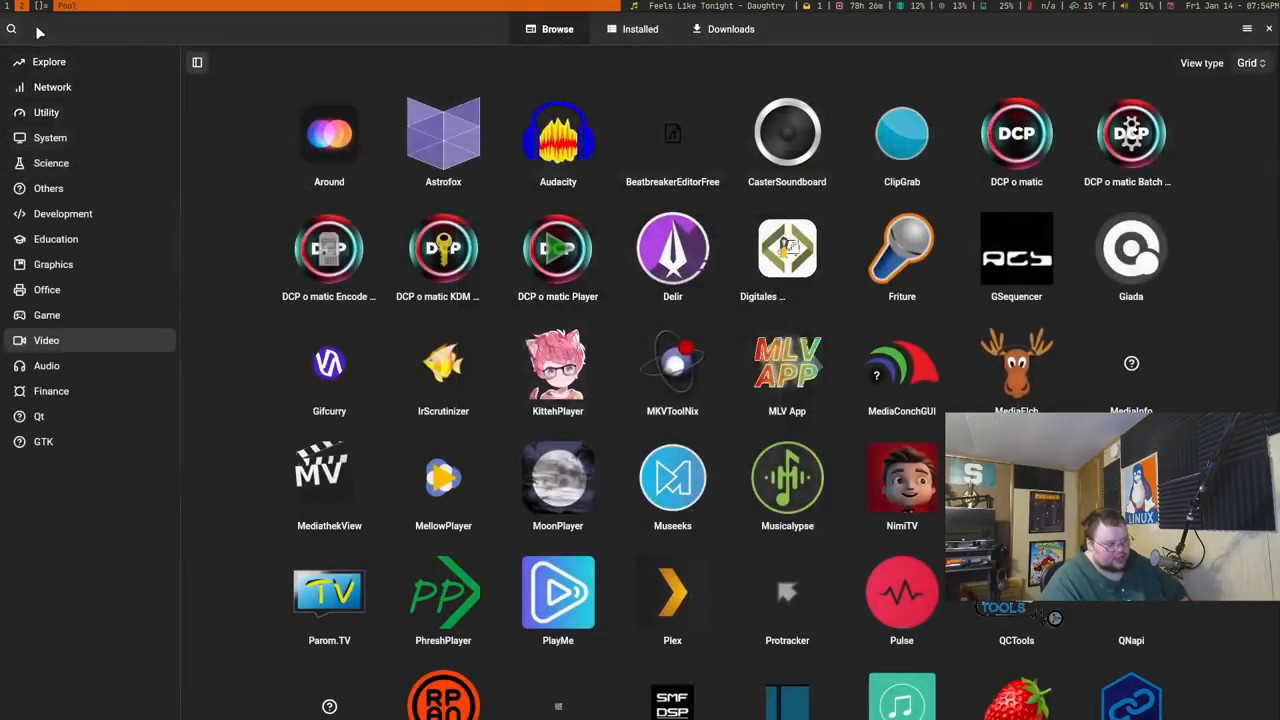
# Review AppImage Pool's preferences via the hamburger menu, expanding the Theme type choices
pyautogui.click(1248, 28)
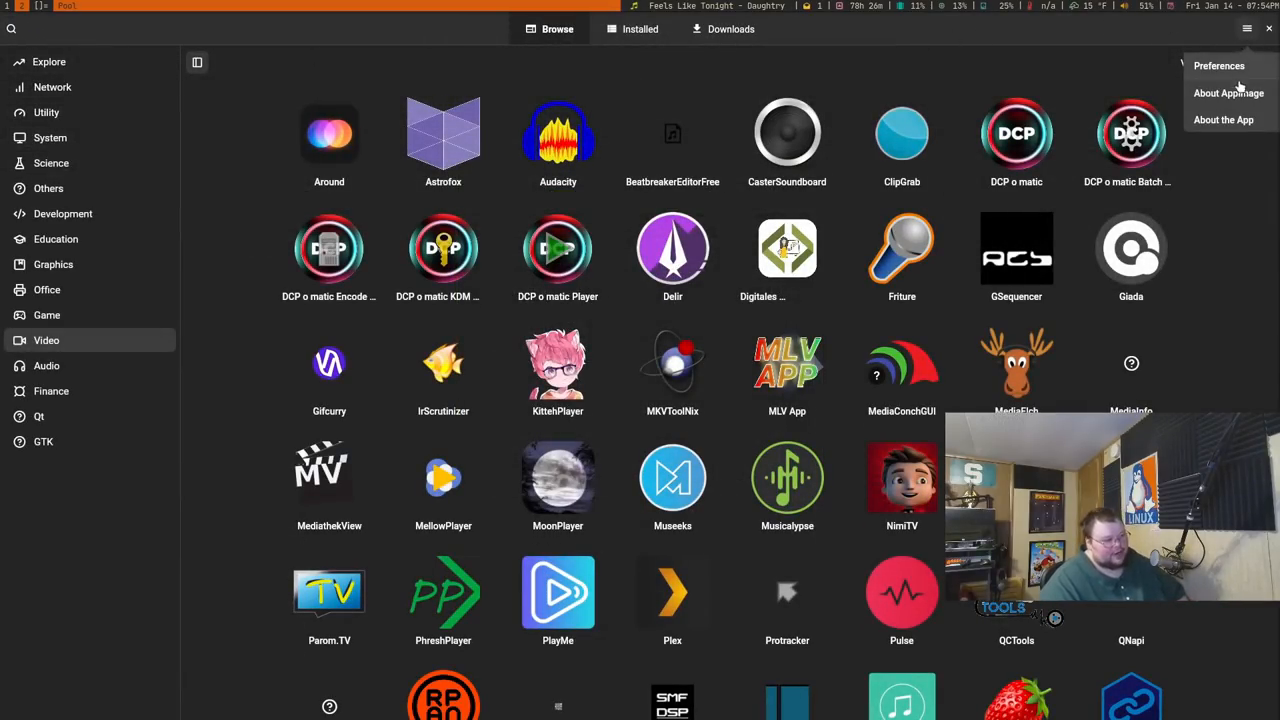
pyautogui.click(1220, 64)
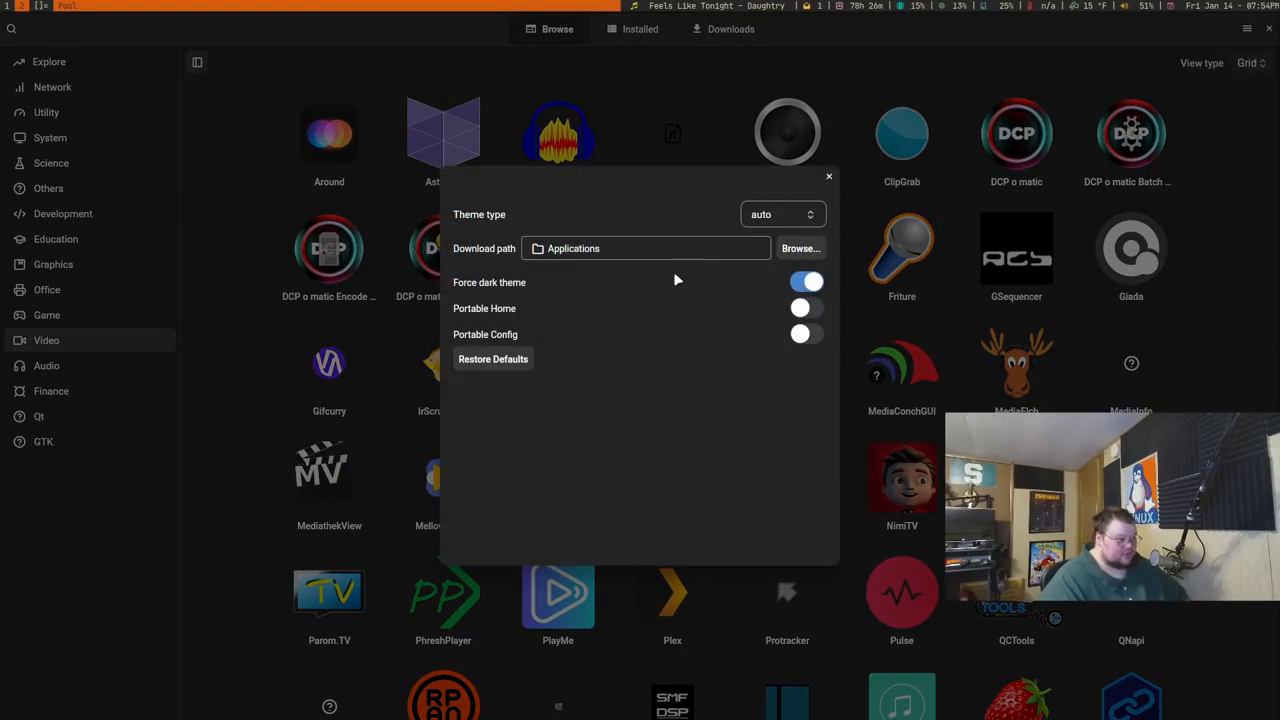
pyautogui.moveTo(724, 322)
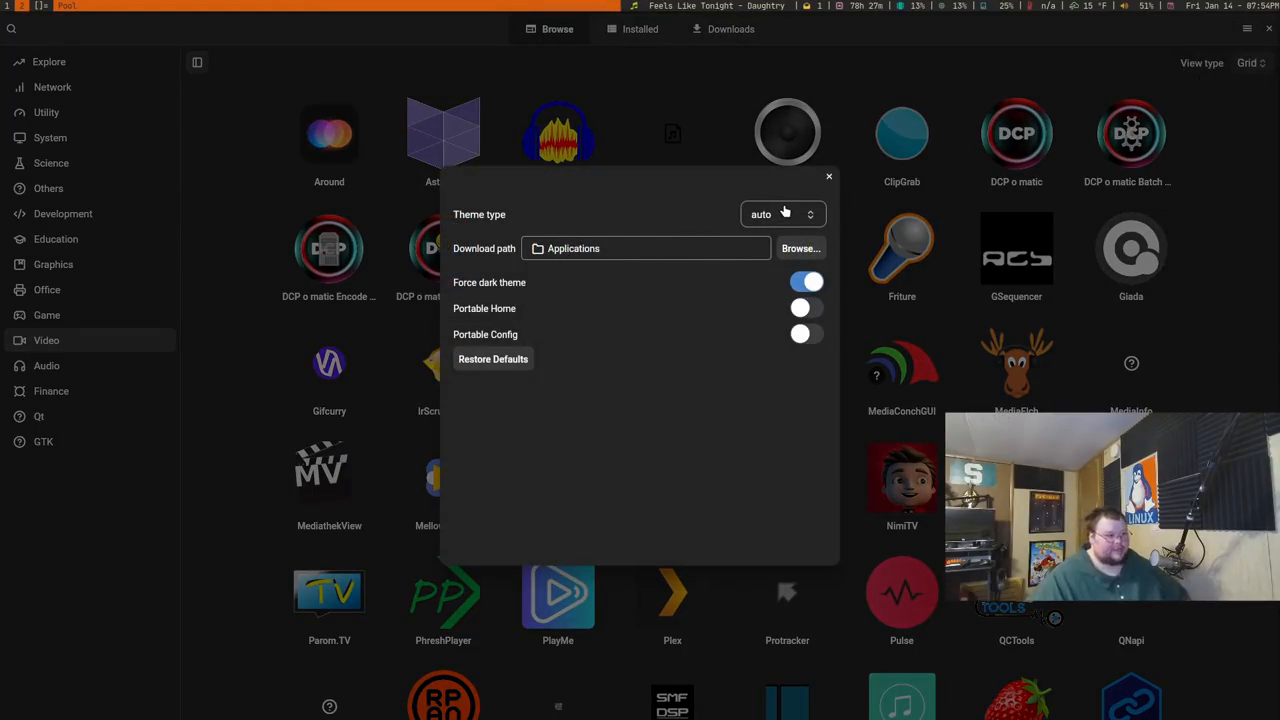
pyautogui.click(784, 214)
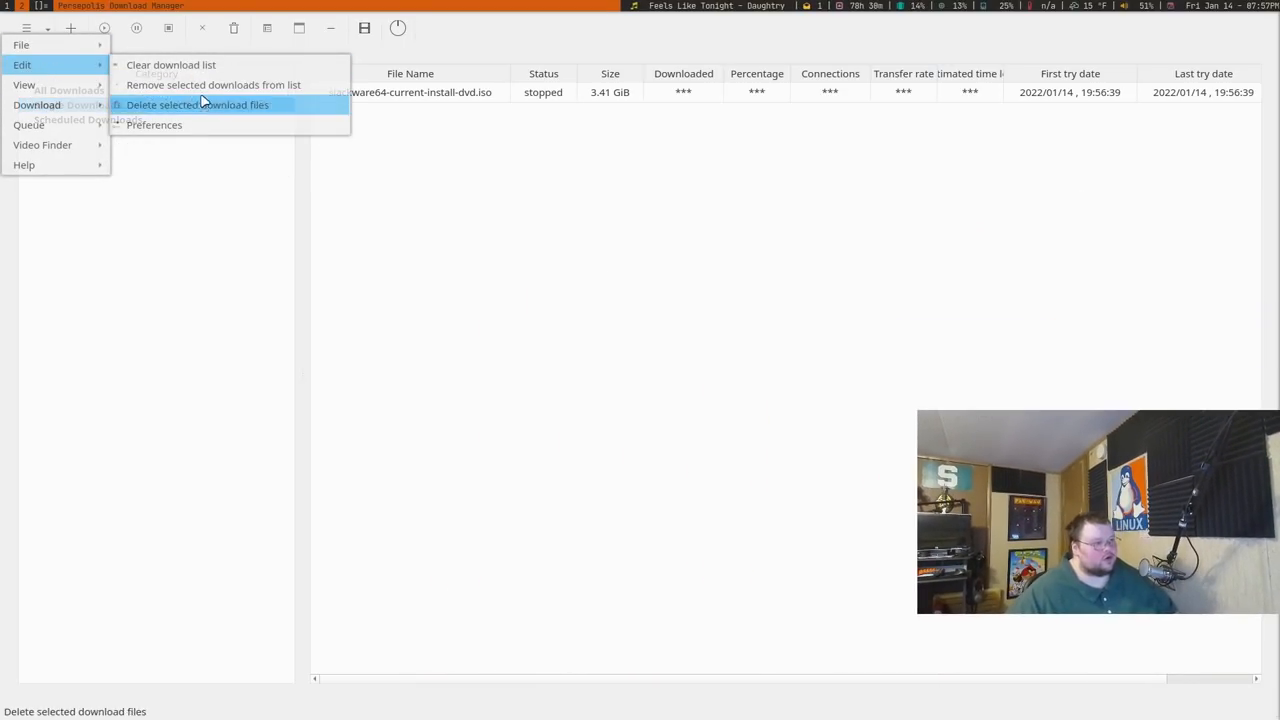
# Set Persepolis's style to kvantum-dark, accept the restart notice and relaunch it from the launcher
pyautogui.click(154, 124)
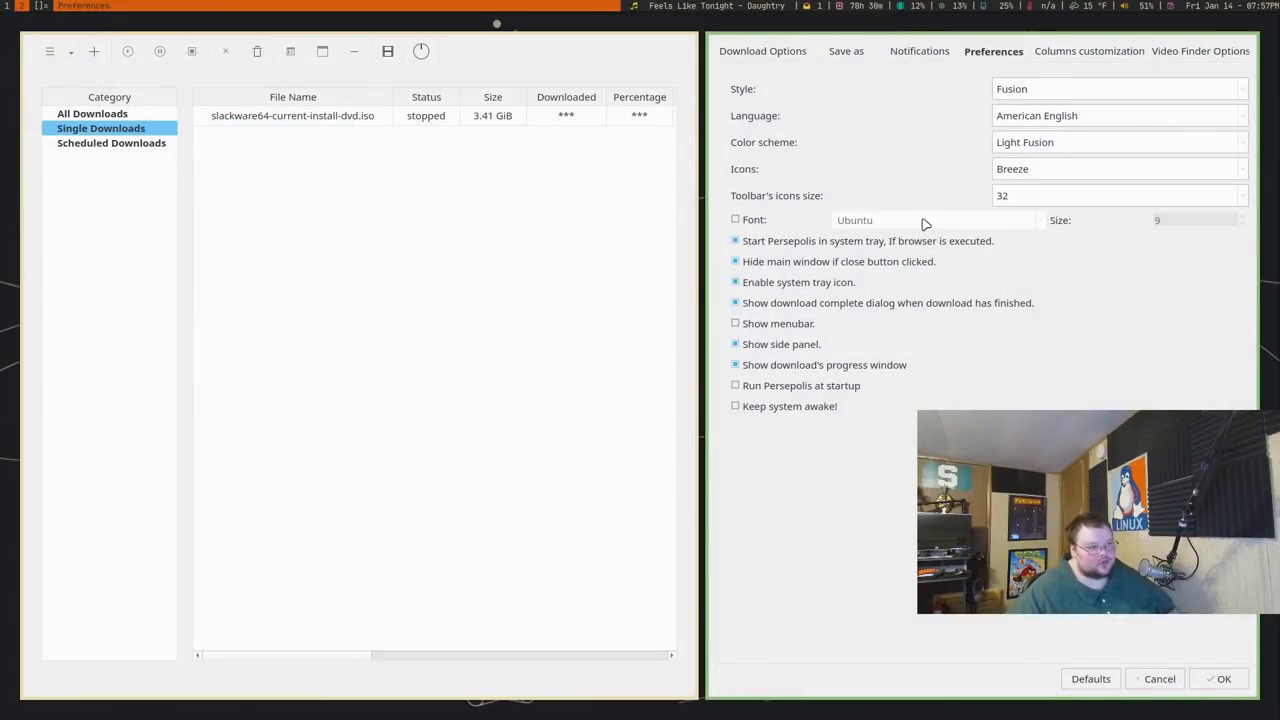
pyautogui.click(1116, 88)
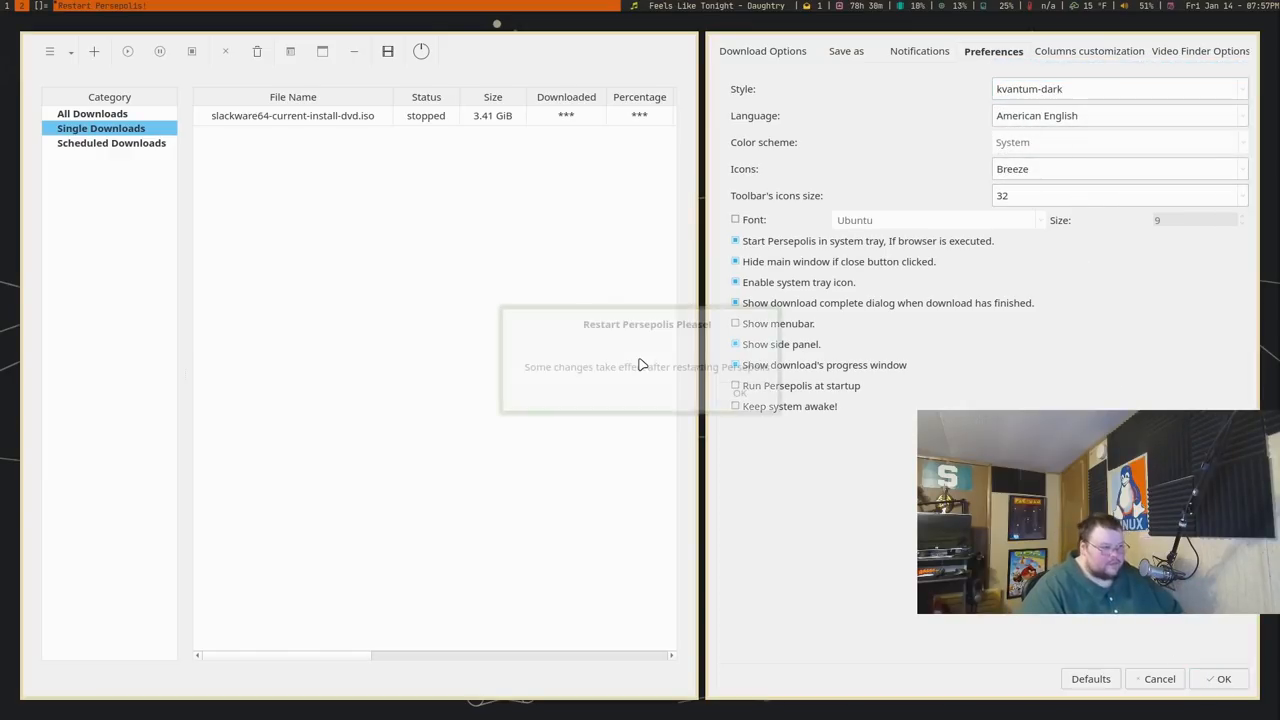
pyautogui.click(1224, 680)
pyautogui.write('per')
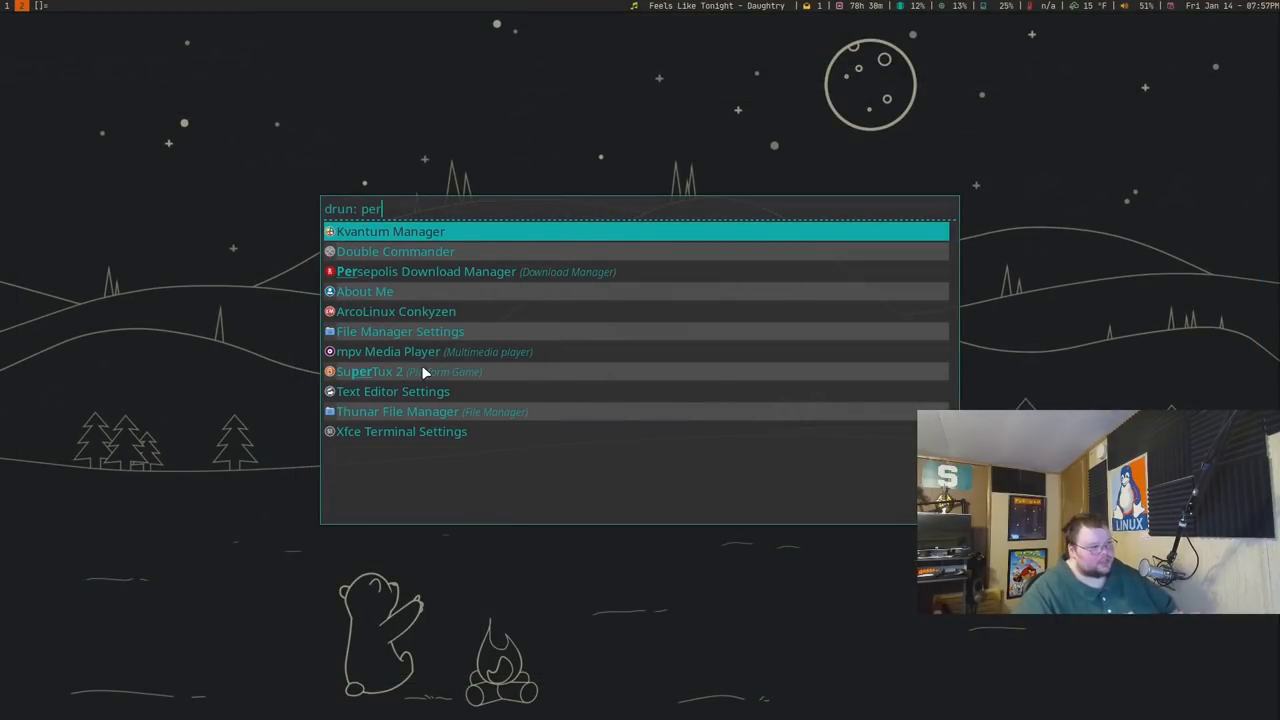
pyautogui.write('s')
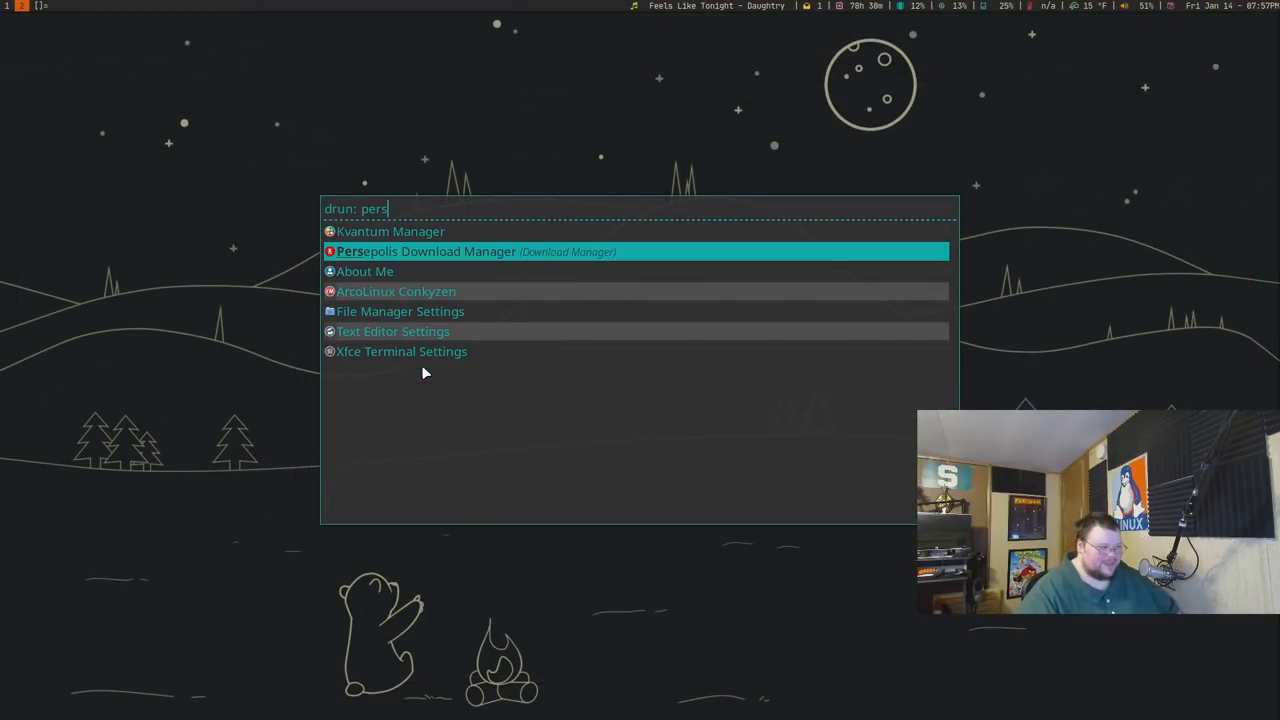
pyautogui.click(426, 252)
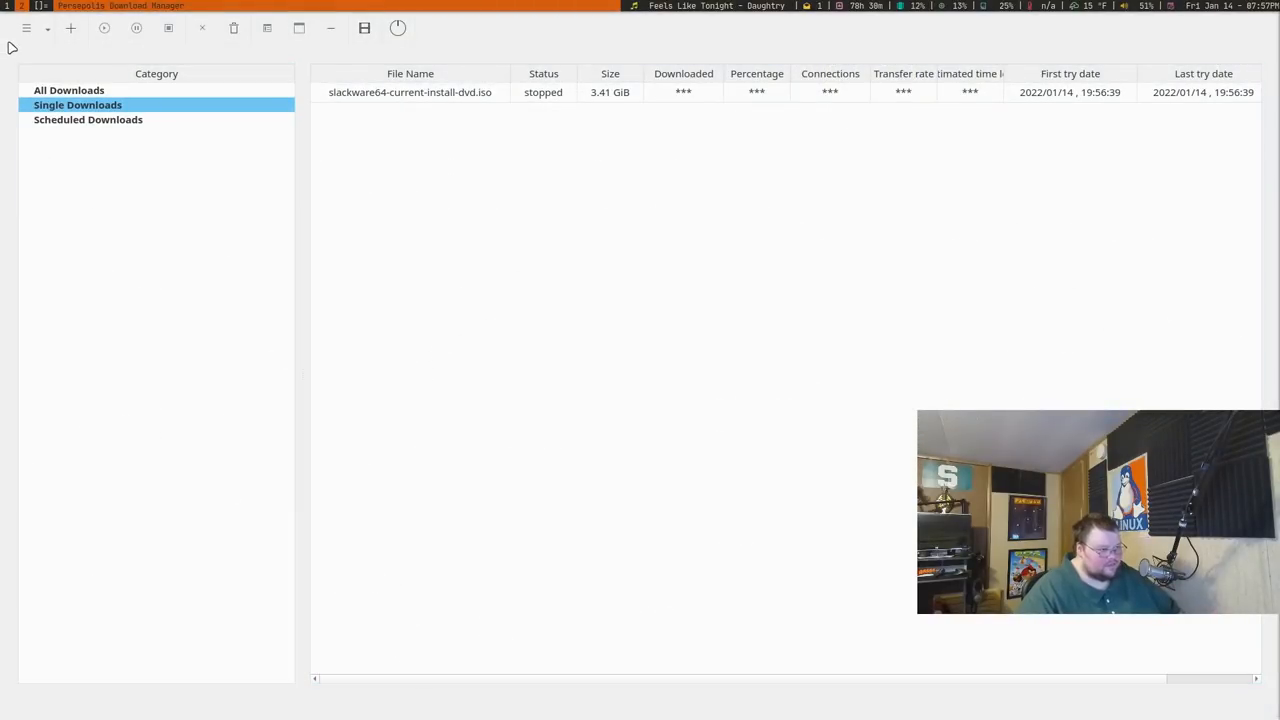
# Review the preference tabs, keep Breeze icons and all columns checked, and confirm with OK
pyautogui.click(20, 44)
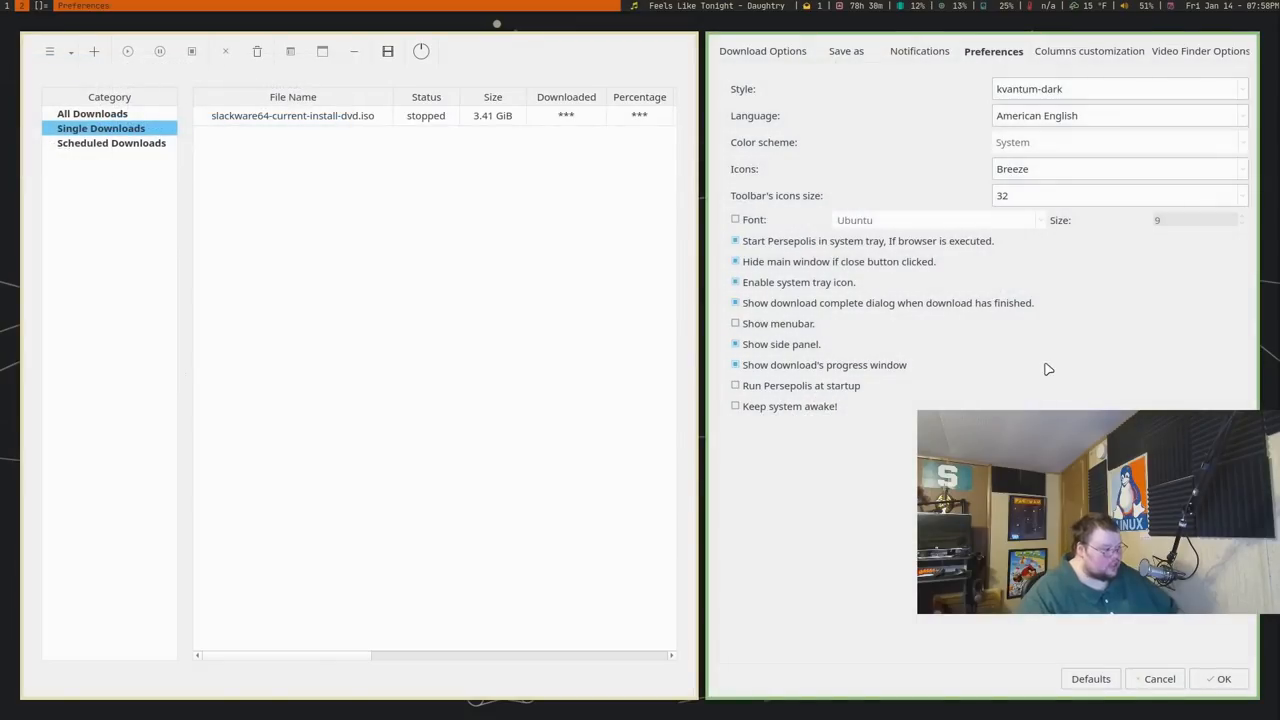
pyautogui.click(1118, 168)
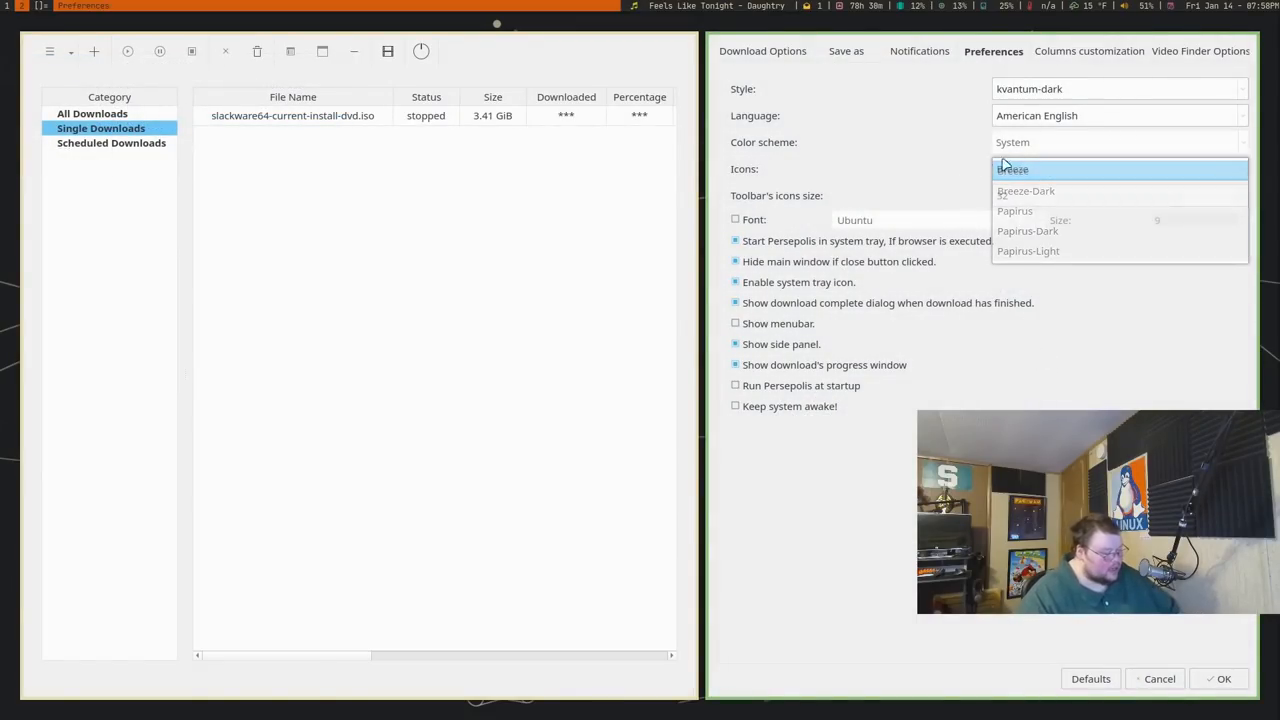
pyautogui.click(1012, 168)
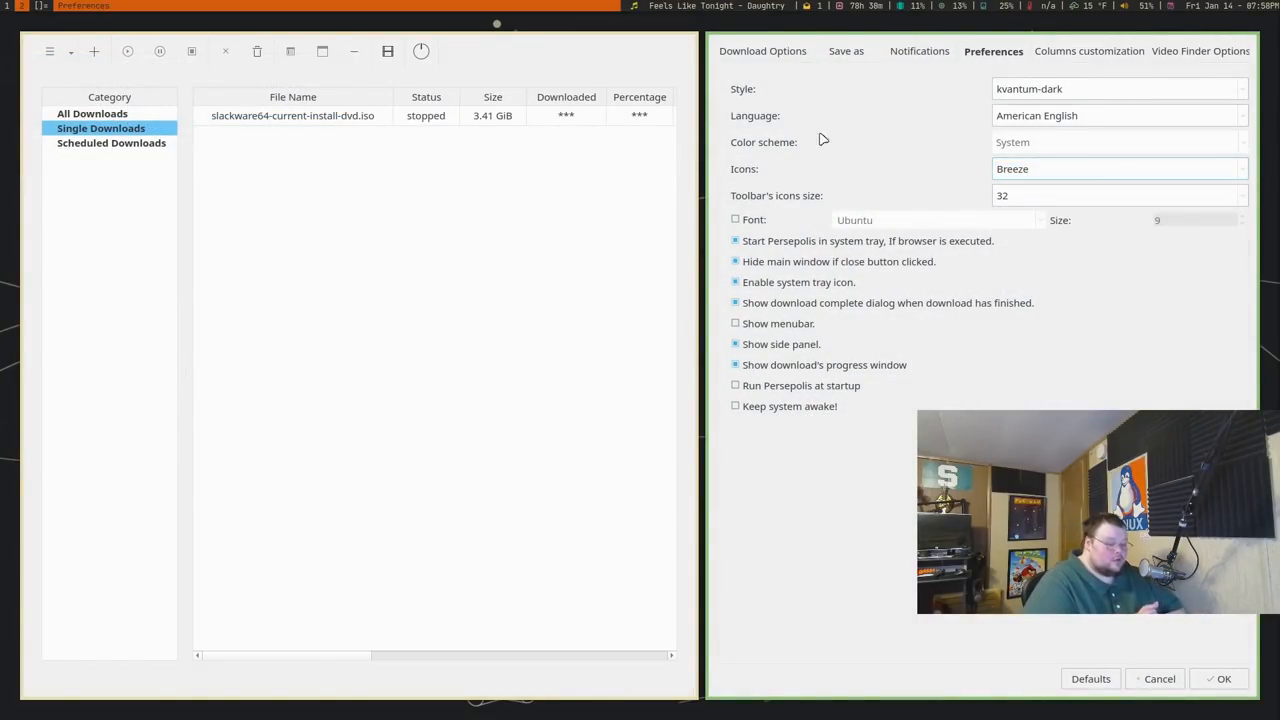
pyautogui.click(918, 52)
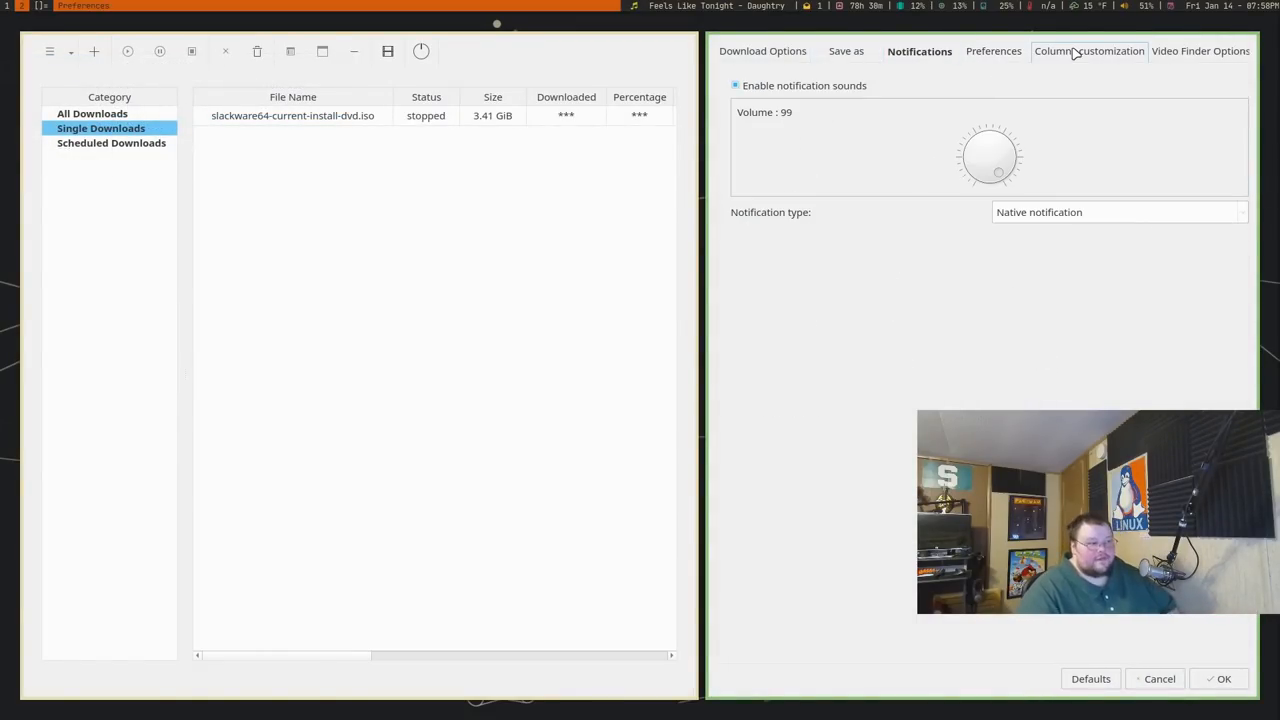
pyautogui.click(1088, 52)
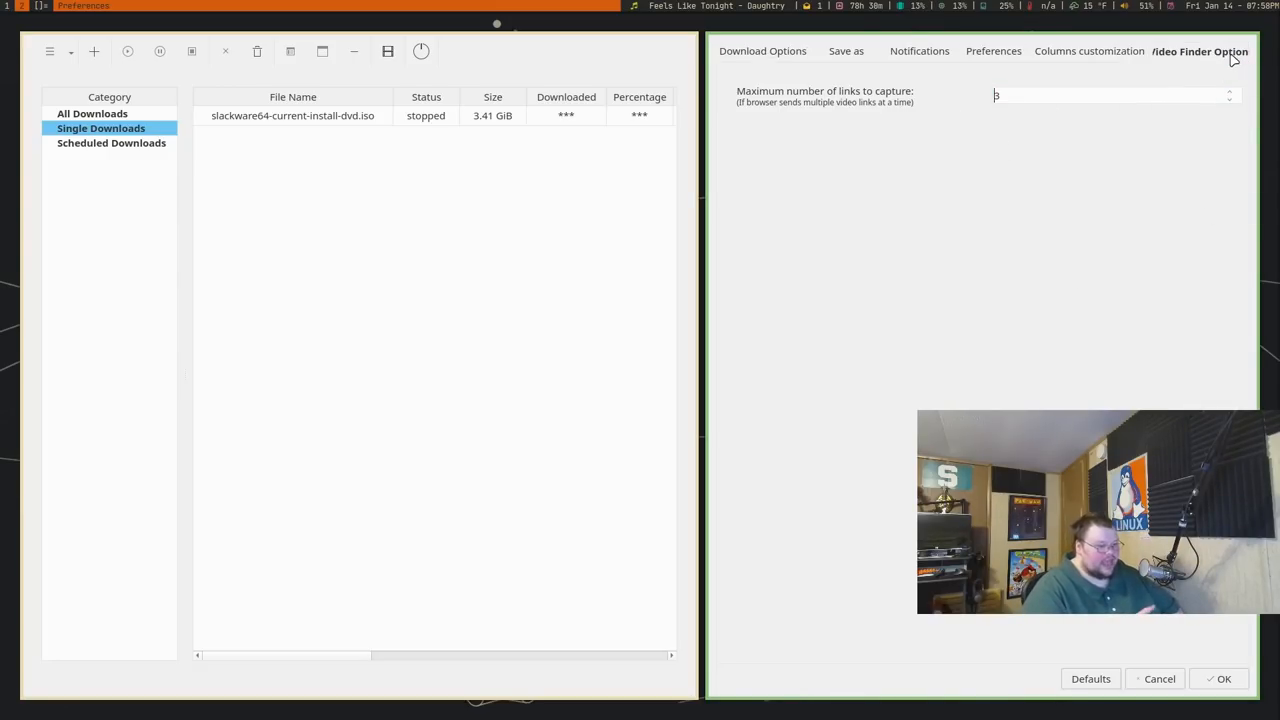
pyautogui.click(762, 52)
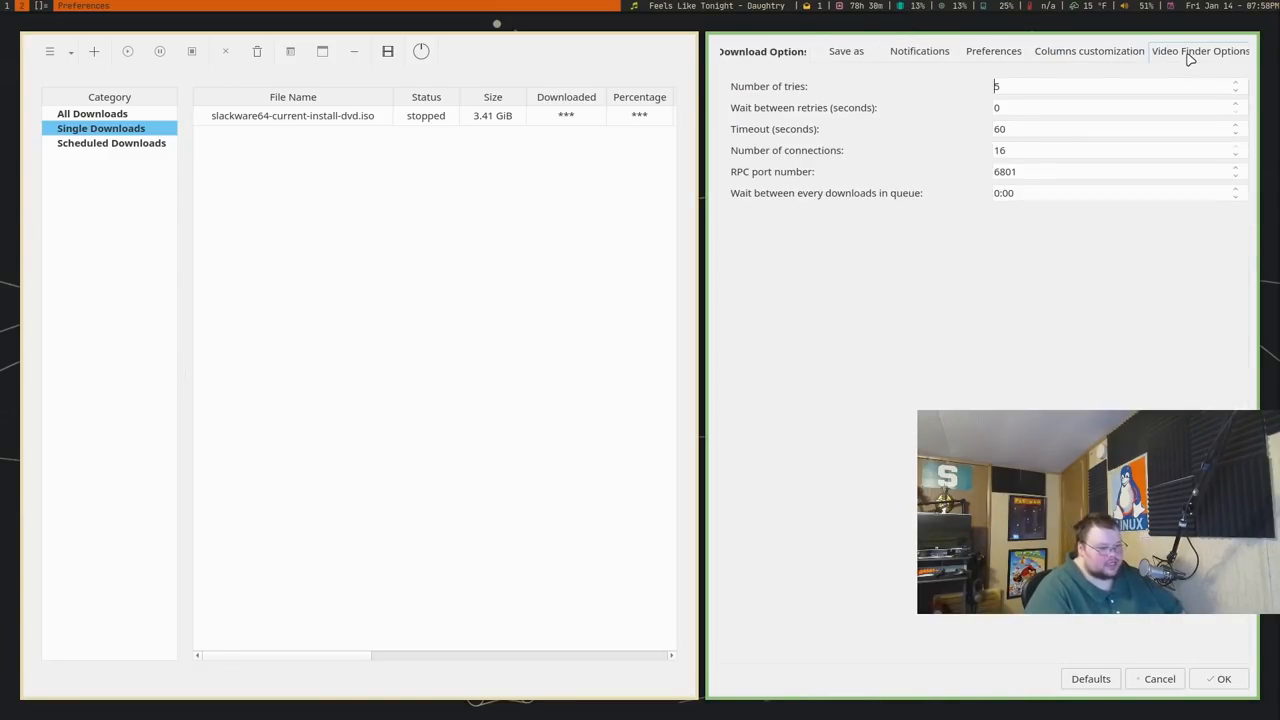
pyautogui.click(1088, 52)
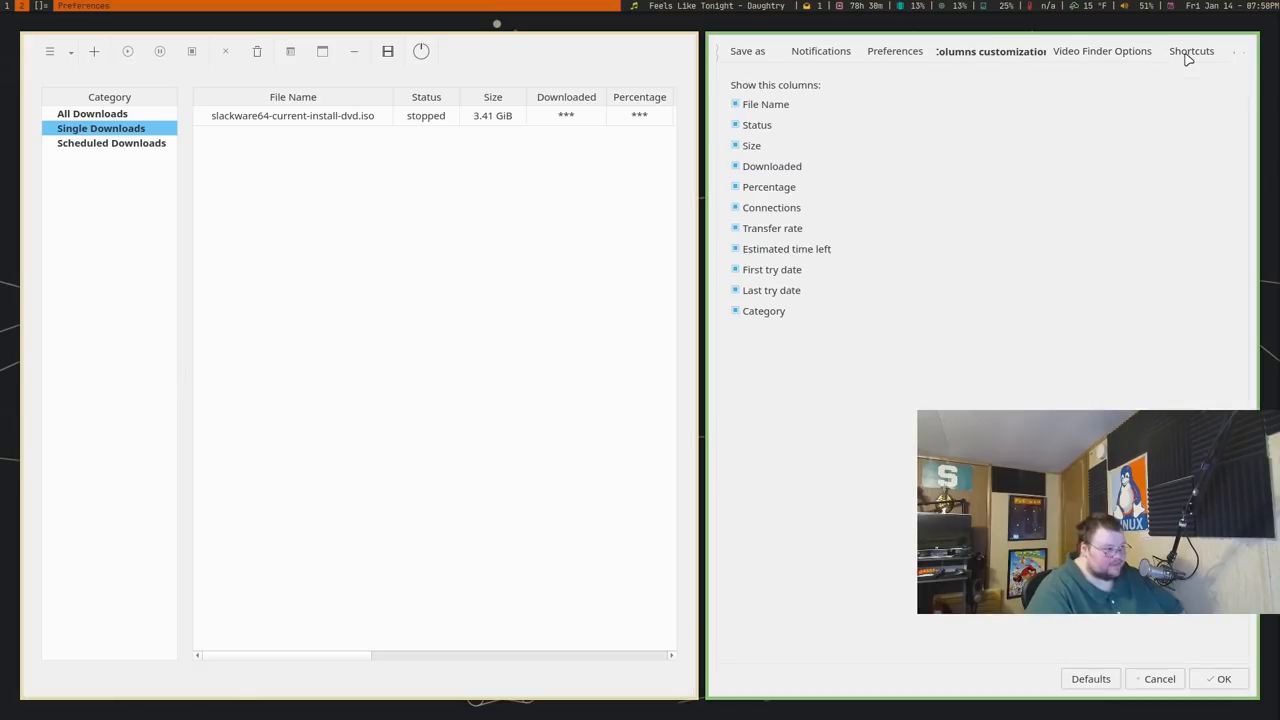
pyautogui.click(894, 52)
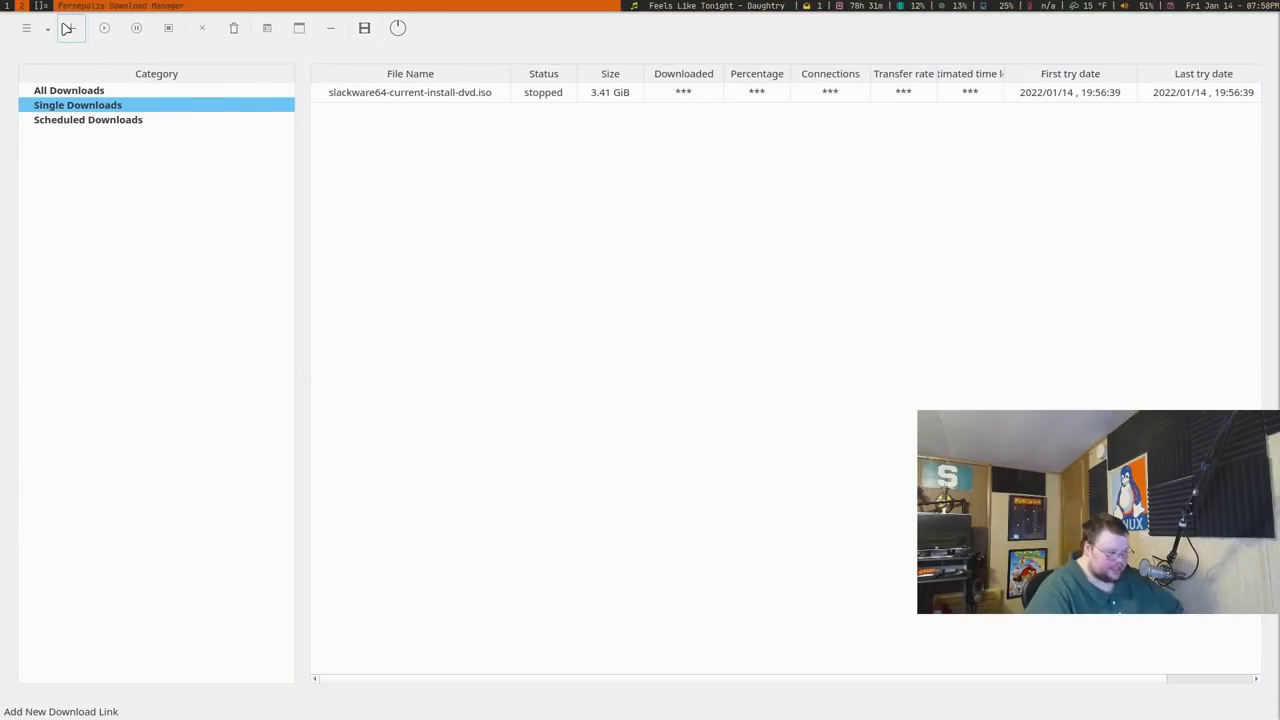
# Add the GeckoLinux Cinnamon ISO URL as a new download and start it
pyautogui.click(104, 28)
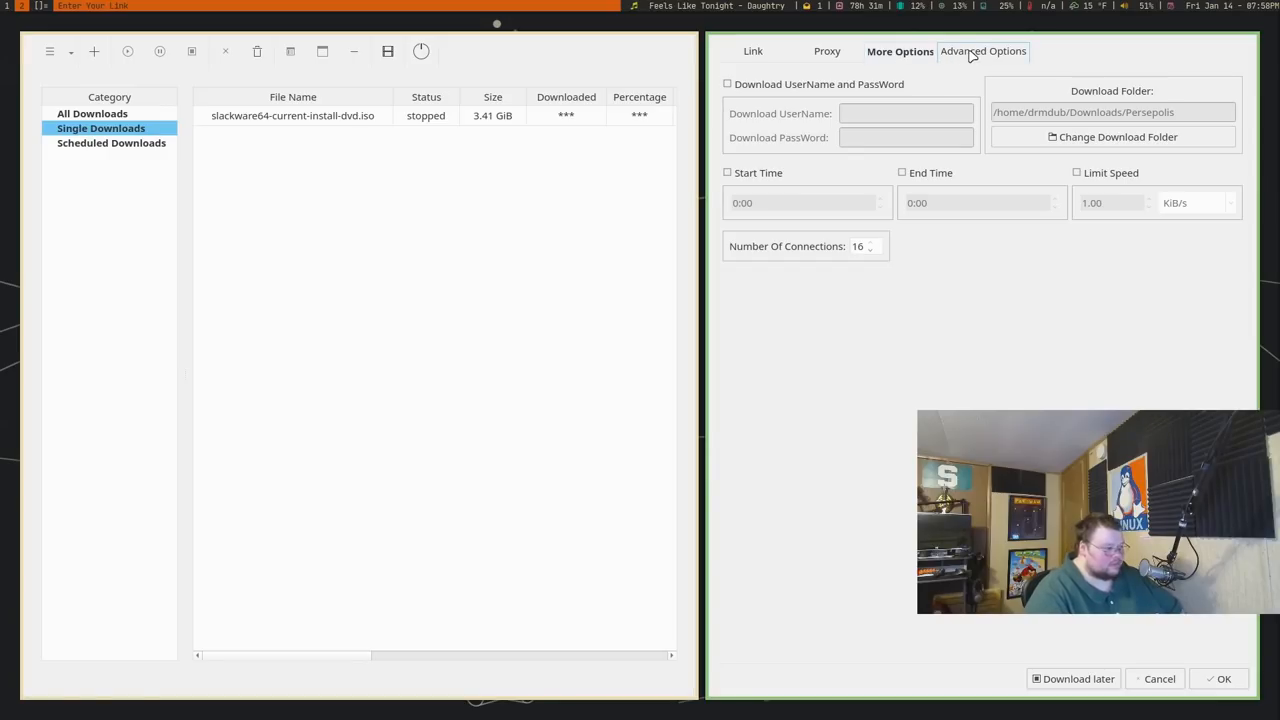
pyautogui.click(752, 52)
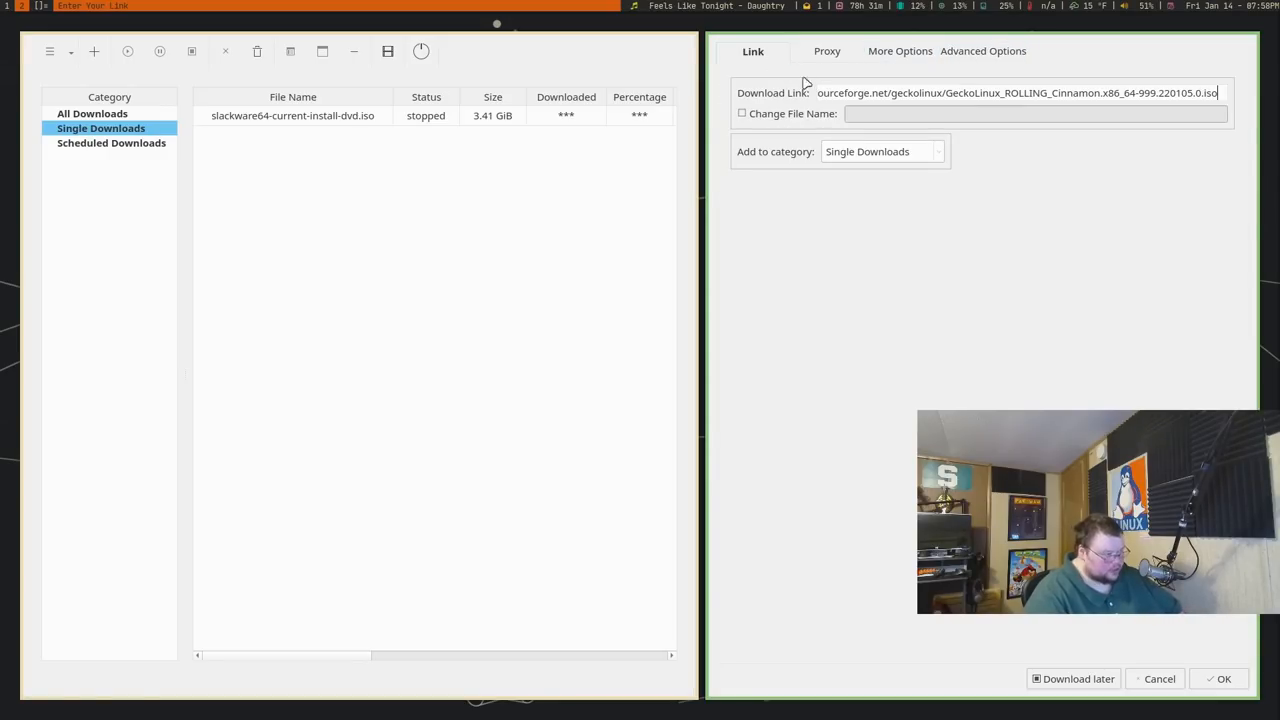
pyautogui.click(1218, 680)
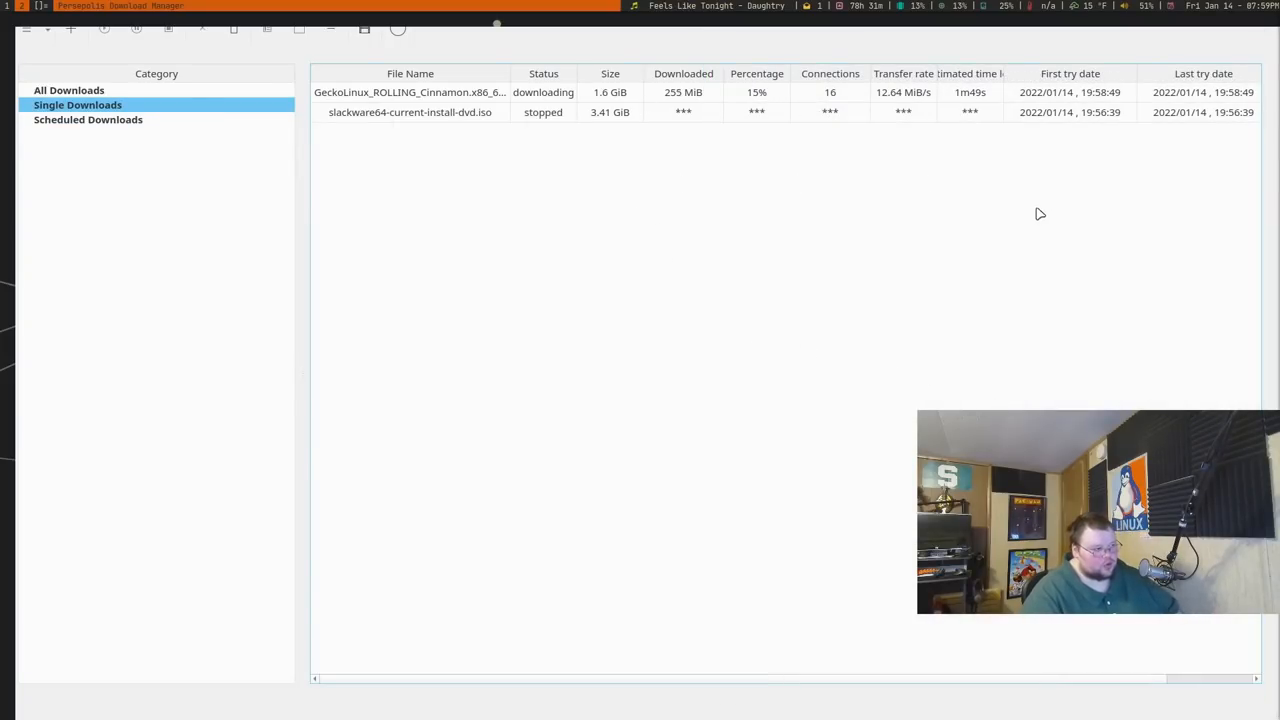
pyautogui.moveTo(584, 180)
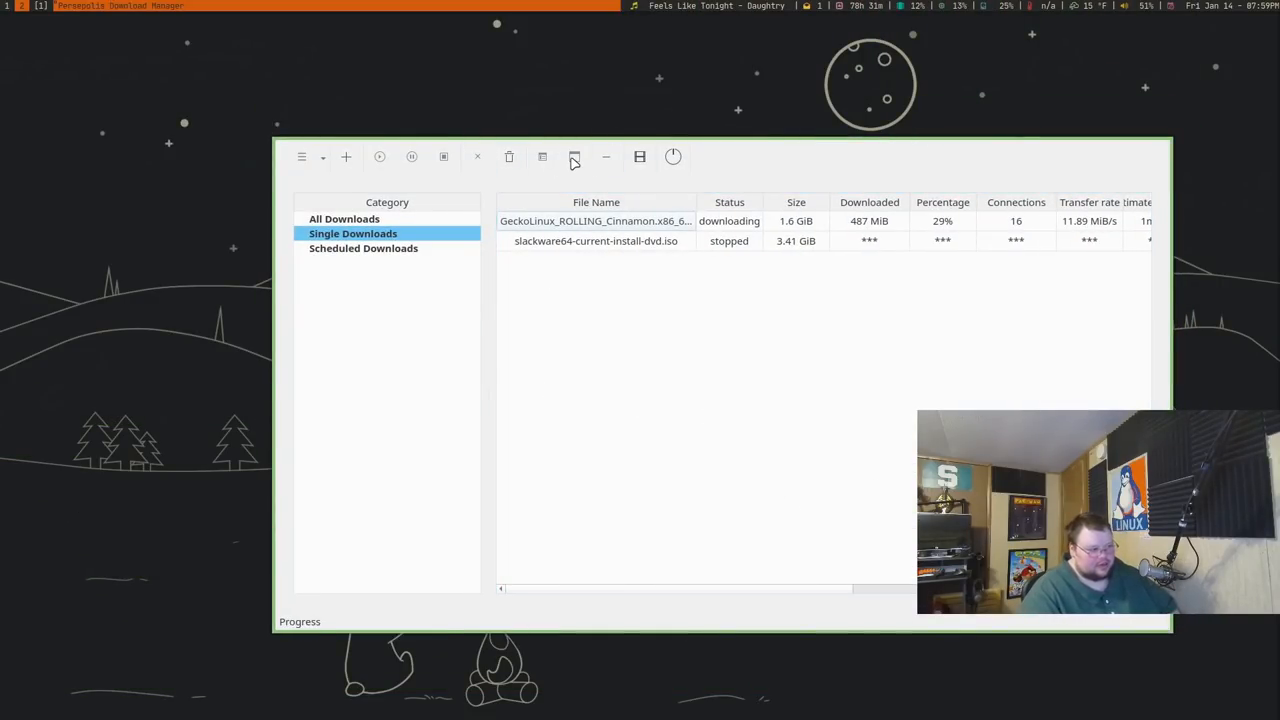
pyautogui.moveTo(508, 156)
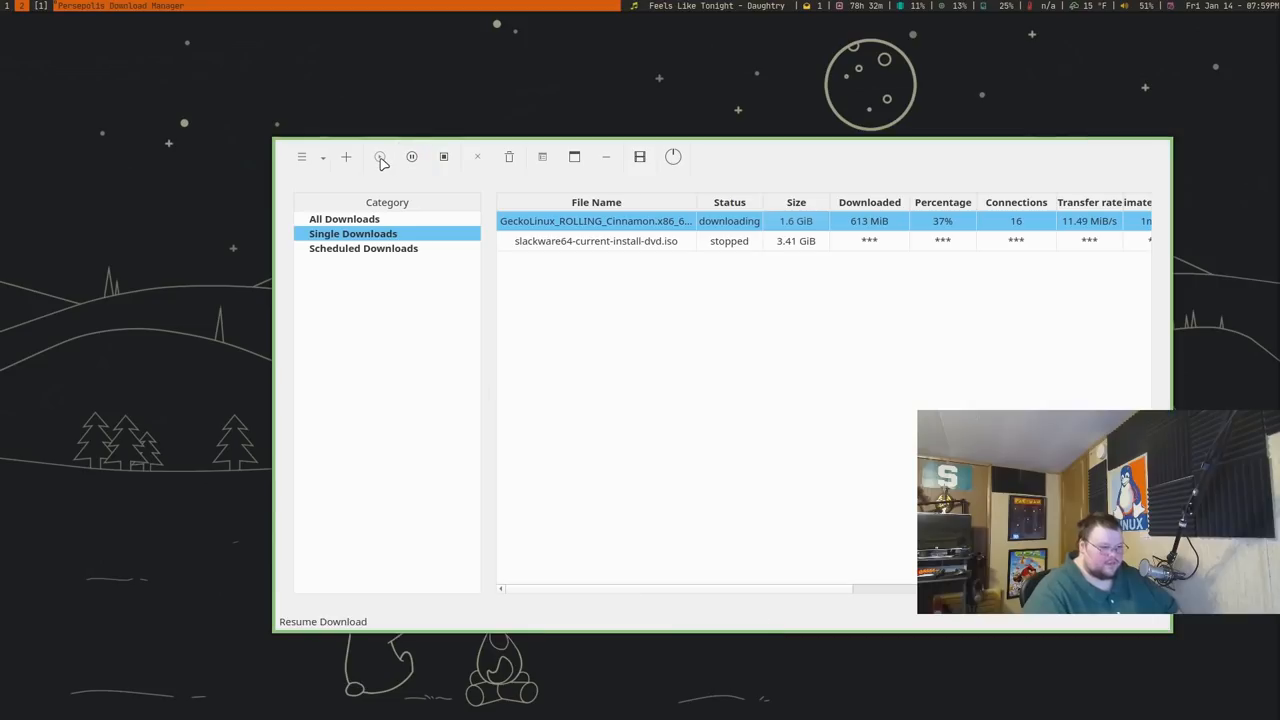
# Stop and resume the GeckoLinux ISO, pause it at 43%, and start the Slackware DVD ISO download
pyautogui.click(412, 156)
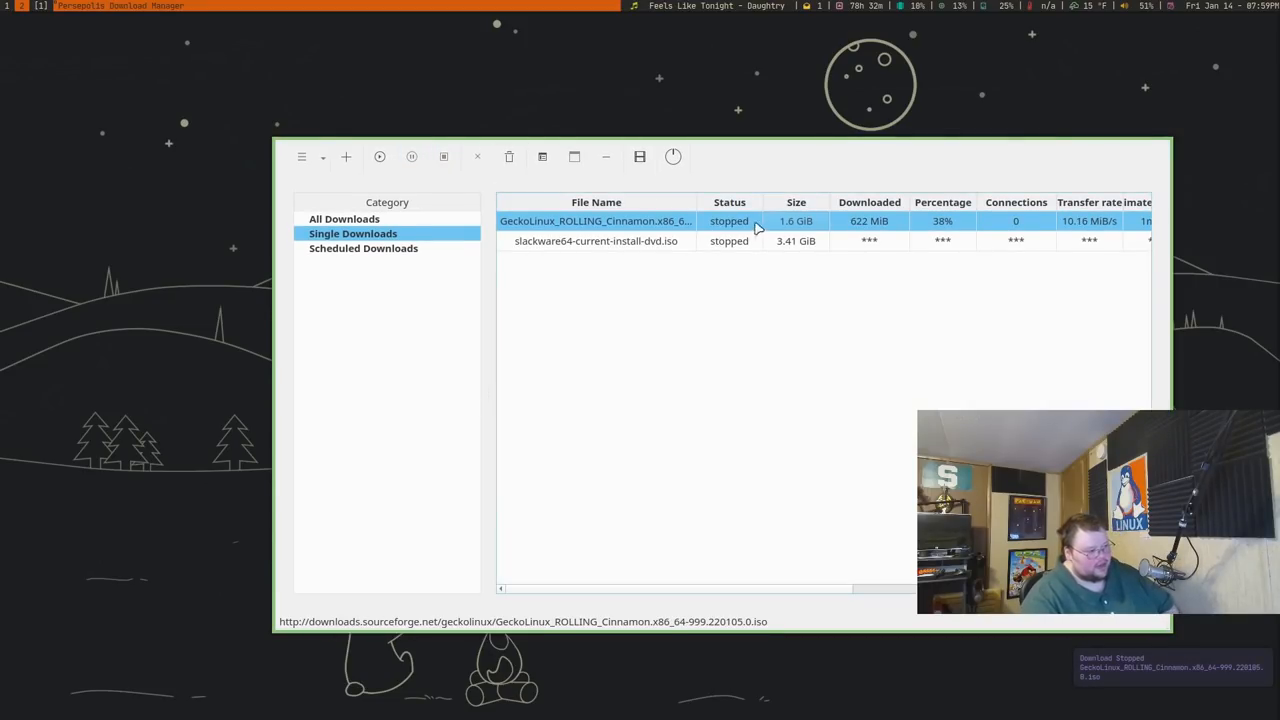
pyautogui.click(380, 156)
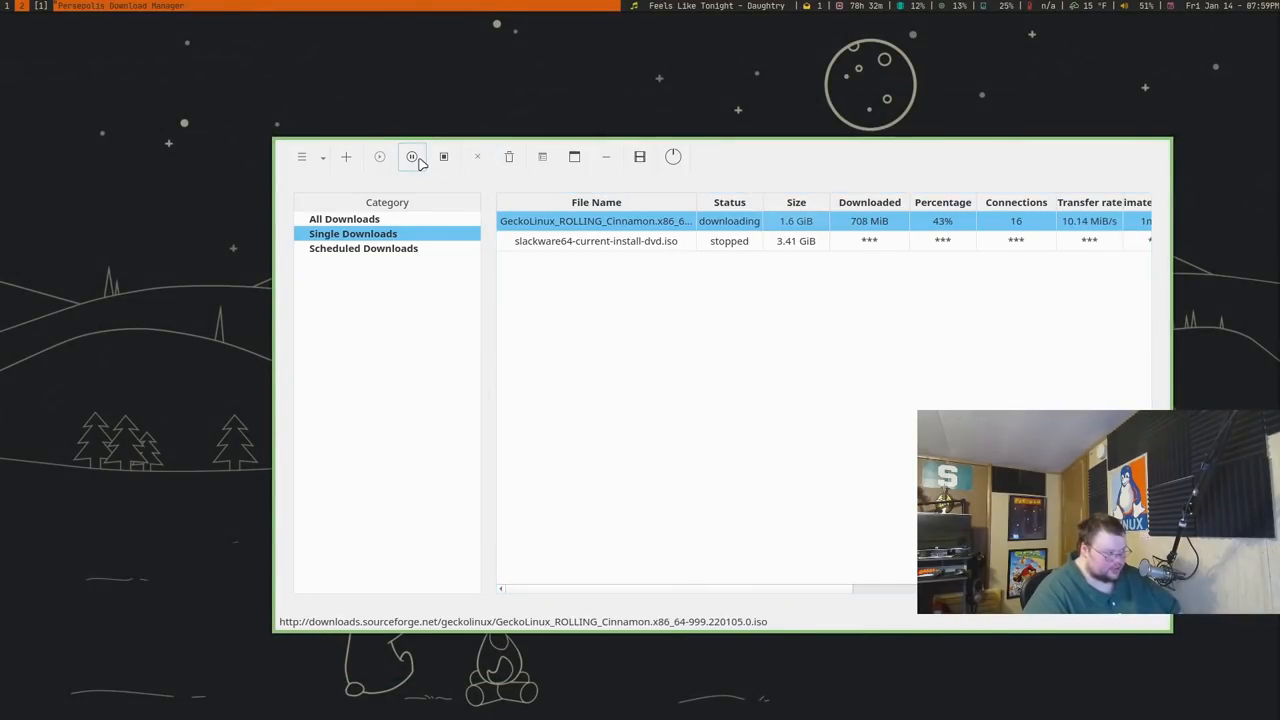
pyautogui.click(412, 156)
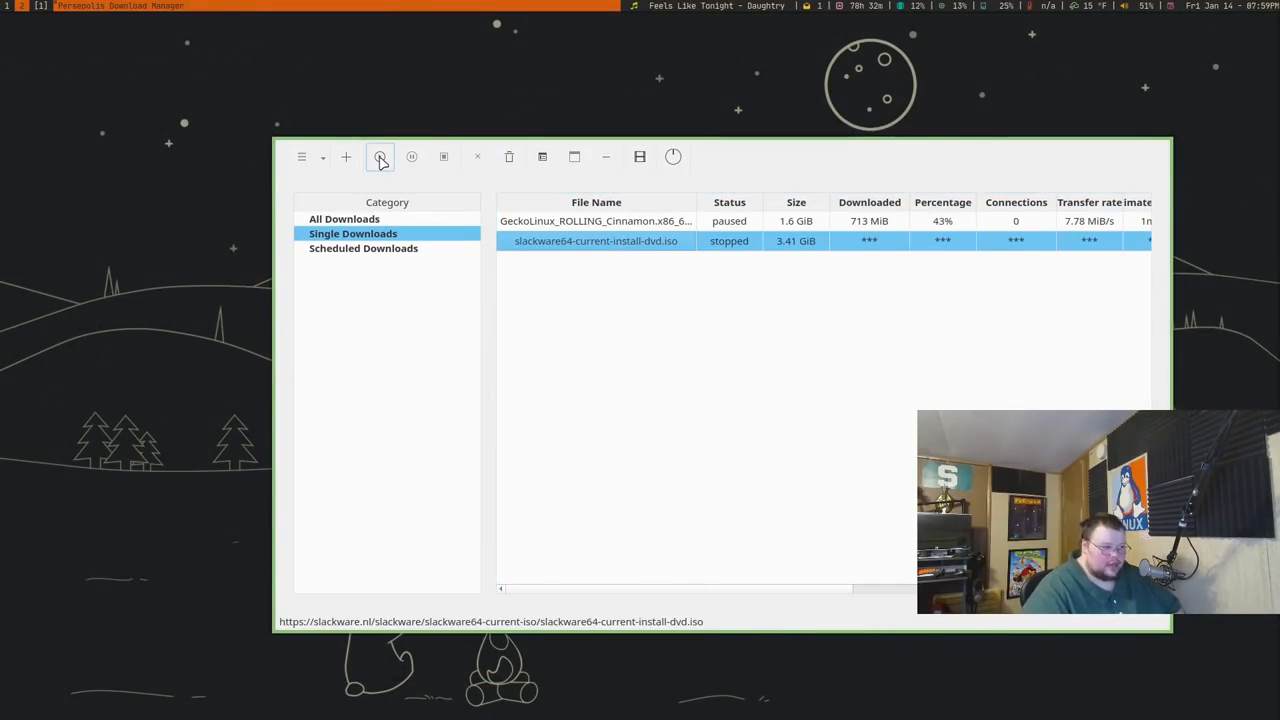
pyautogui.click(380, 156)
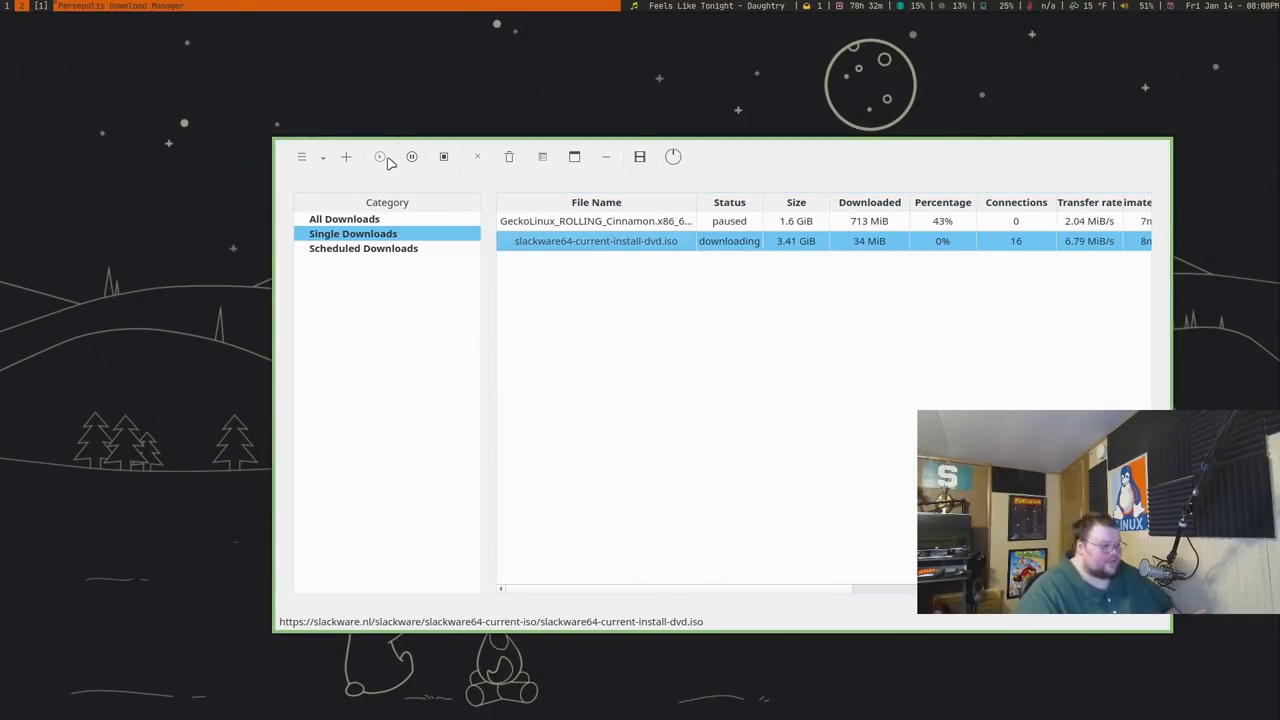
pyautogui.moveTo(444, 156)
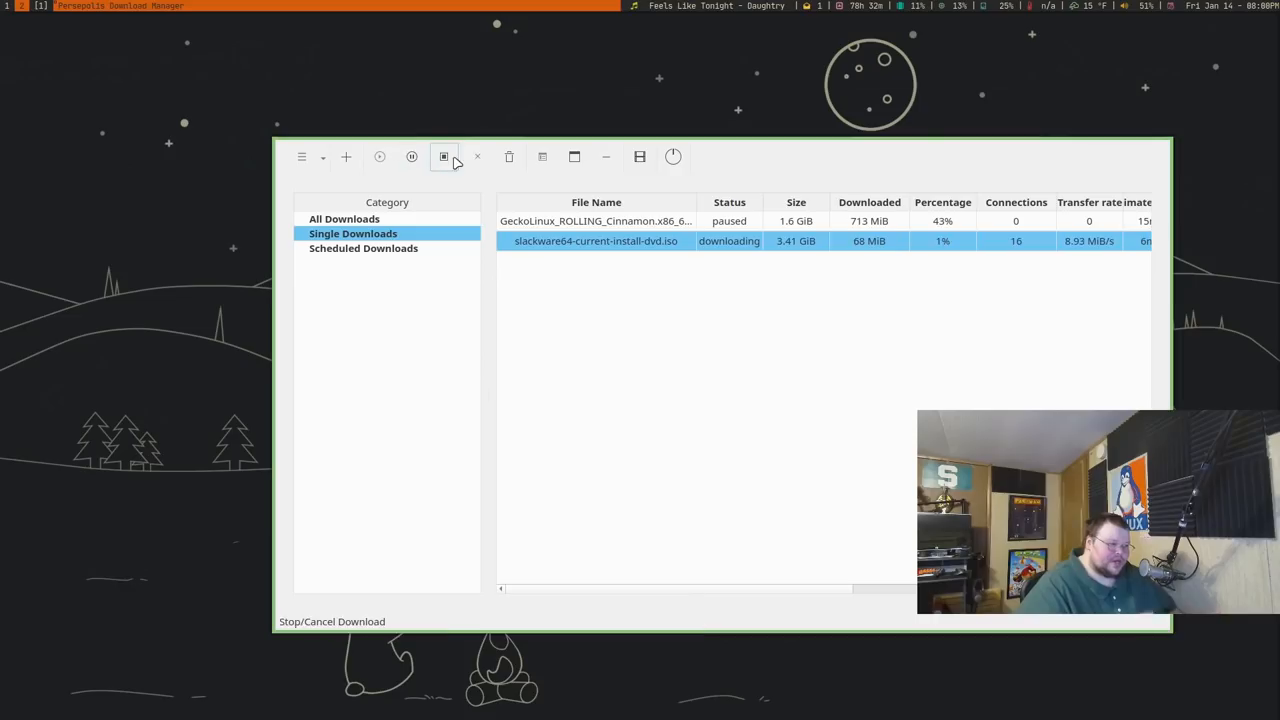
pyautogui.moveTo(574, 156)
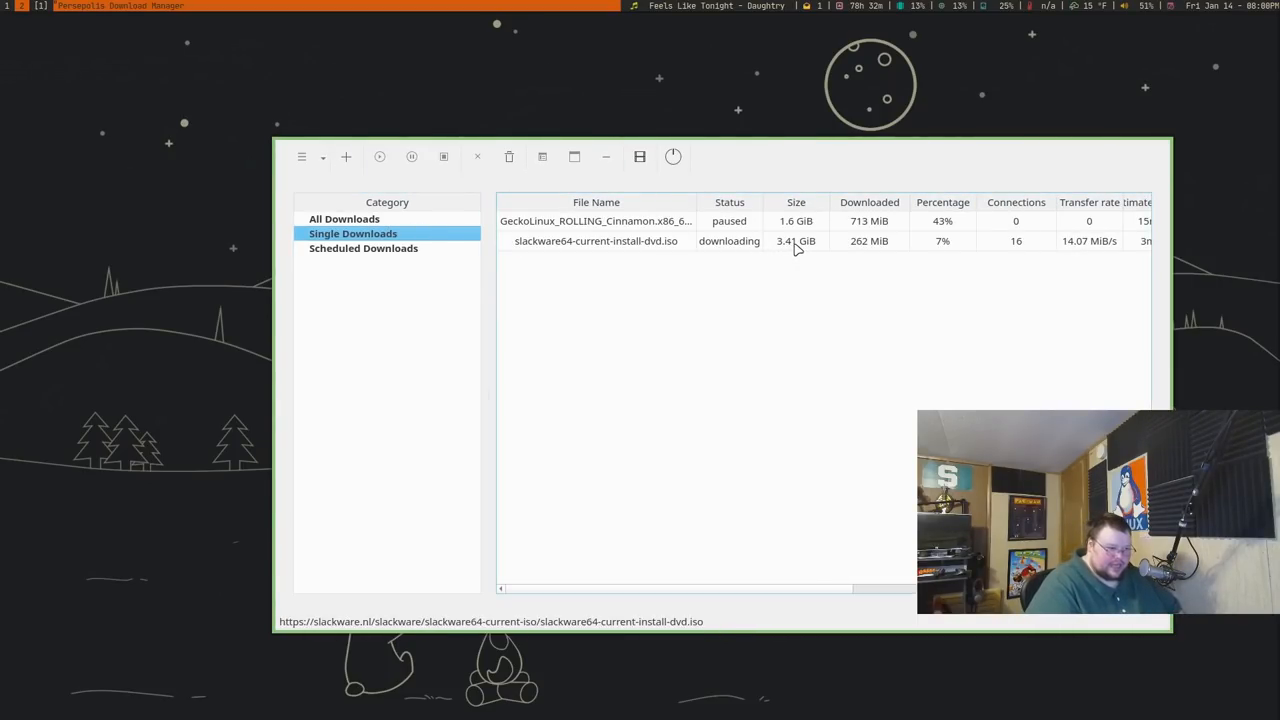
pyautogui.click(412, 156)
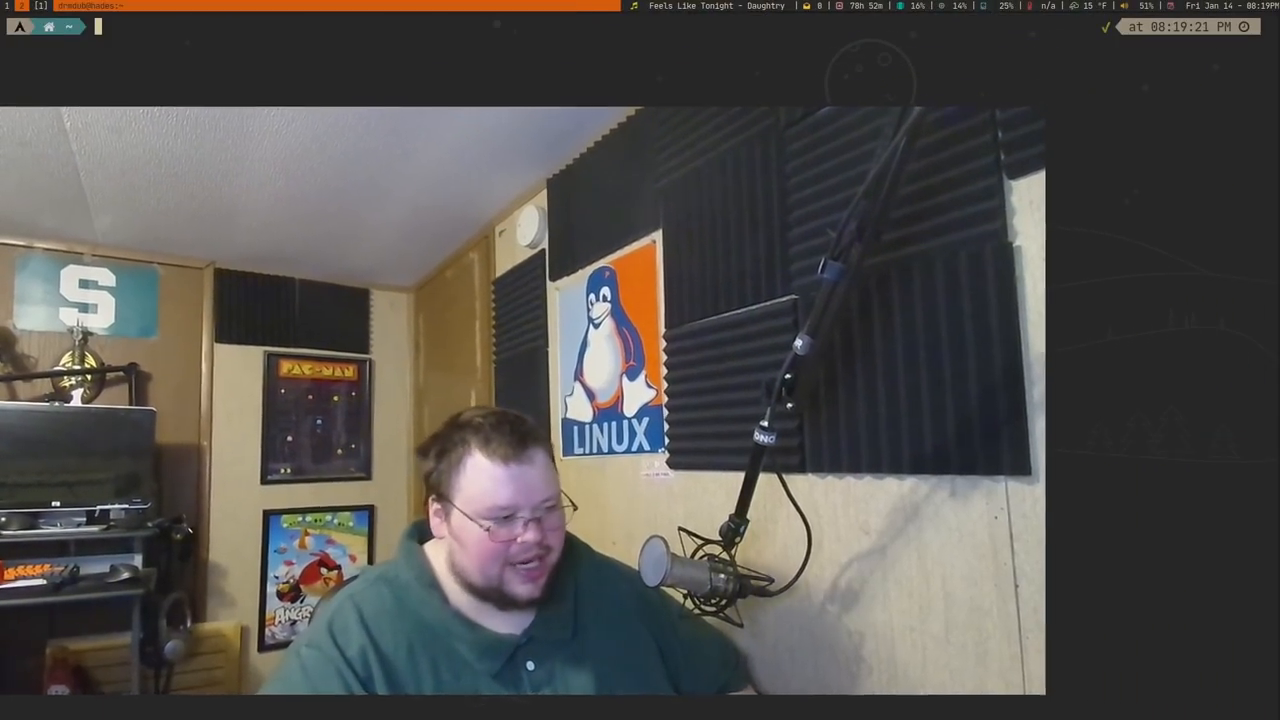
# Show fontpreview --help, then launch fontpreview in a second terminal to list all 2887 fonts
pyautogui.write('fontpreview --help')
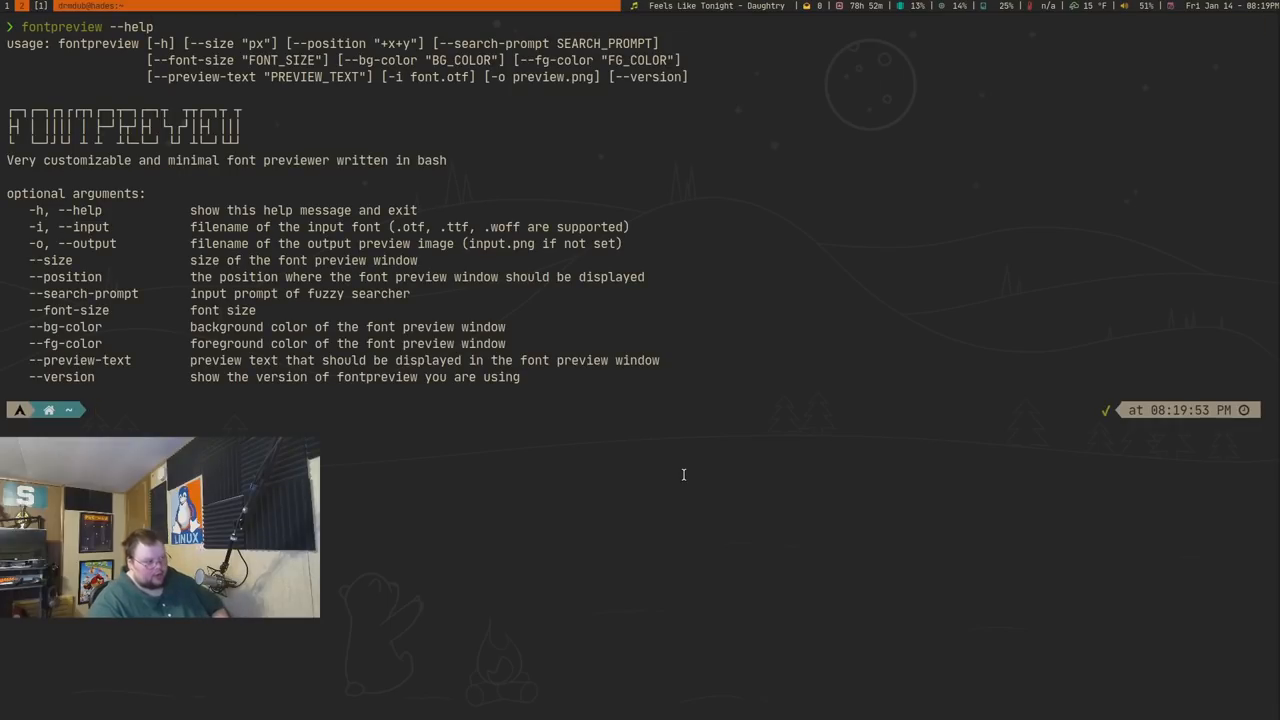
pyautogui.press('Return')
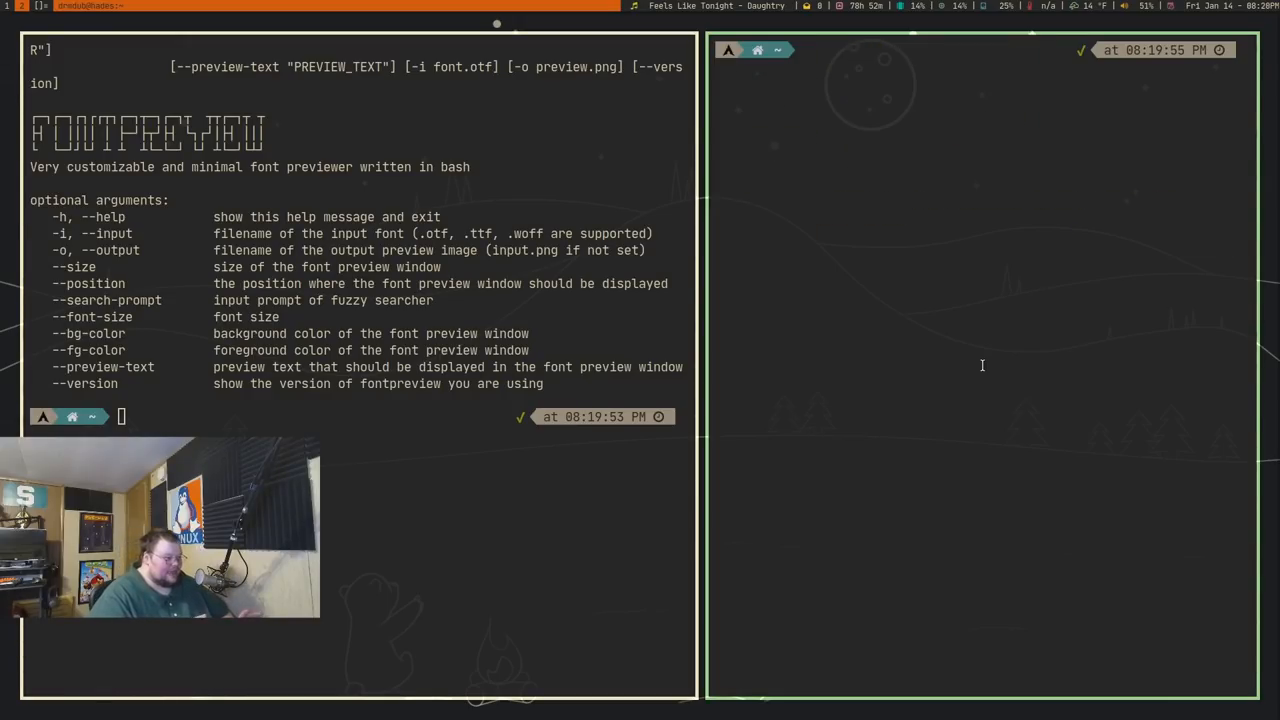
pyautogui.write('fontpreview --help')
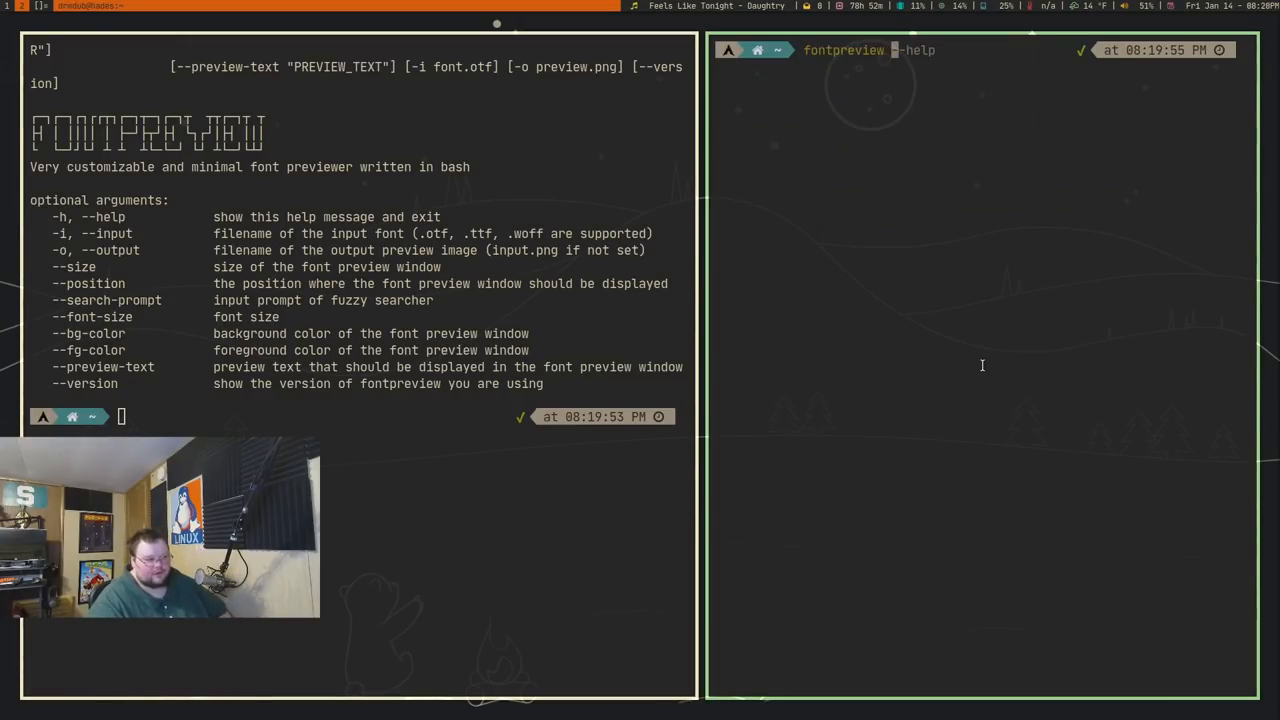
pyautogui.write('gohu')
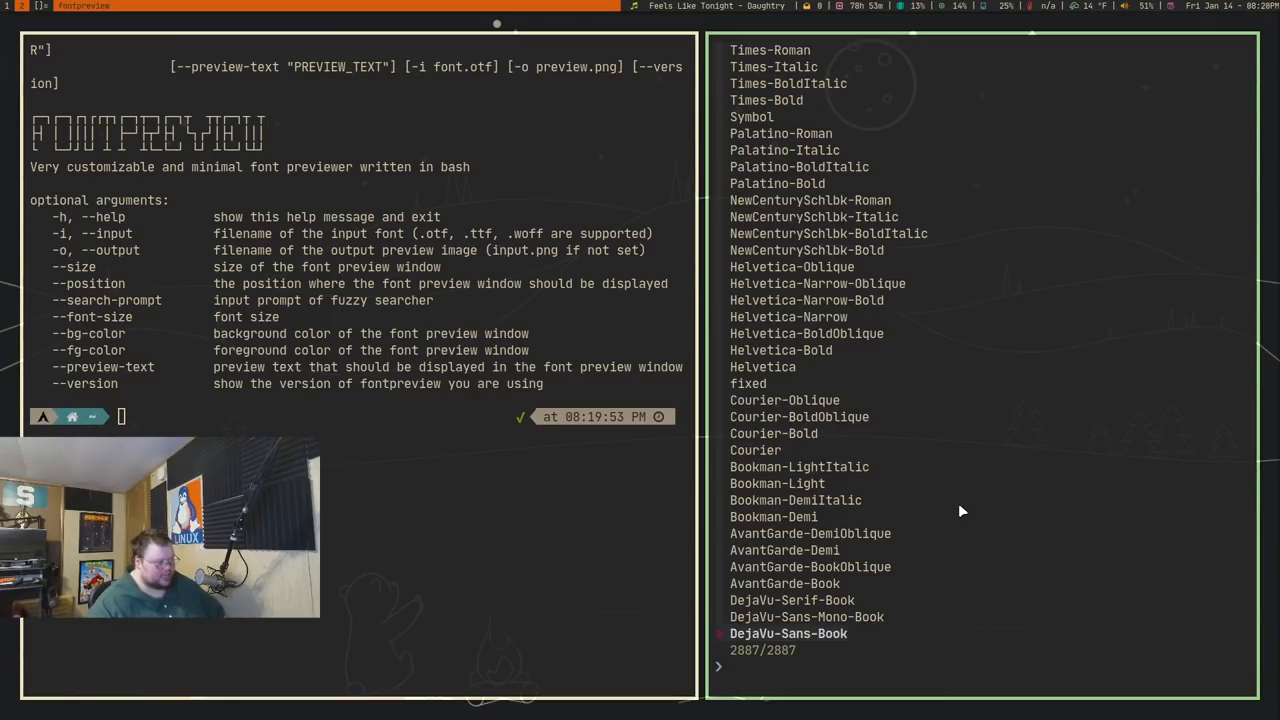
# Search the font list for 'comic sans' and 'brain', exit, and start a fontpreview command with a font-size option
pyautogui.write('c')
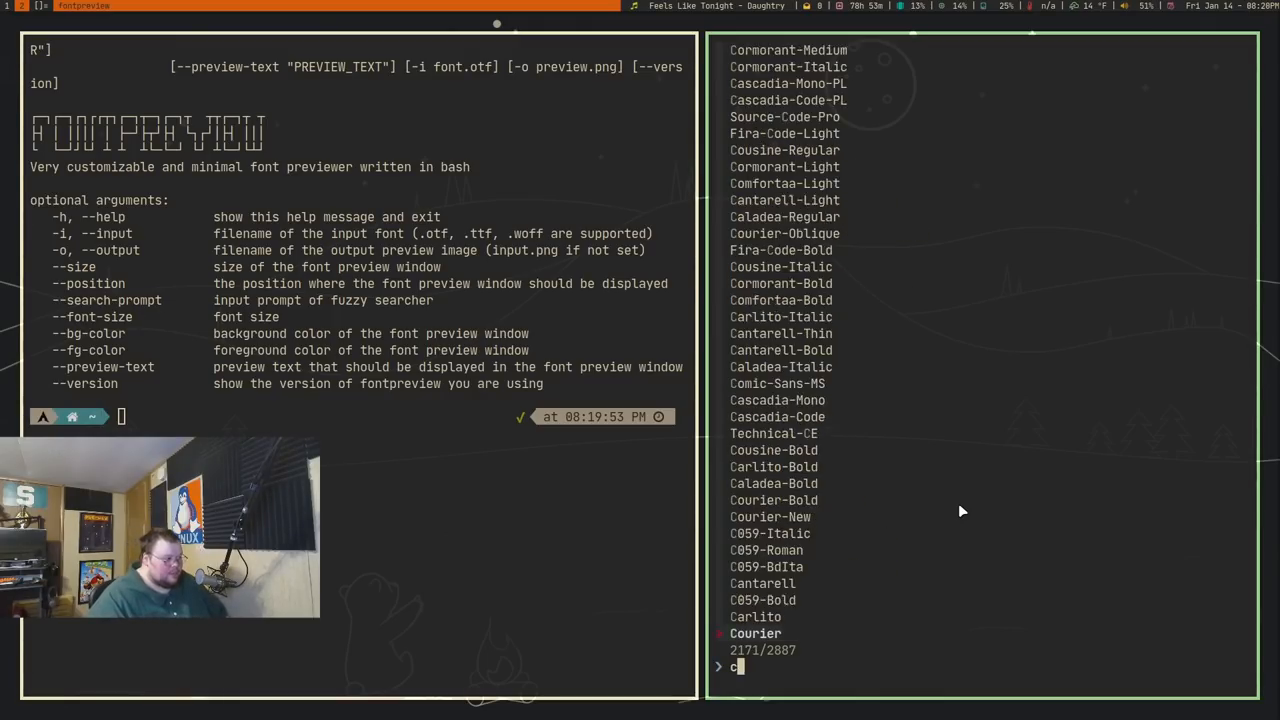
pyautogui.write('omic sans')
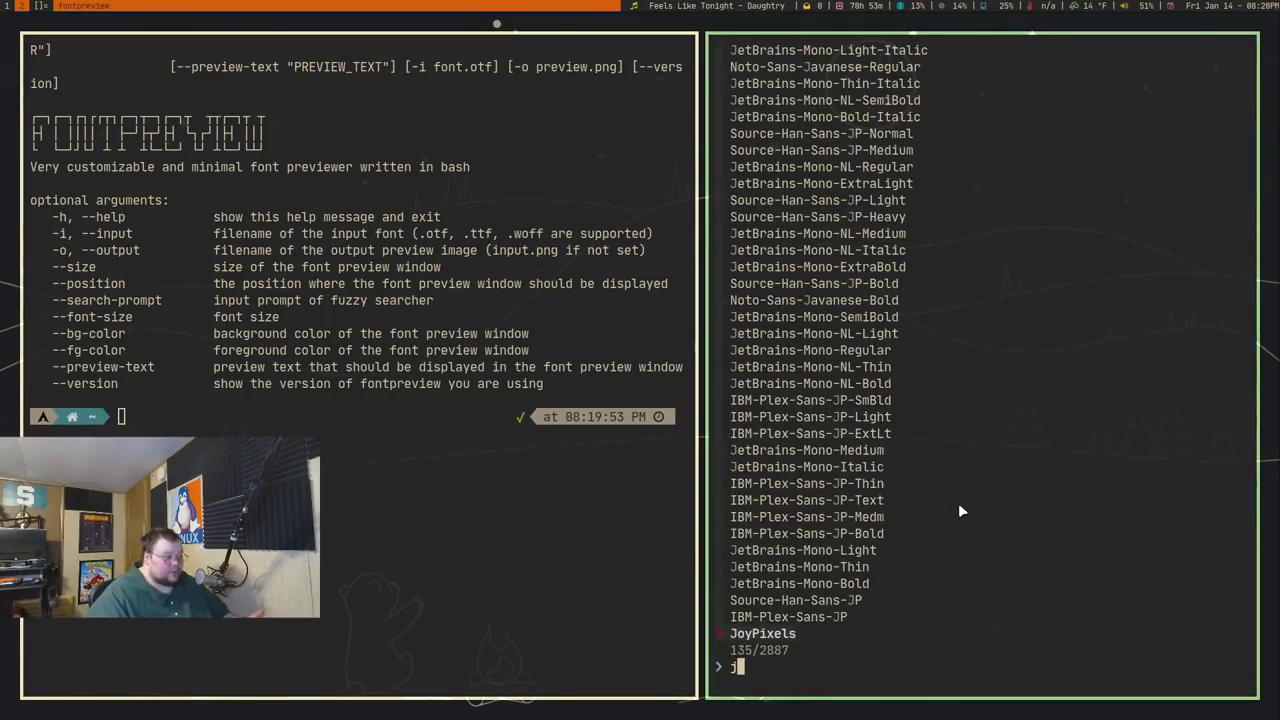
pyautogui.write('brain')
pyautogui.write('fontprev')
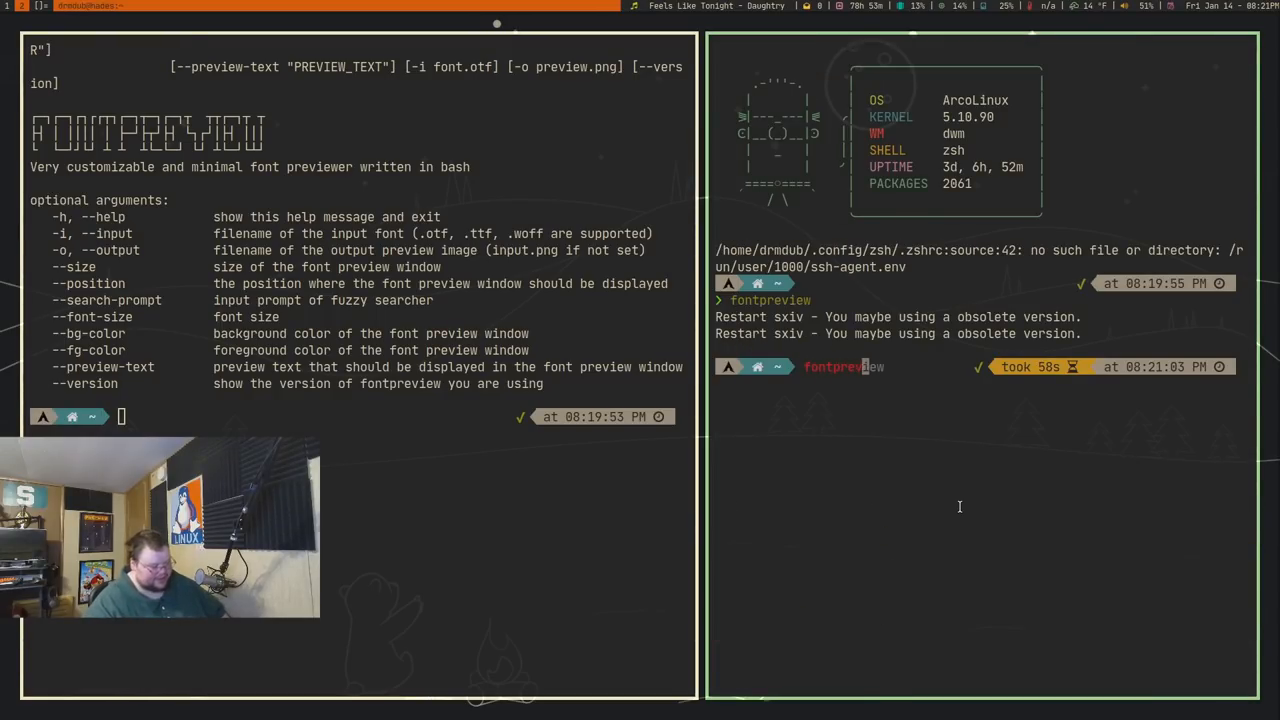
pyautogui.write('--help')
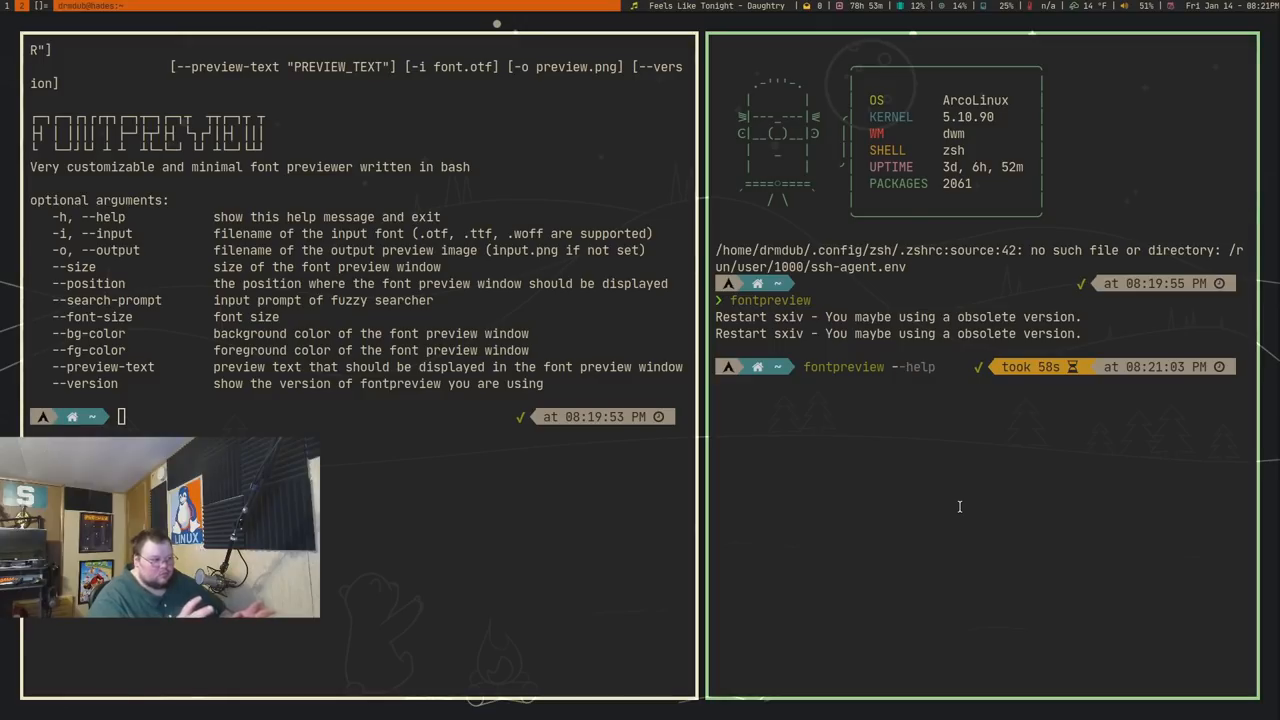
pyautogui.write('-font-s')
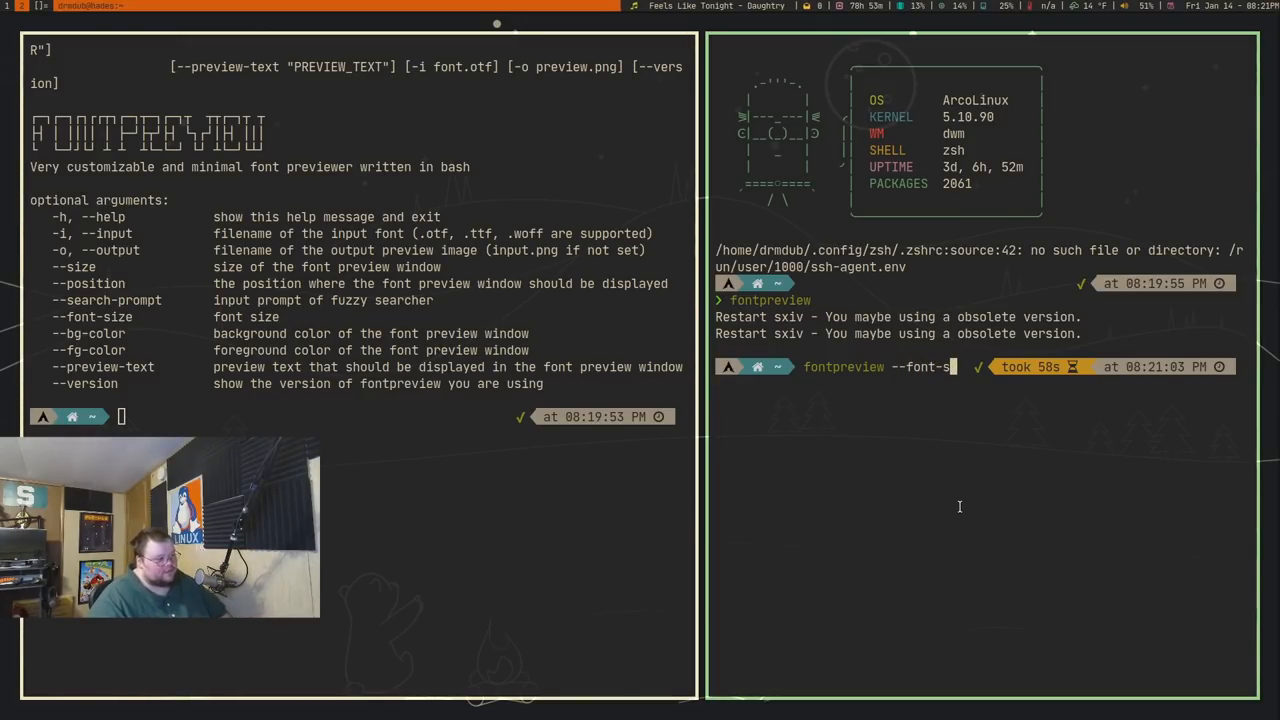
# Try --font-size 30px, hit the invalid-argument error, then rerun with numeric sizes 30, 108 and 10
pyautogui.write('ize 30opx')
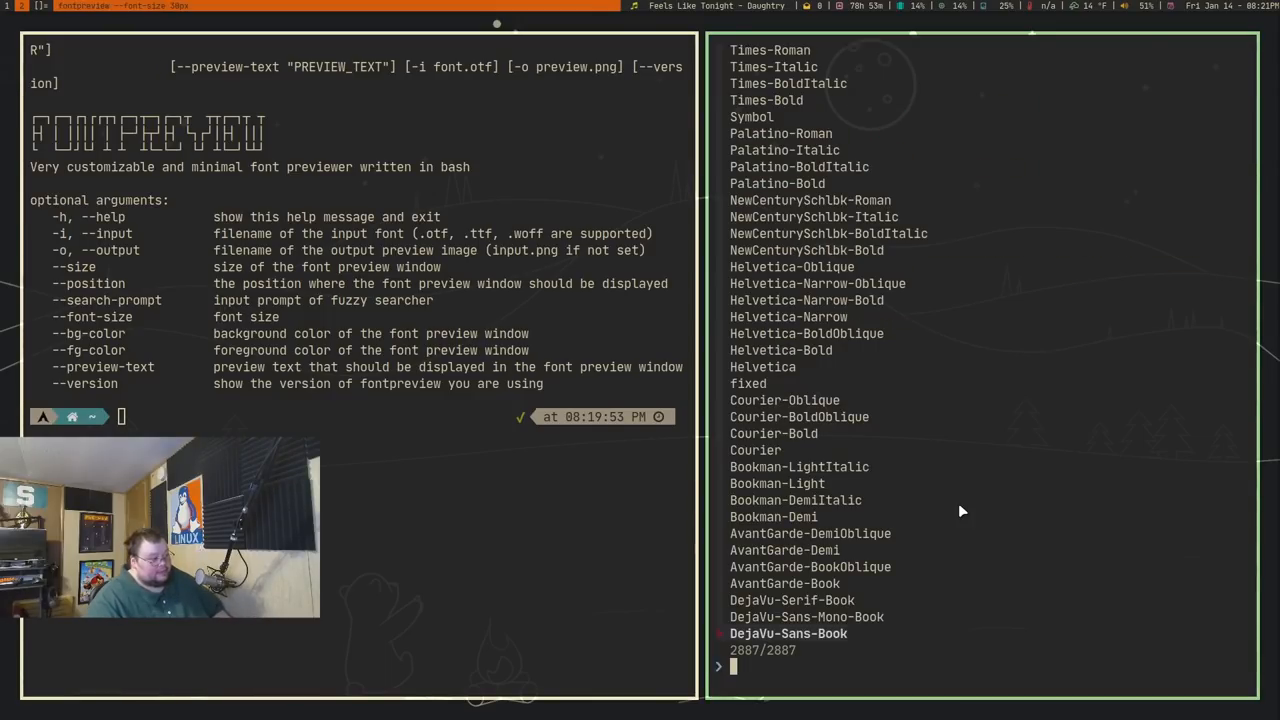
pyautogui.write('jet')
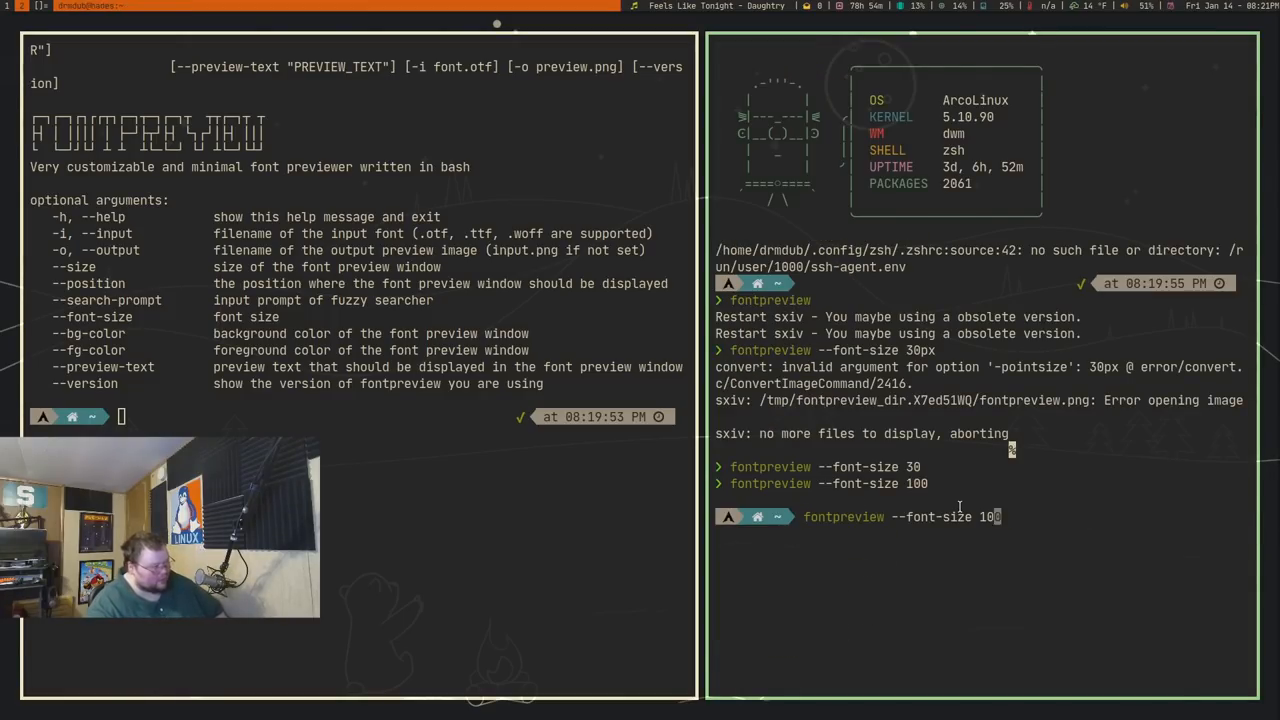
pyautogui.press('BackSpace')
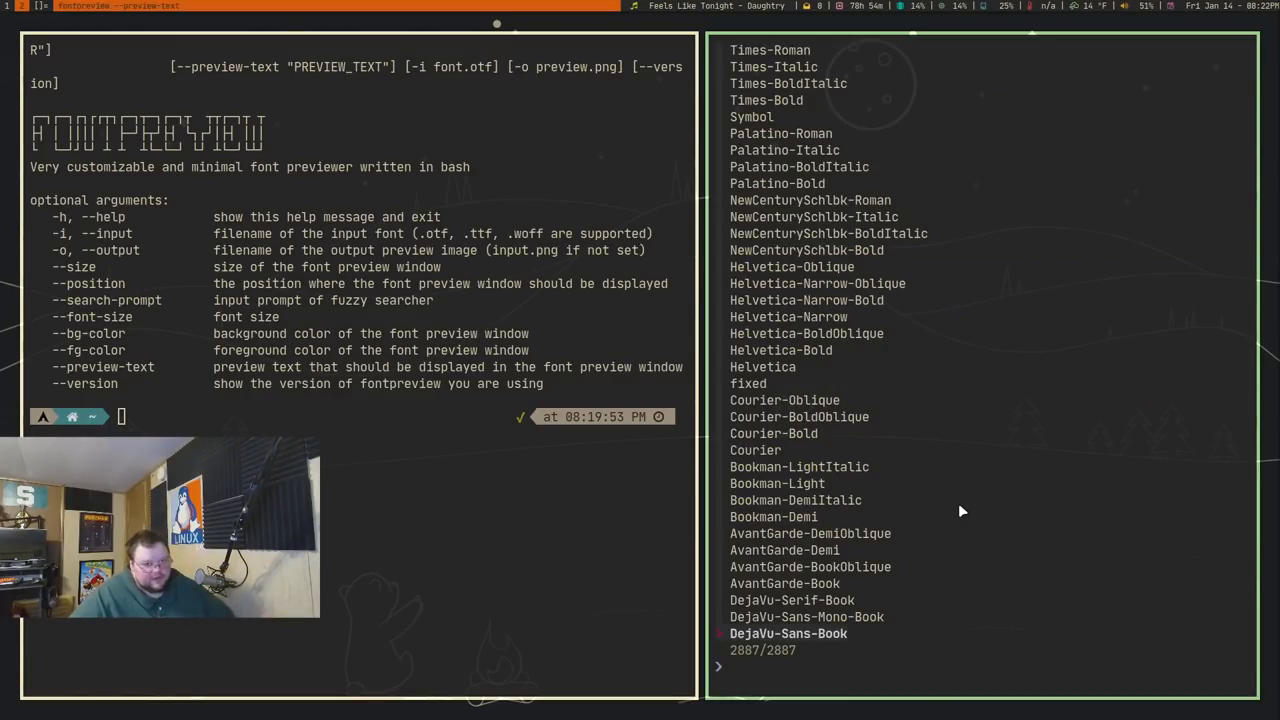
# Filter the fuzzy font list first to JetBrains Mono, then to Courier fonts with 'courie'
pyautogui.write('jetbrains mon')
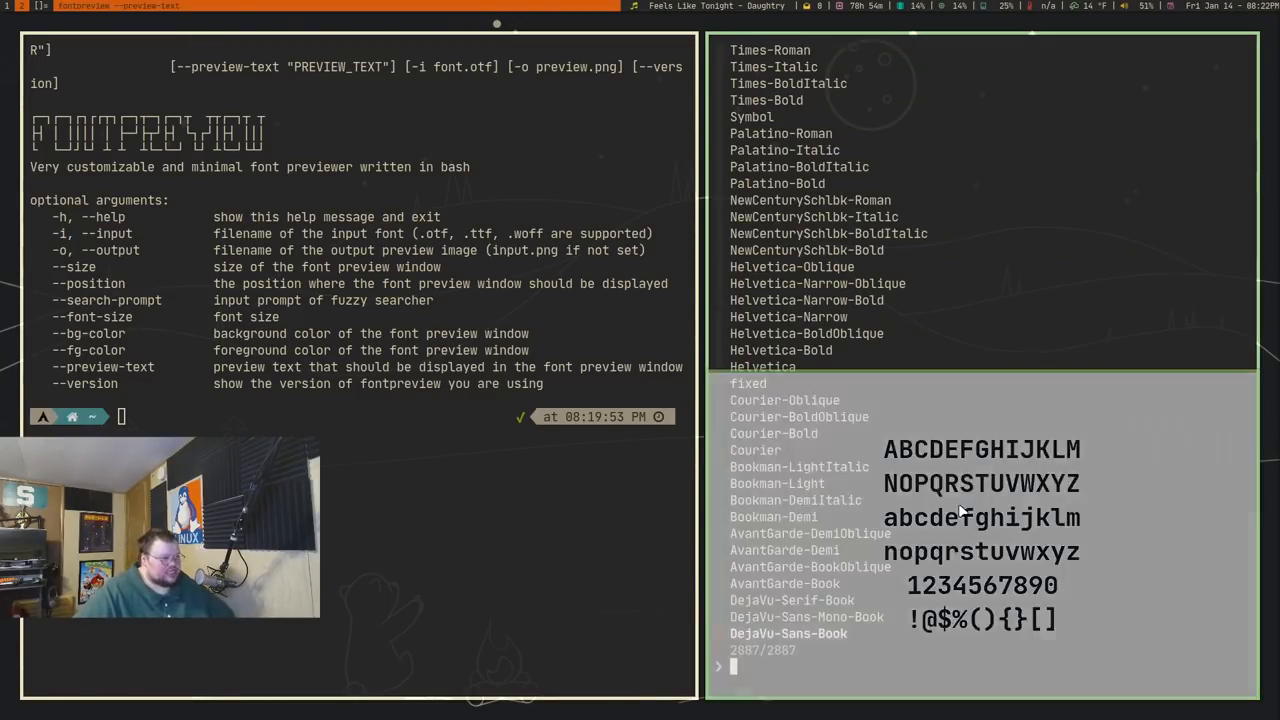
pyautogui.write('courie')
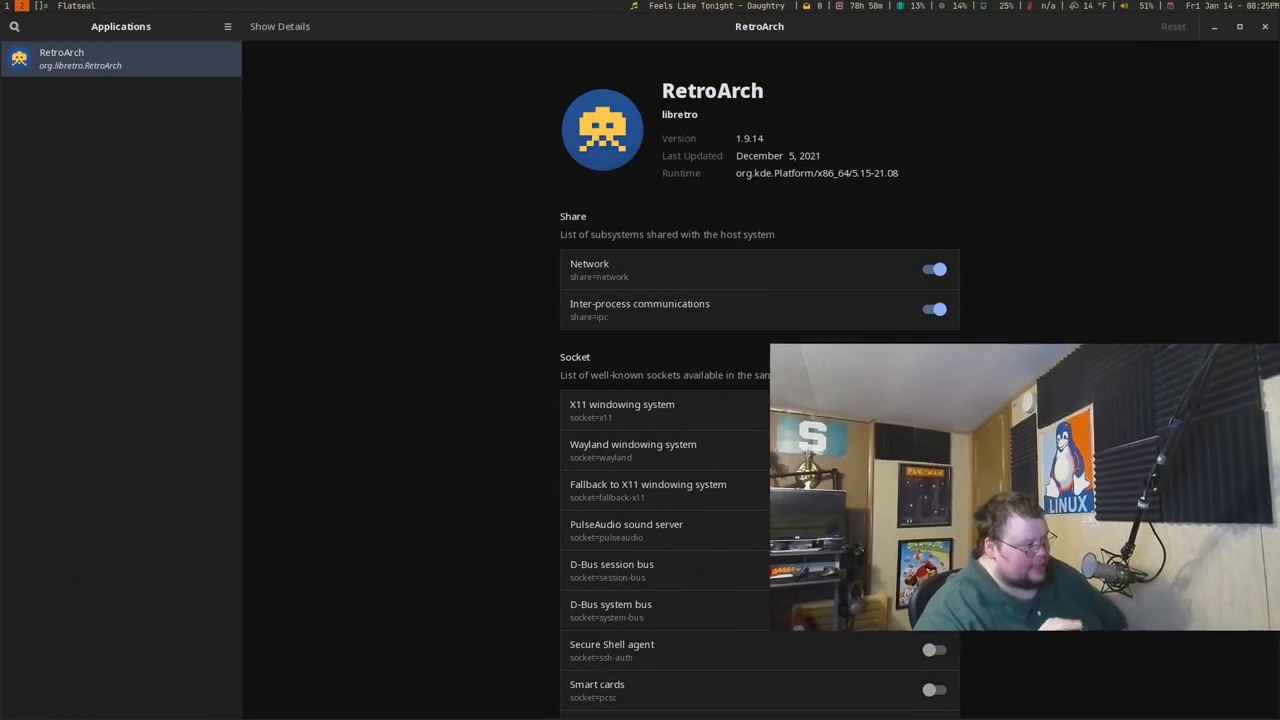
# Select RetroArch in Flatseal's Applications sidebar to show its sandbox permissions
pyautogui.click(936, 410)
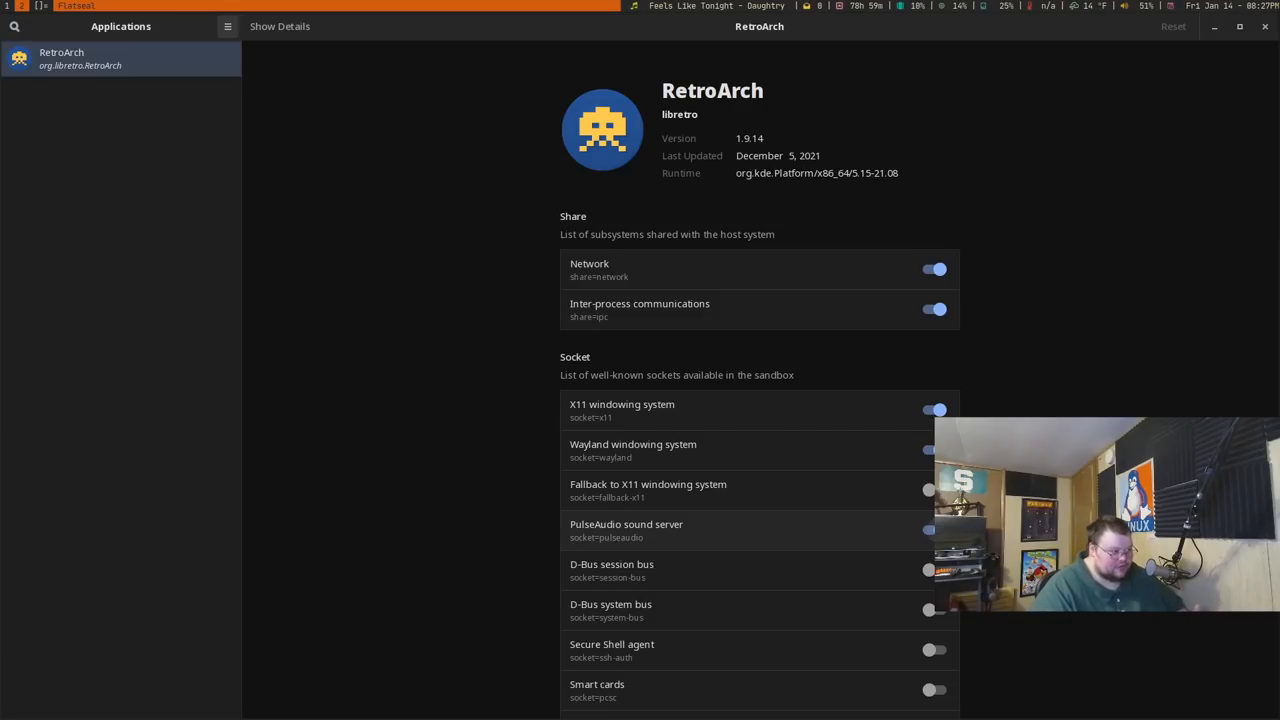
pyautogui.scroll(-3)
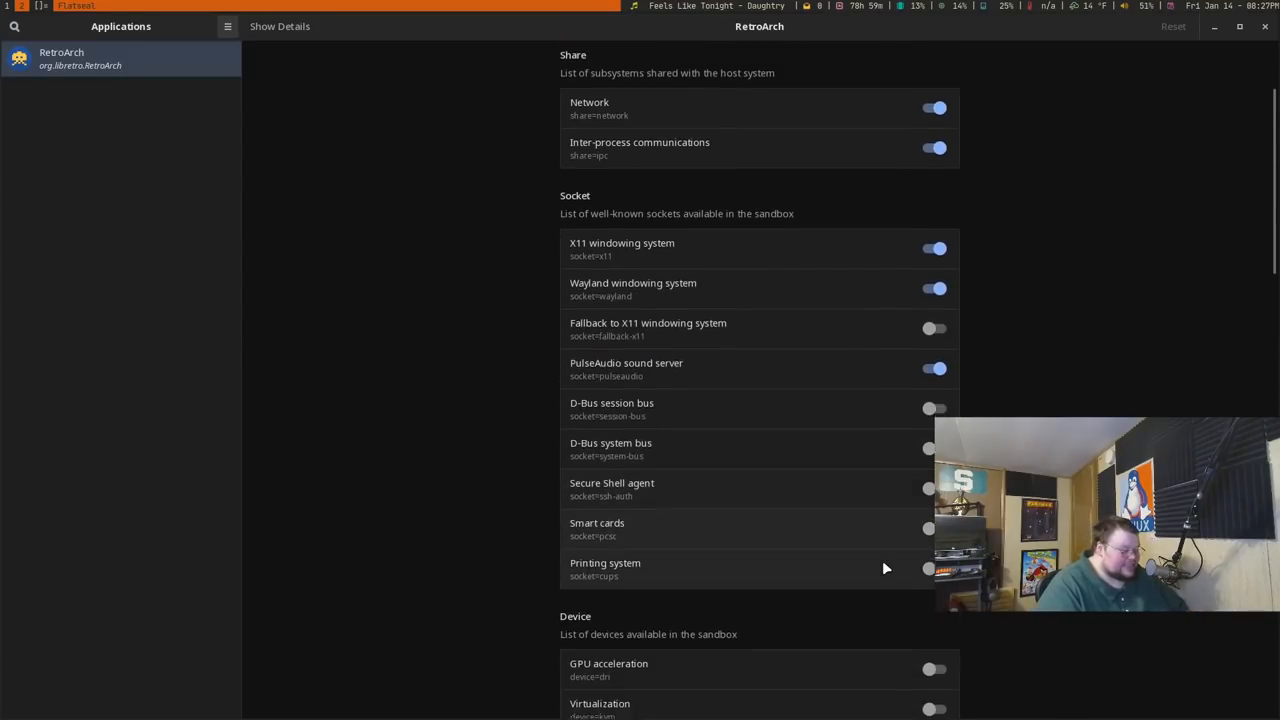
pyautogui.scroll(-3)
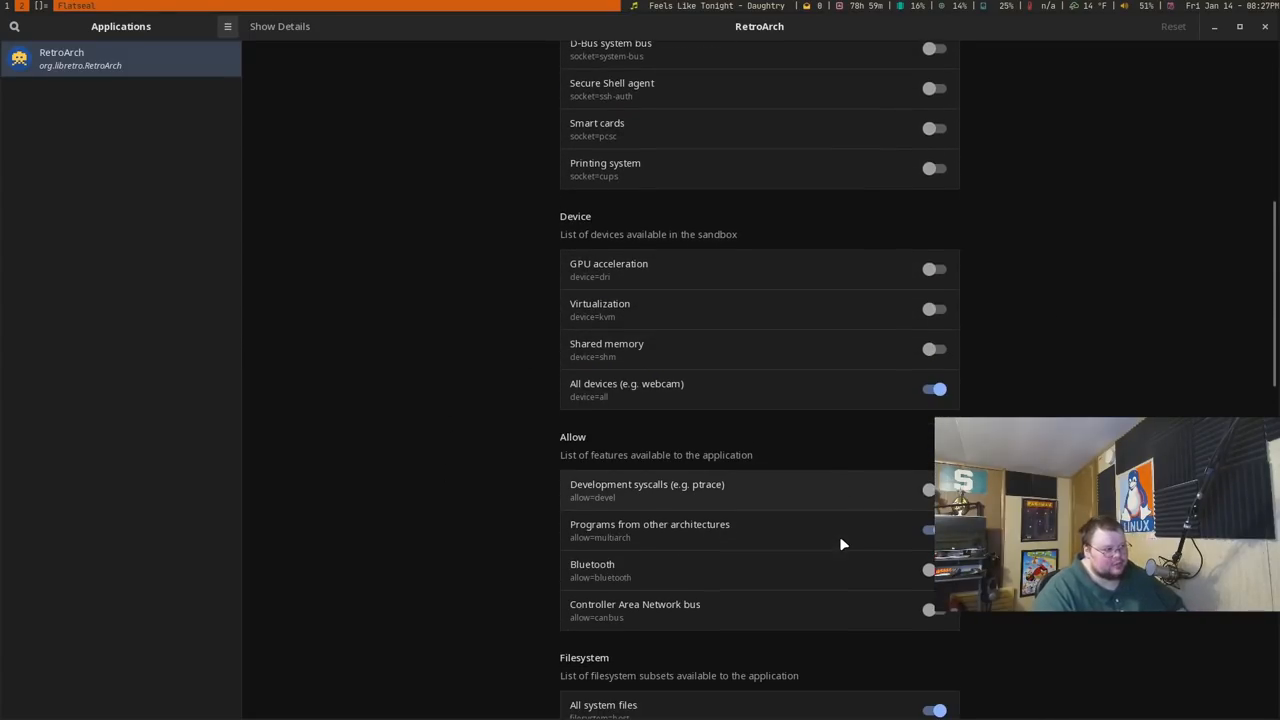
pyautogui.scroll(-3)
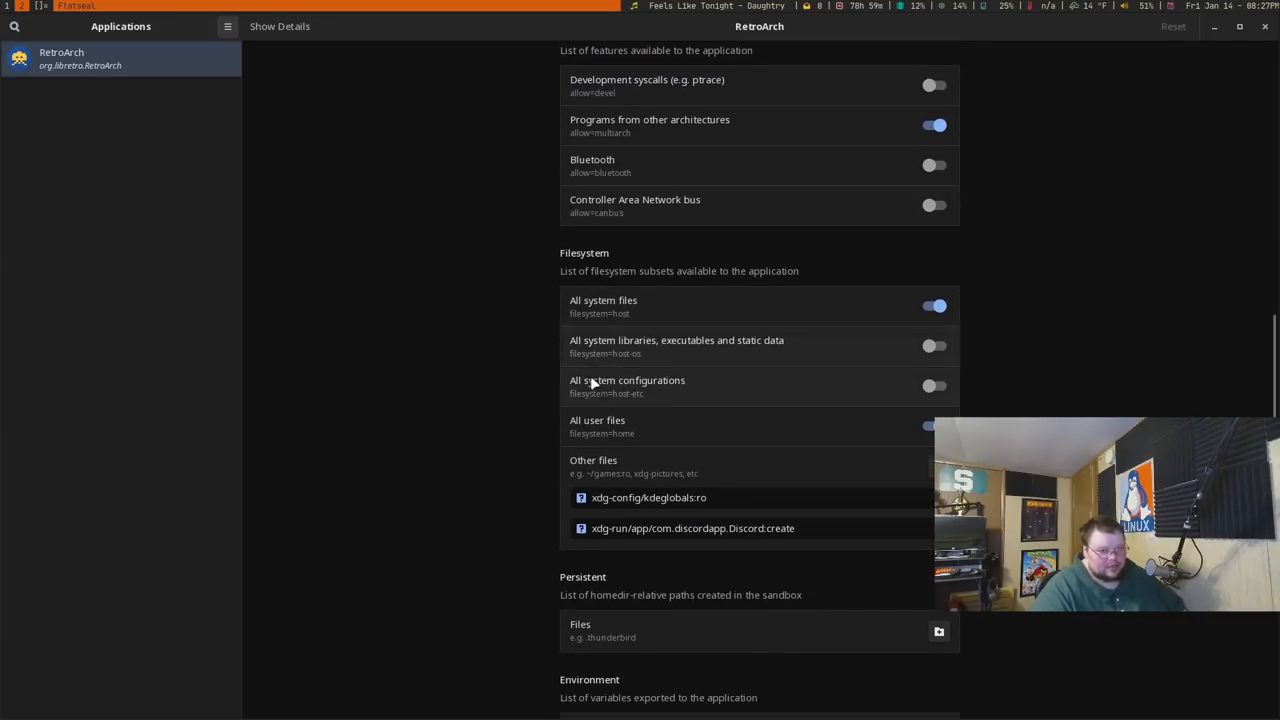
pyautogui.scroll(-3)
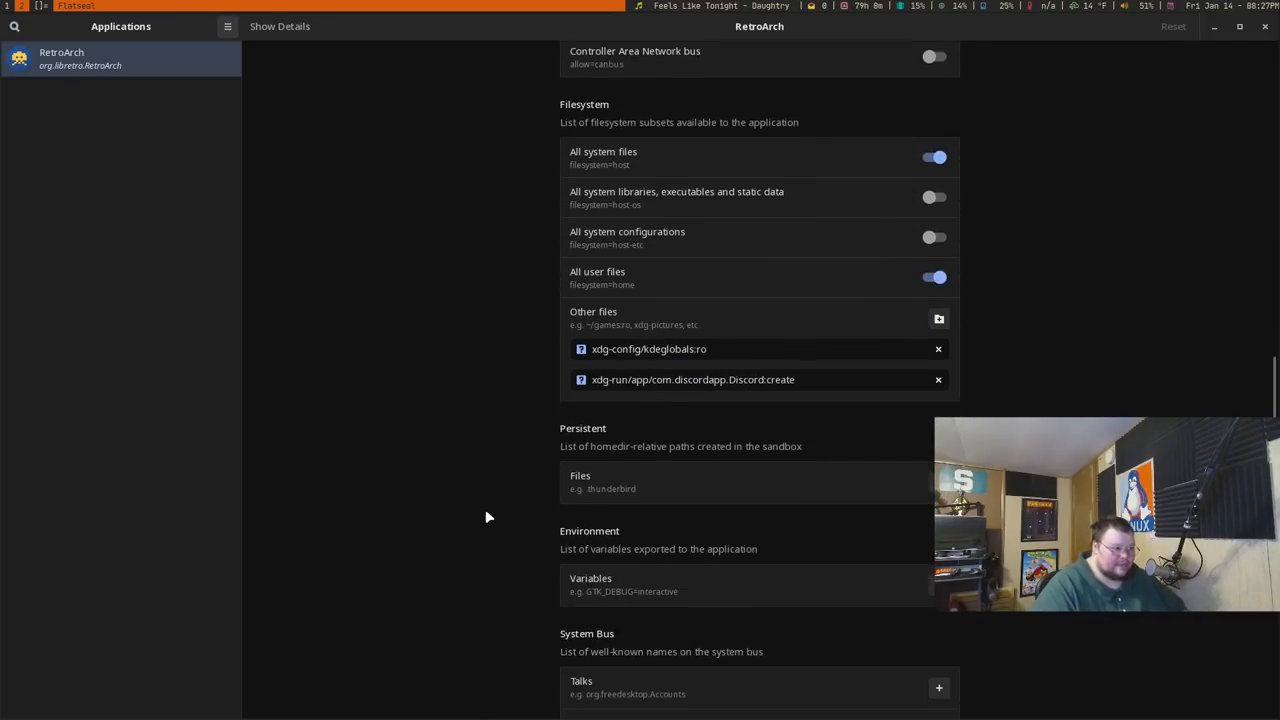
pyautogui.scroll(-3)
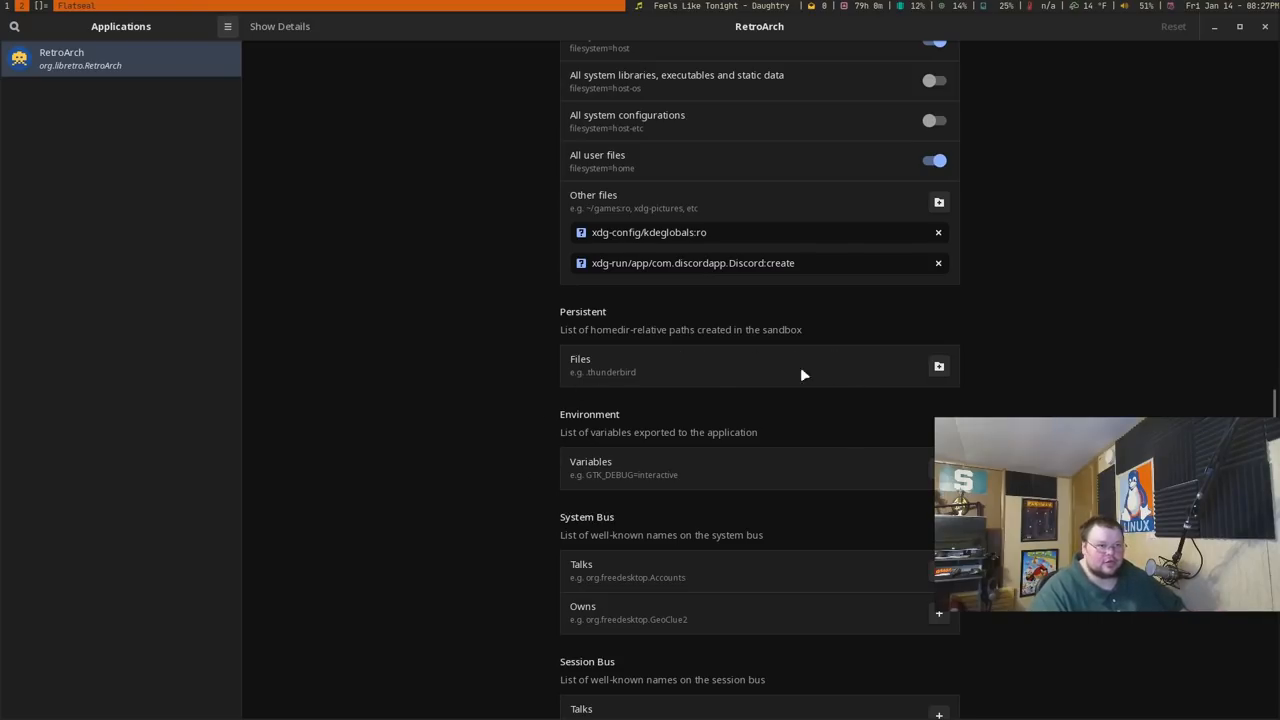
pyautogui.scroll(-3)
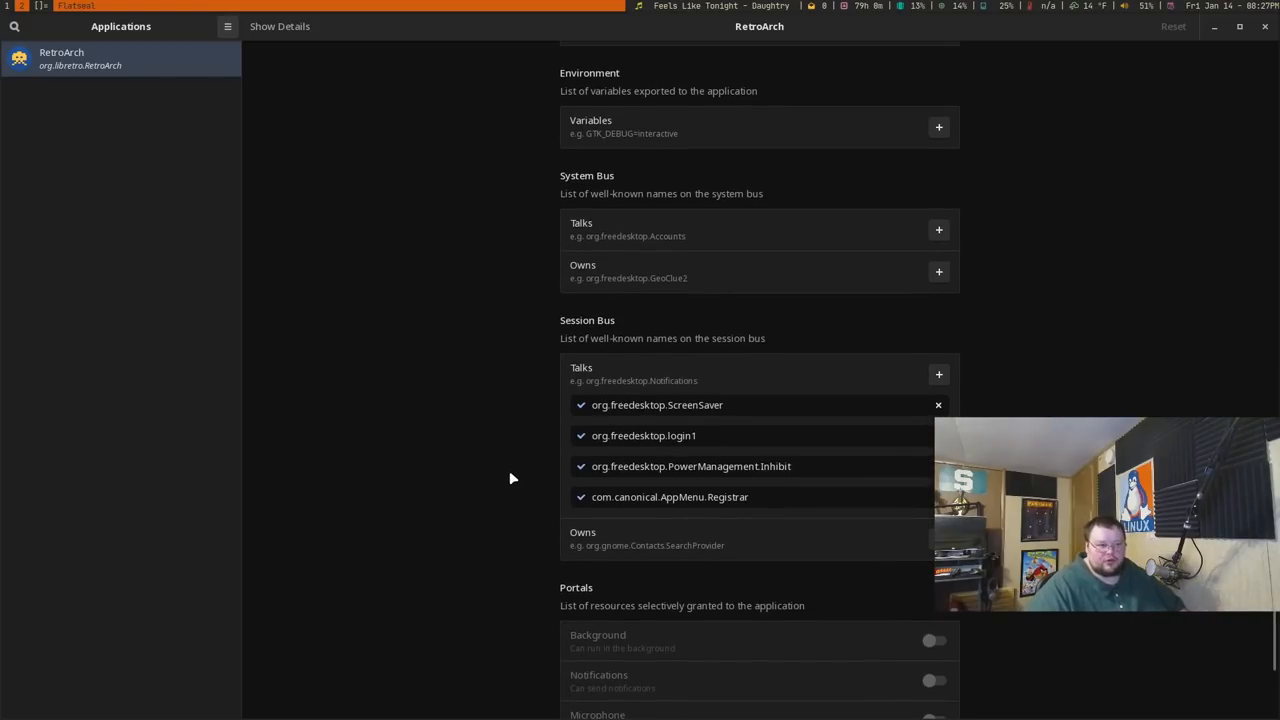
pyautogui.scroll(-3)
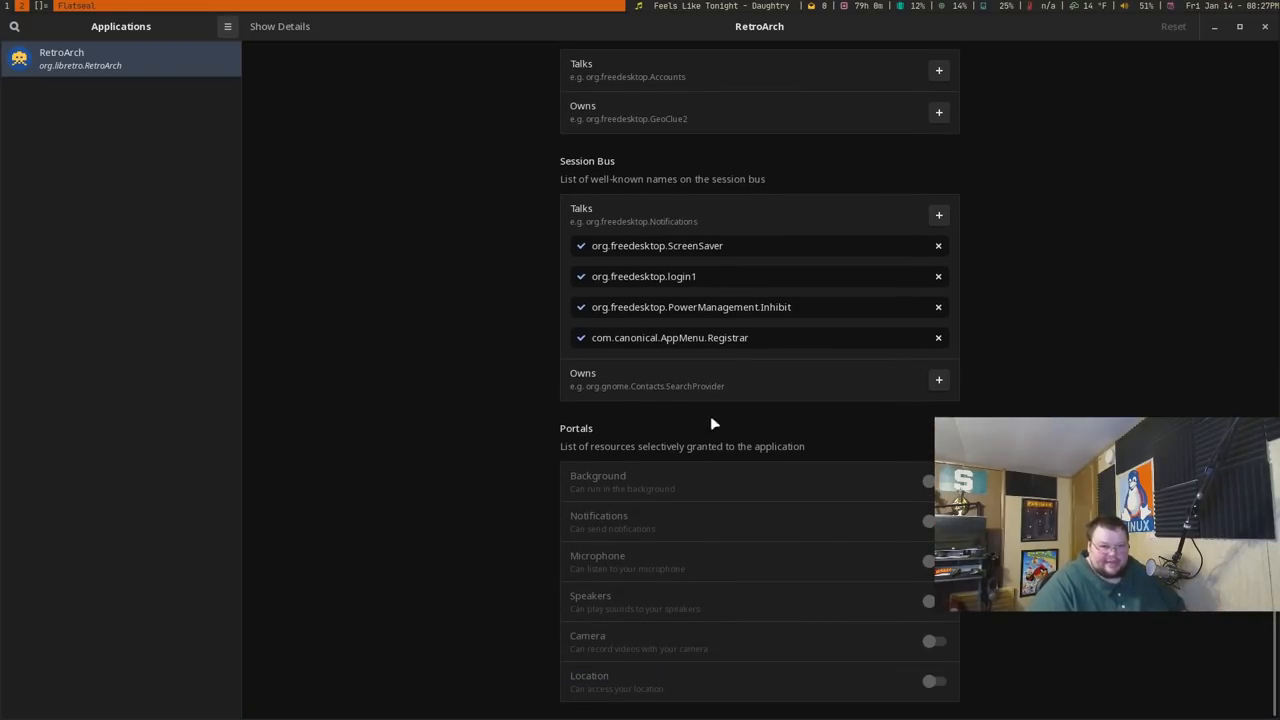
pyautogui.moveTo(600, 560)
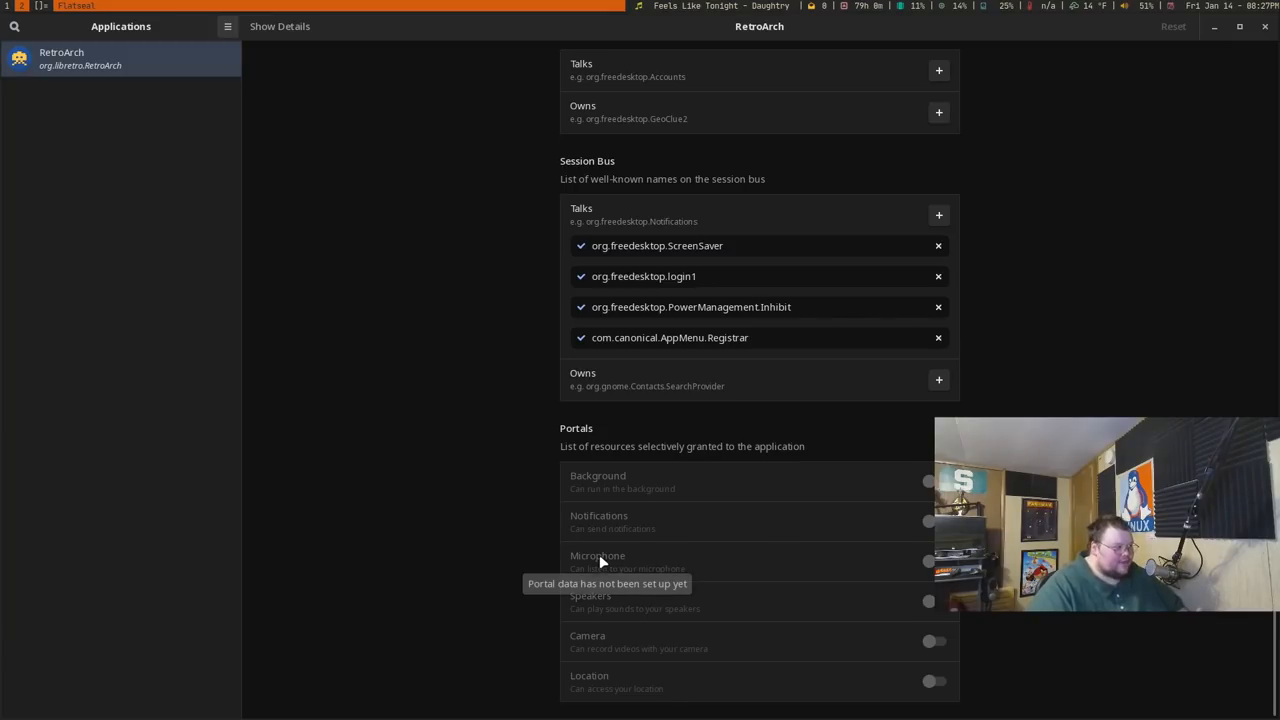
pyautogui.moveTo(524, 544)
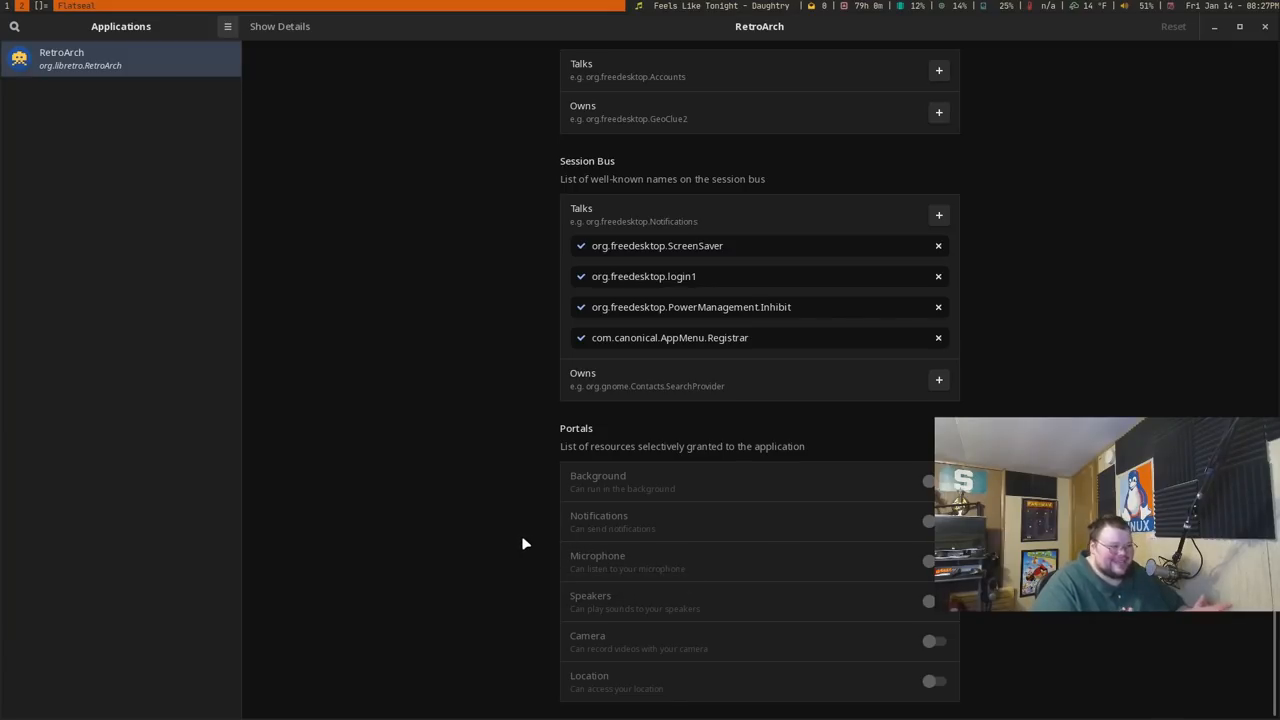
pyautogui.moveTo(896, 492)
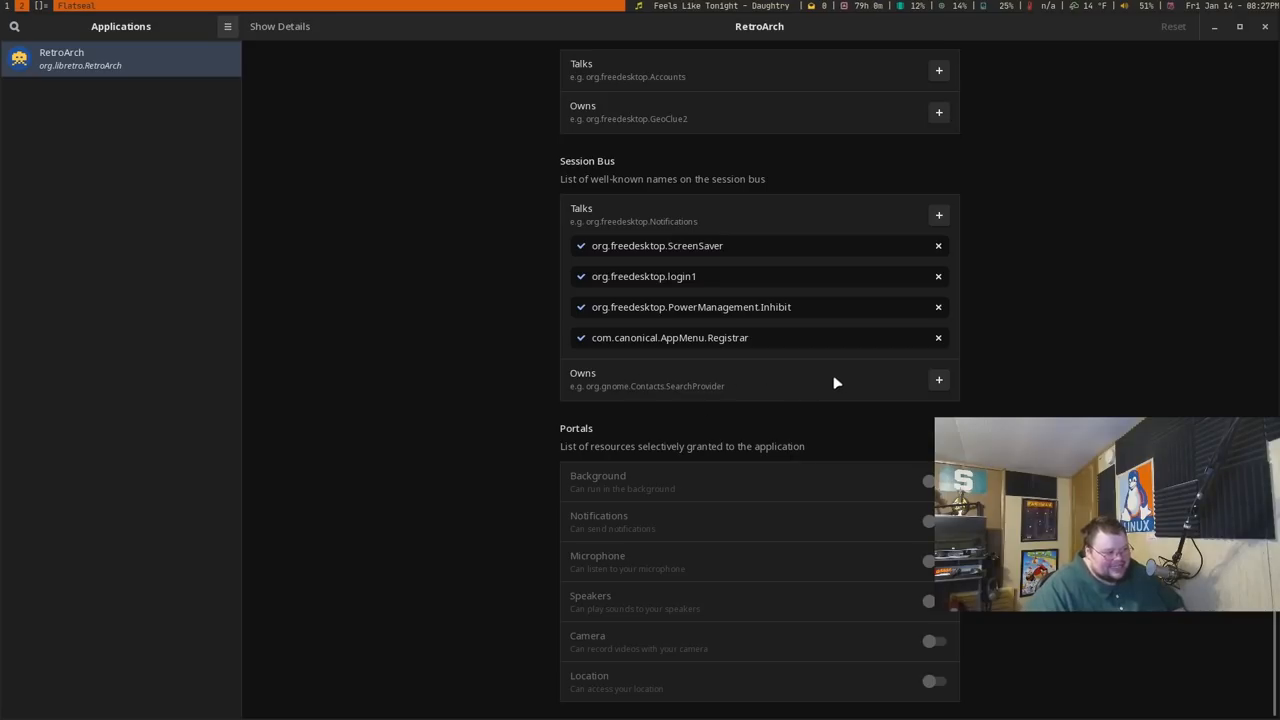
pyautogui.scroll(-3)
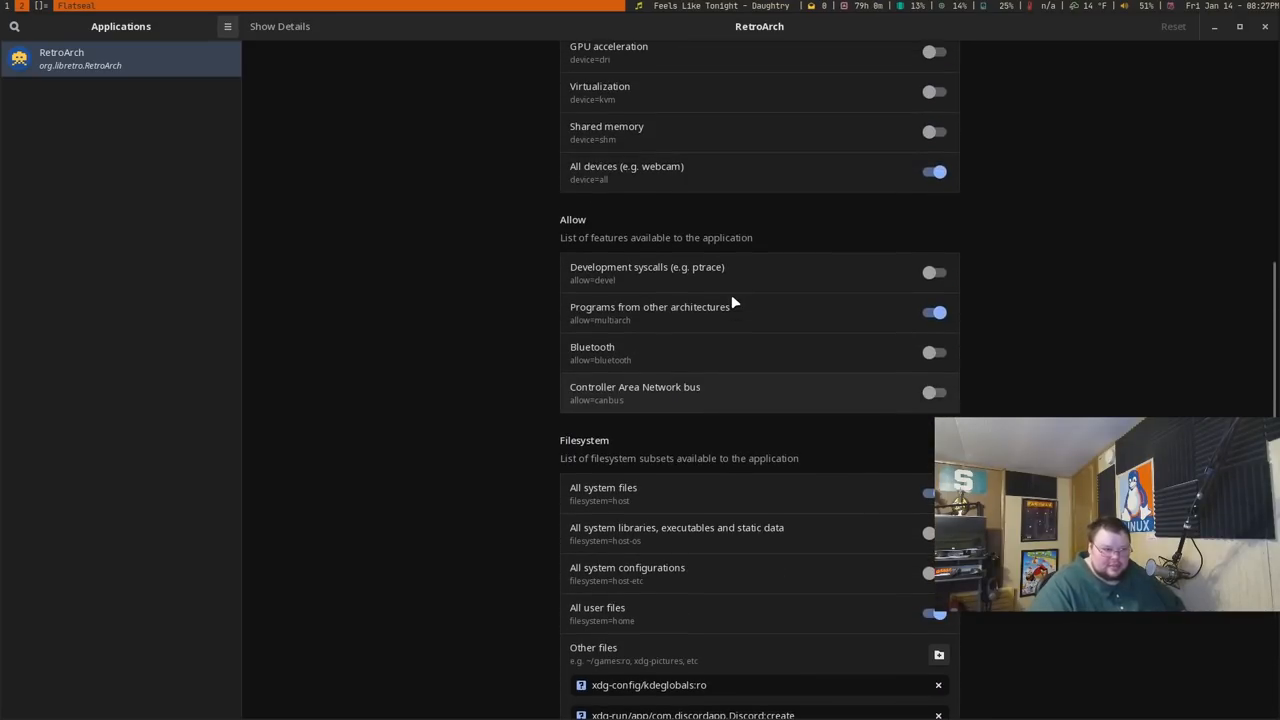
pyautogui.click(228, 26)
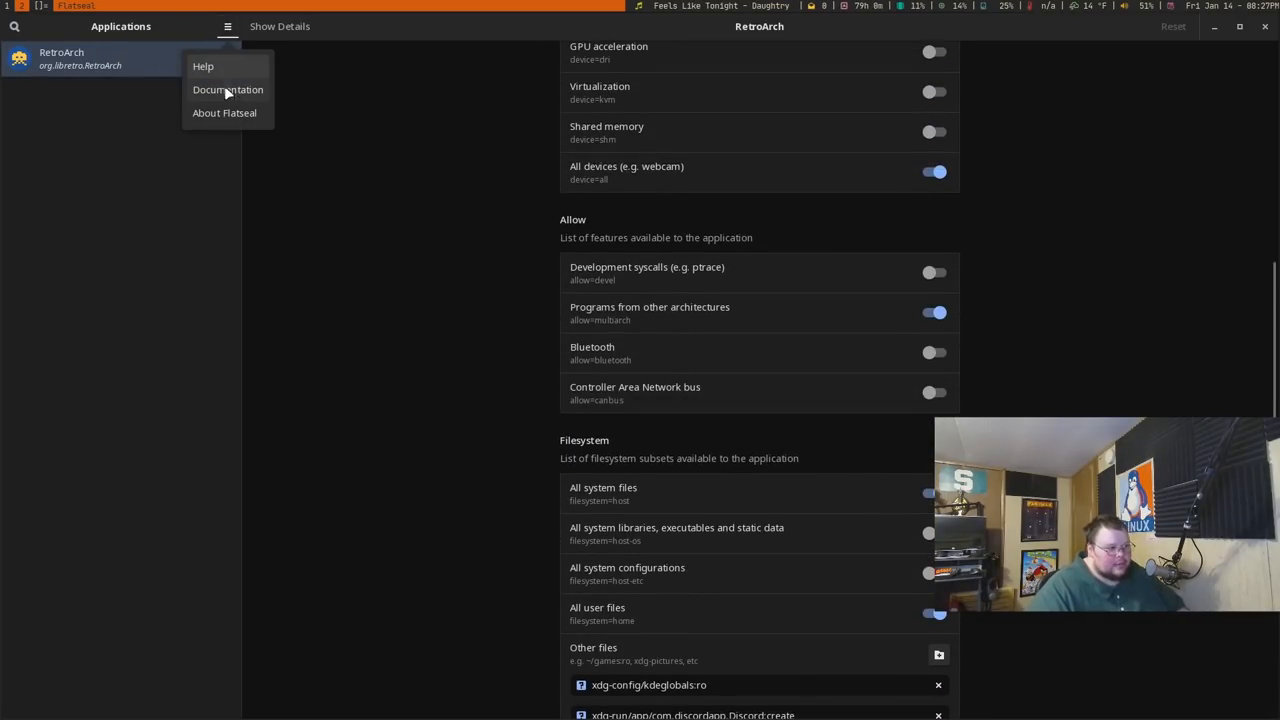
pyautogui.click(228, 88)
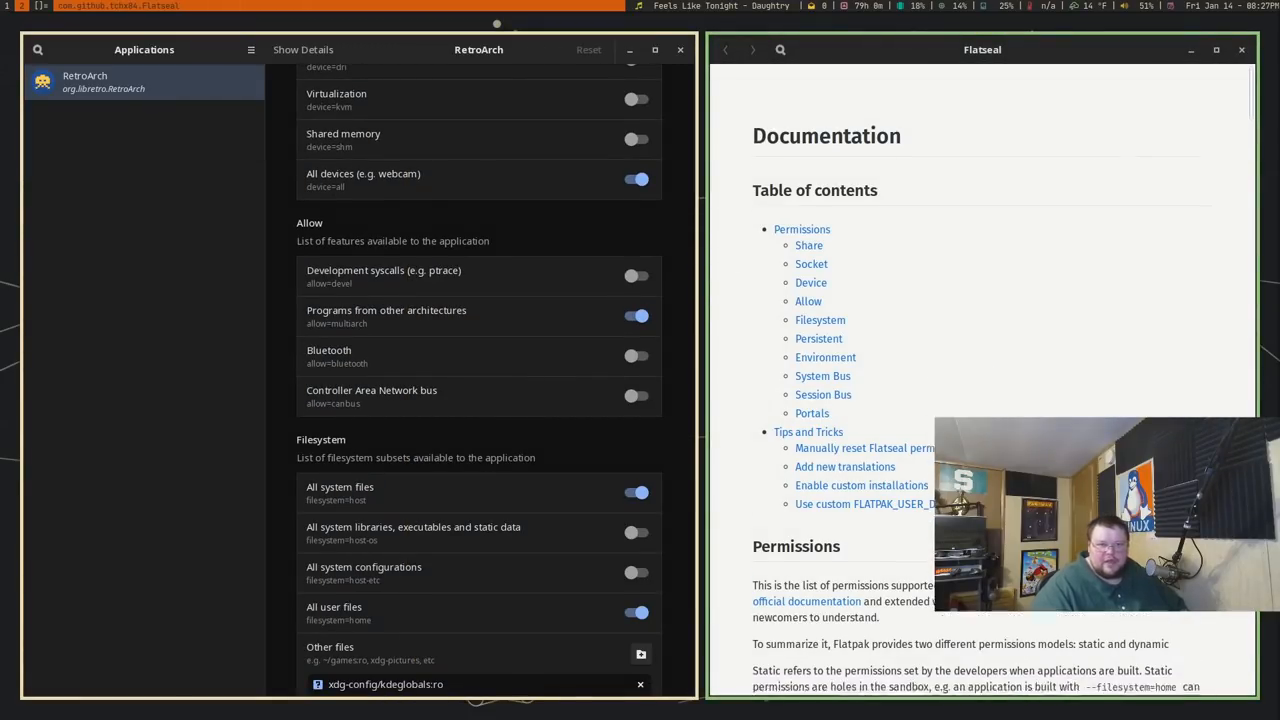
pyautogui.scroll(-3)
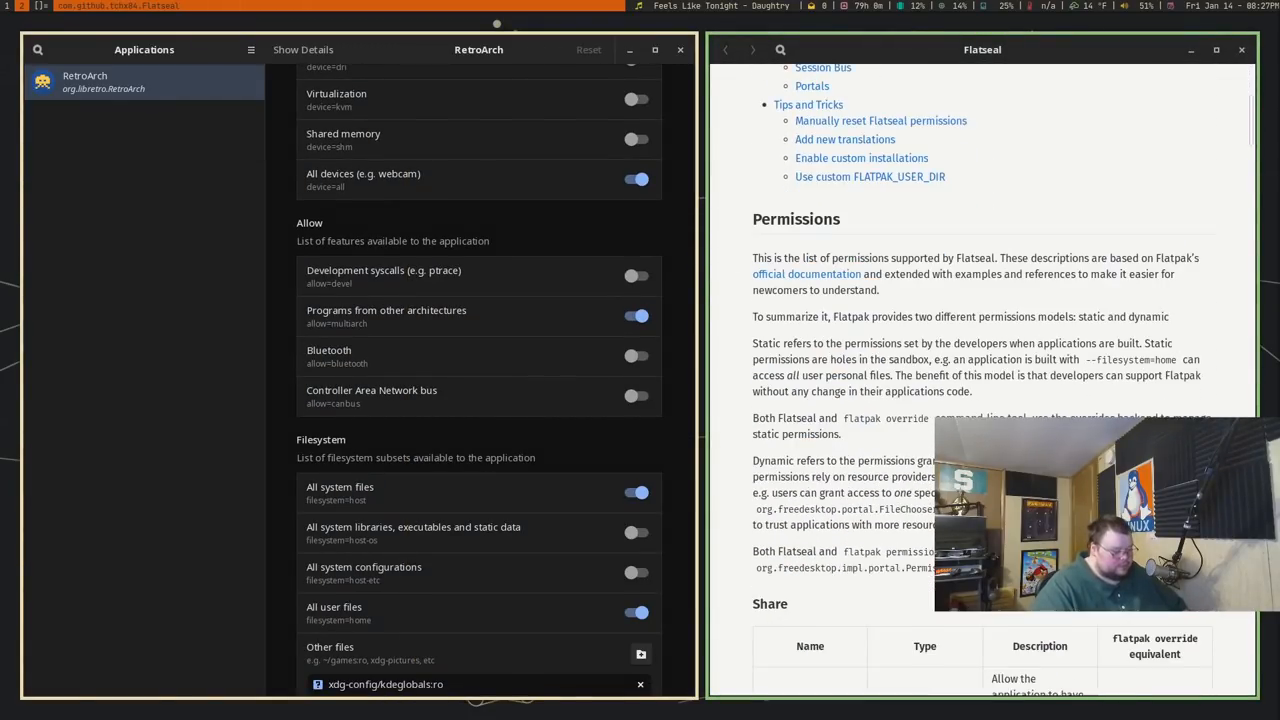
pyautogui.scroll(-3)
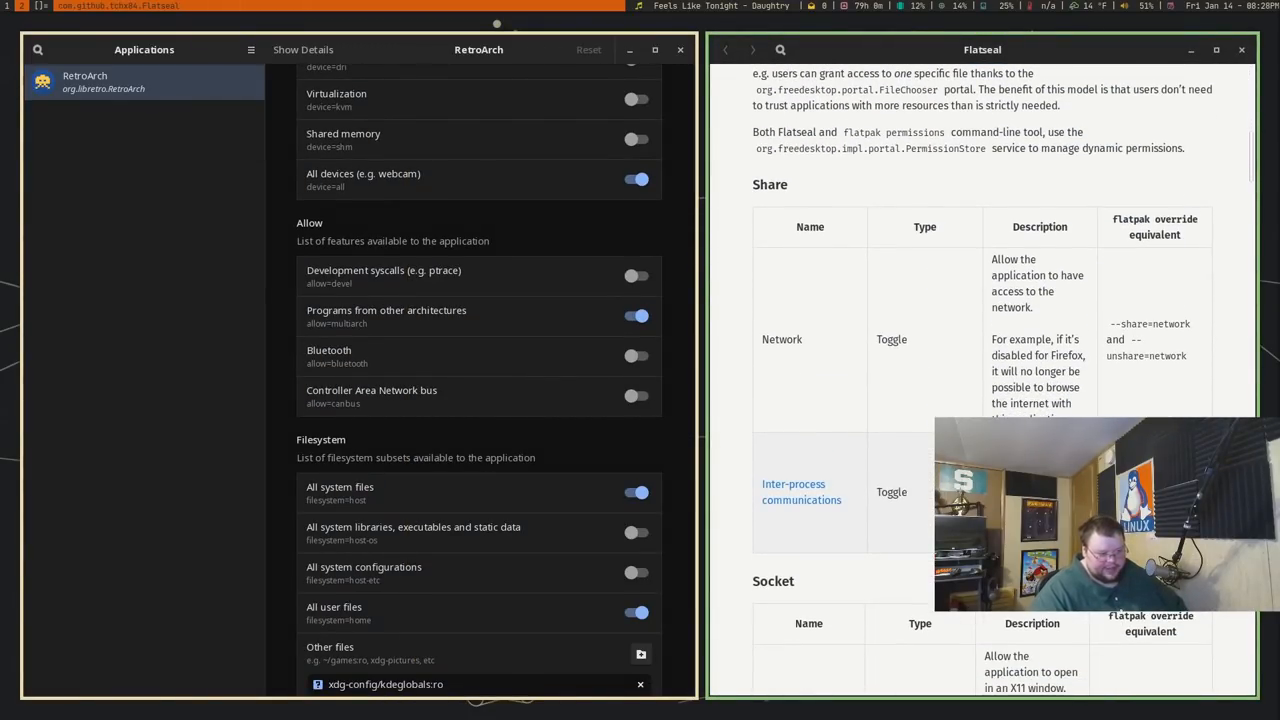
pyautogui.click(228, 26)
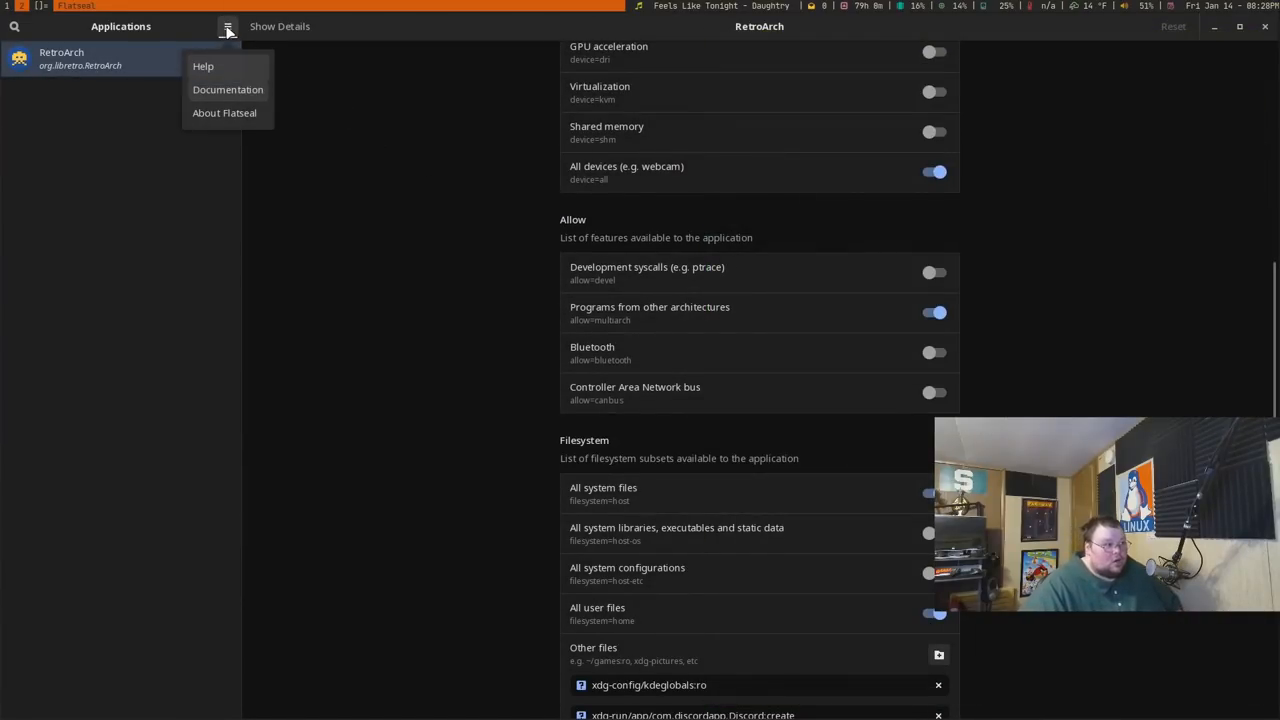
pyautogui.click(224, 112)
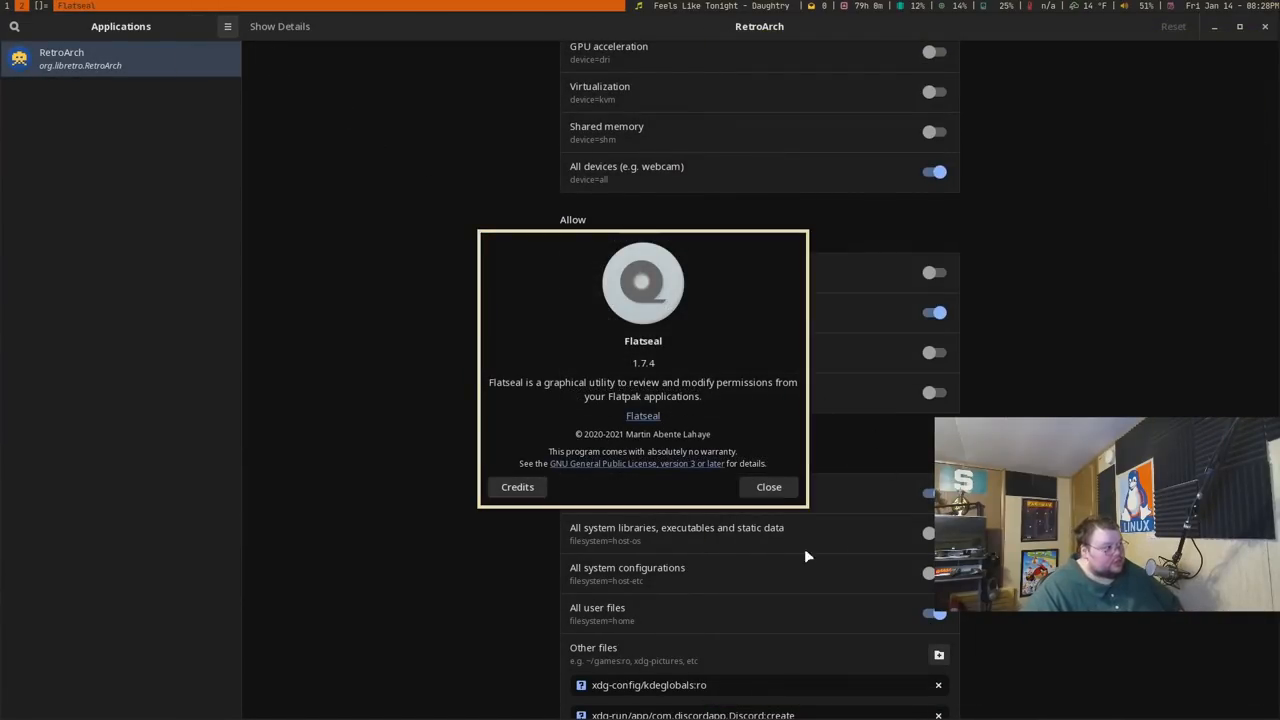
pyautogui.click(768, 488)
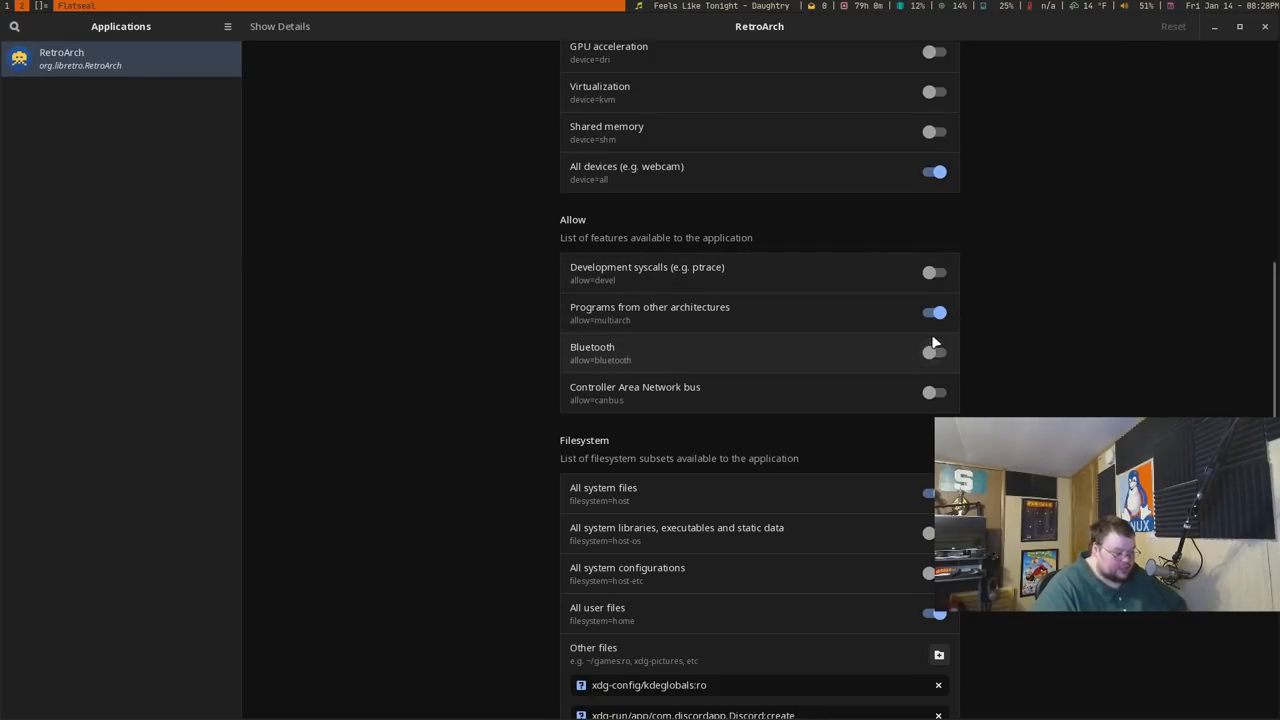
pyautogui.click(934, 312)
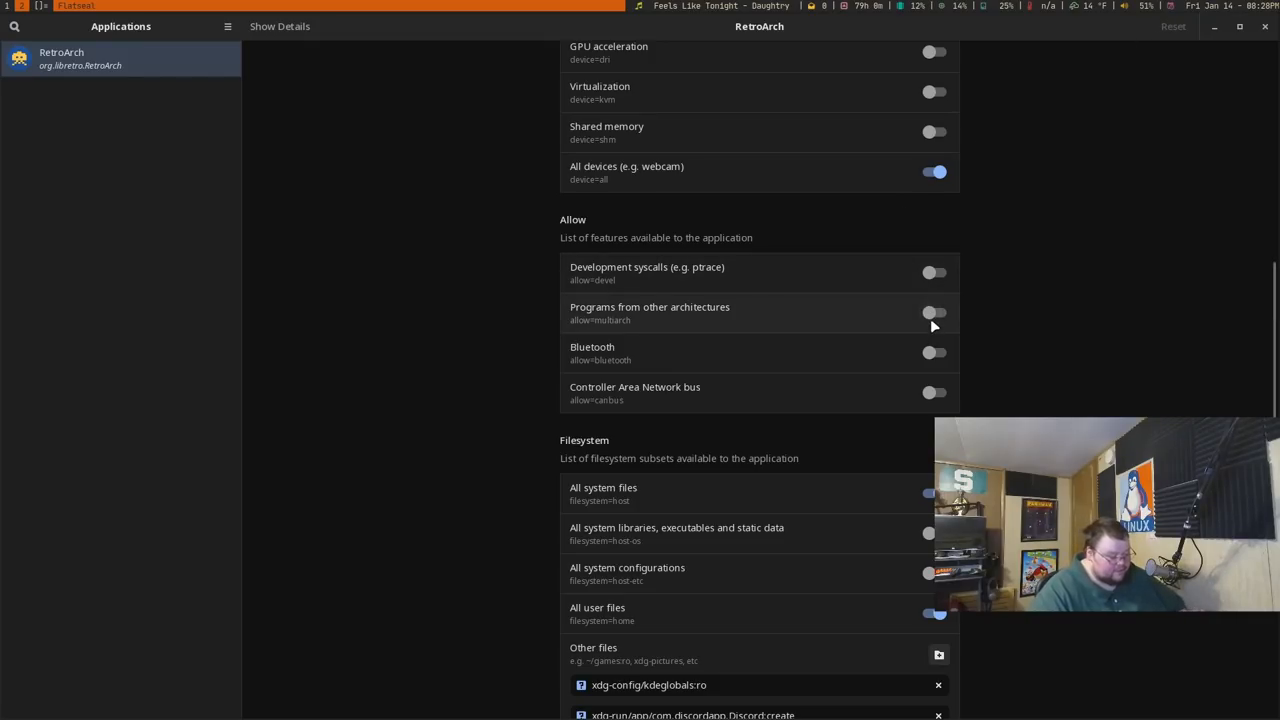
pyautogui.click(934, 312)
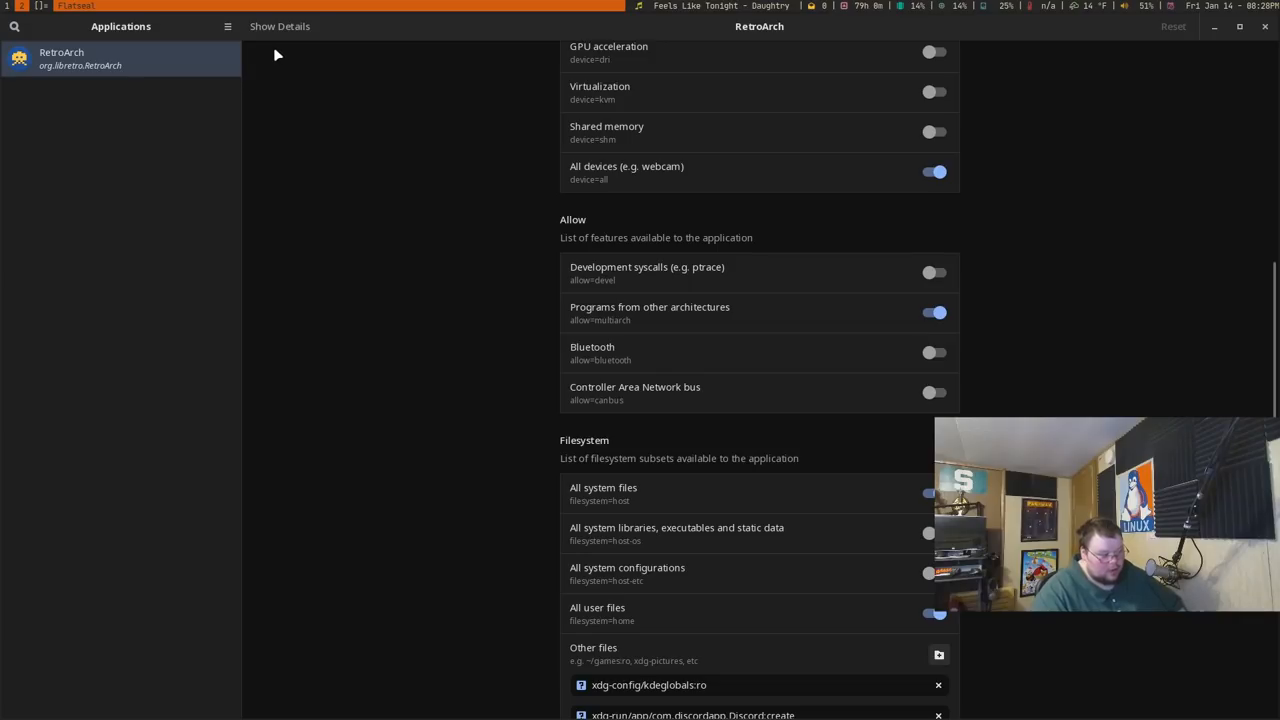
pyautogui.moveTo(280, 26)
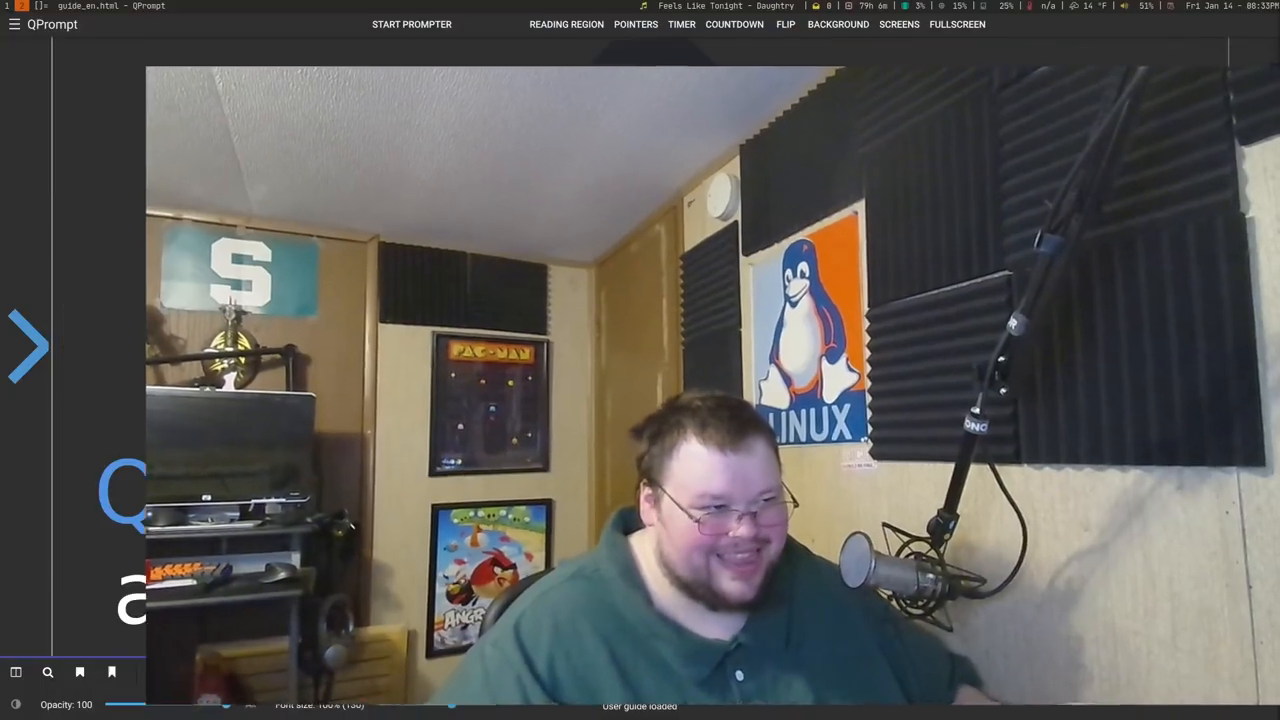
# Prompt through the guide, nudge scroll speed, lower font size to about 95% and reduce opacity
pyautogui.click(412, 24)
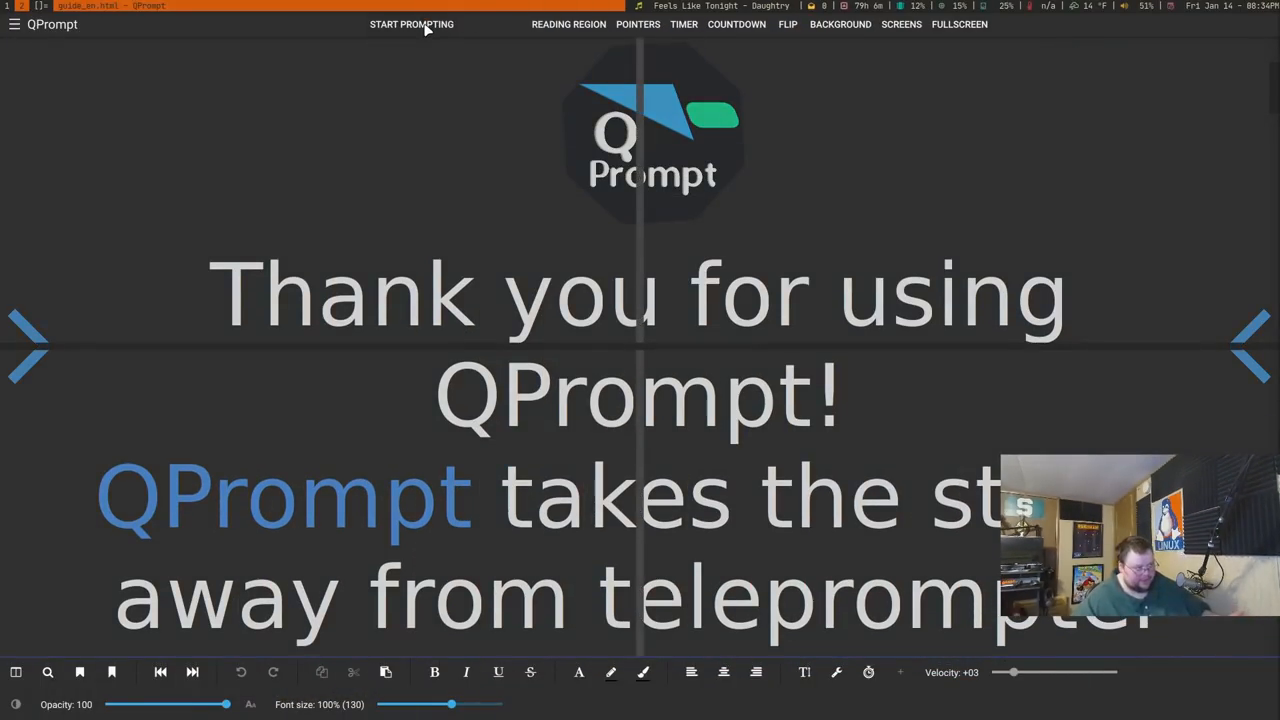
pyautogui.click(412, 24)
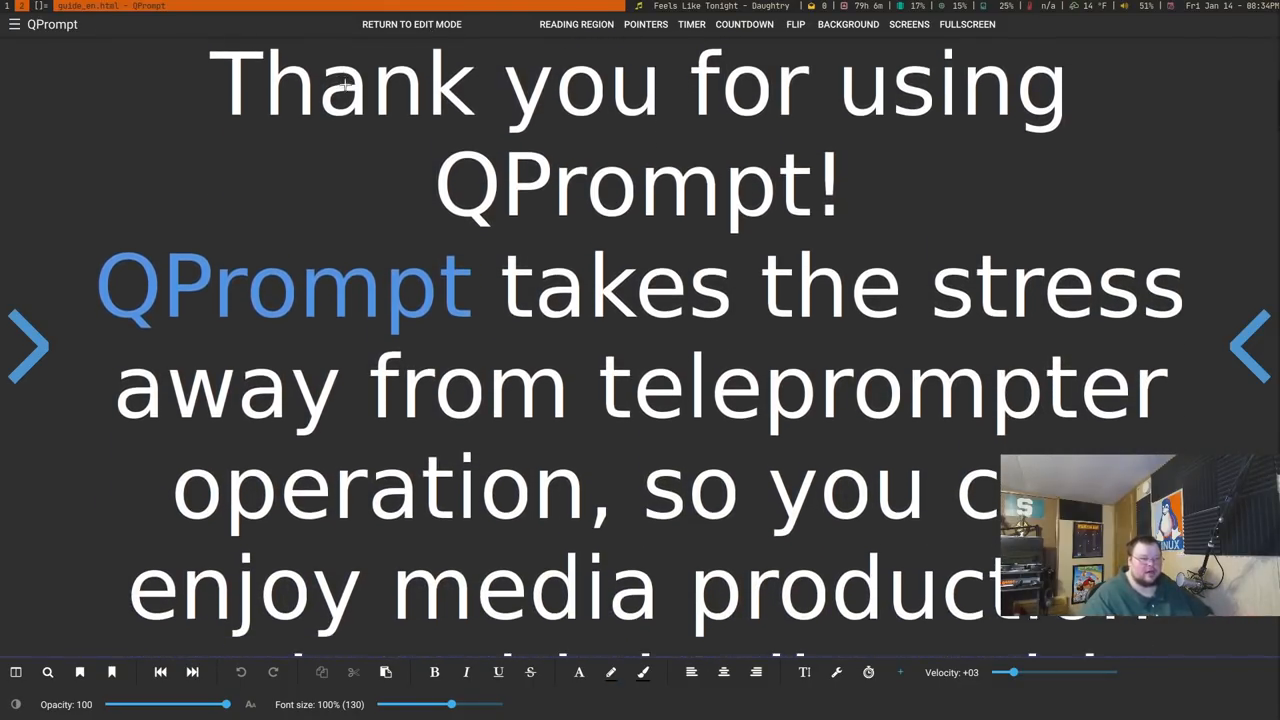
pyautogui.scroll(-3)
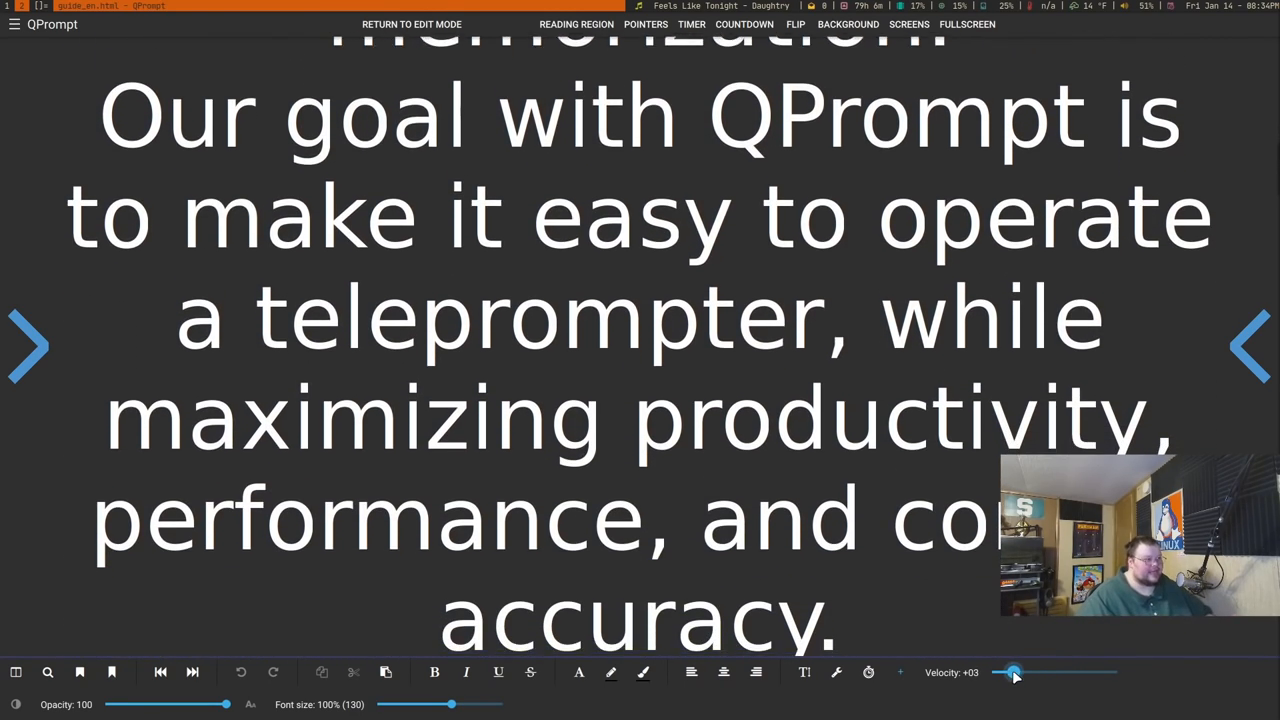
pyautogui.moveTo(1012, 672); pyautogui.dragTo(1028, 672)
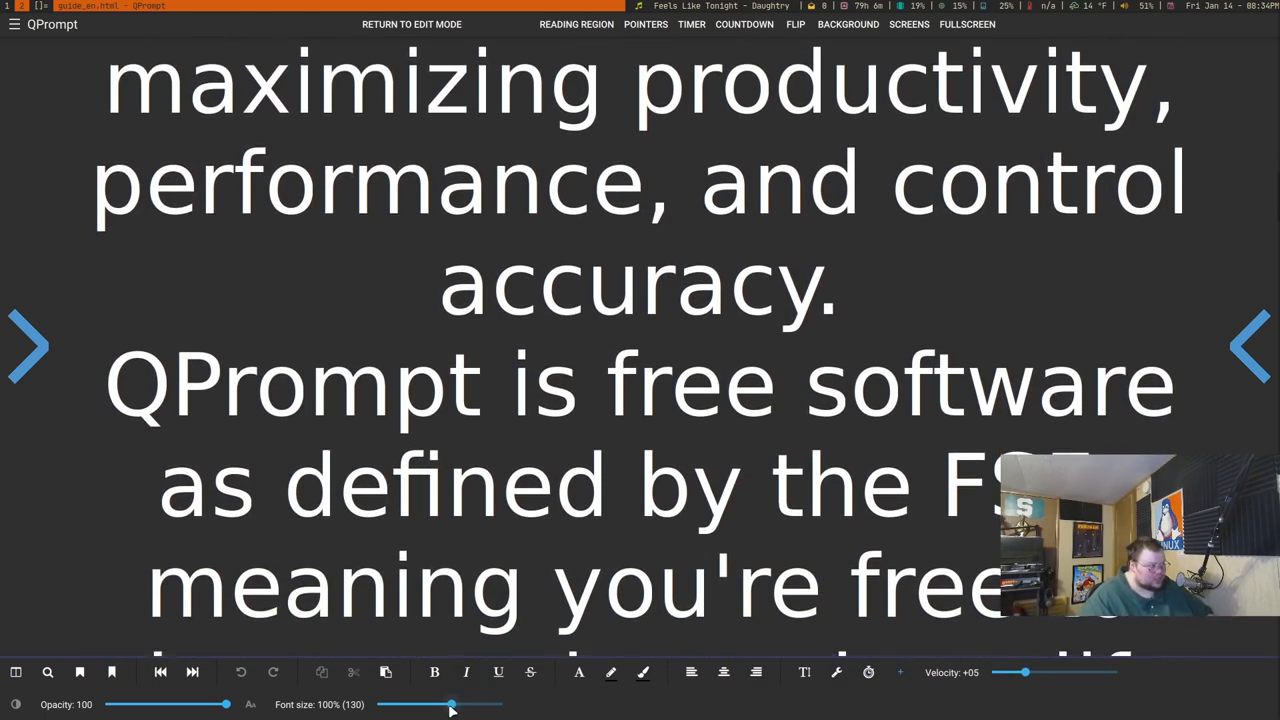
pyautogui.moveTo(450, 704); pyautogui.dragTo(446, 704)
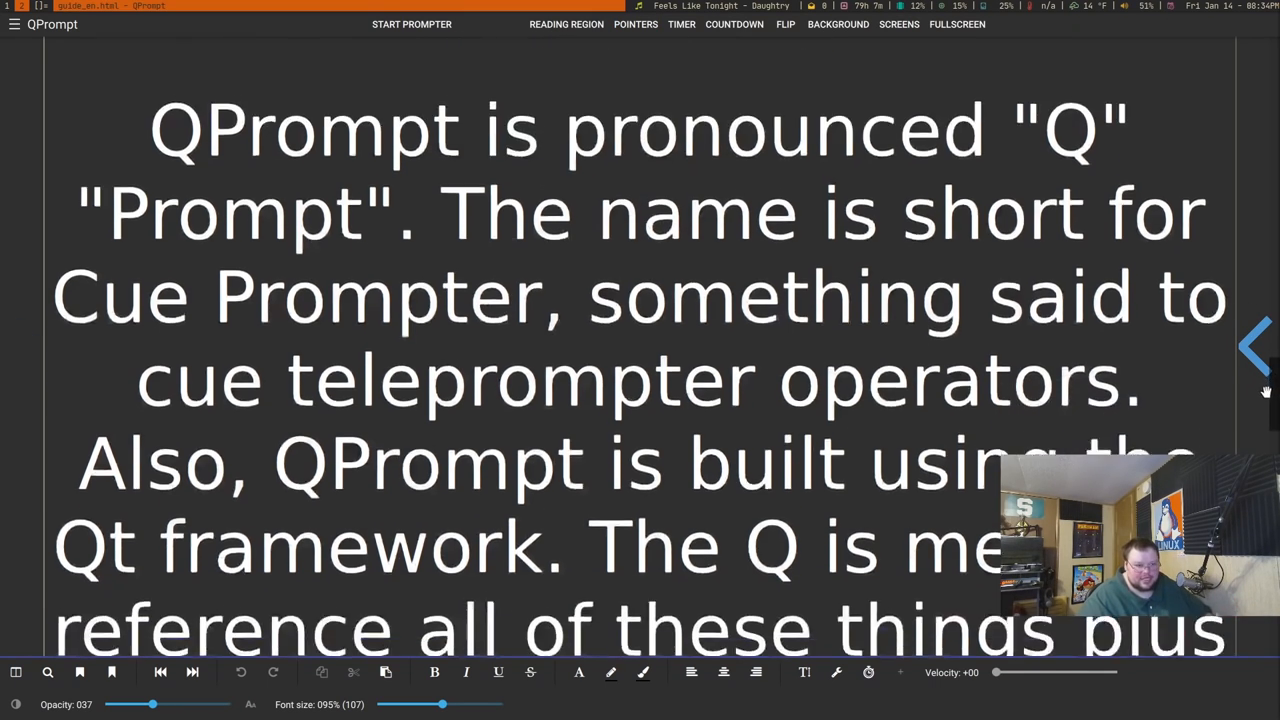
# Bring up the script file-open dialog and cancel it without opening anything
pyautogui.click(636, 24)
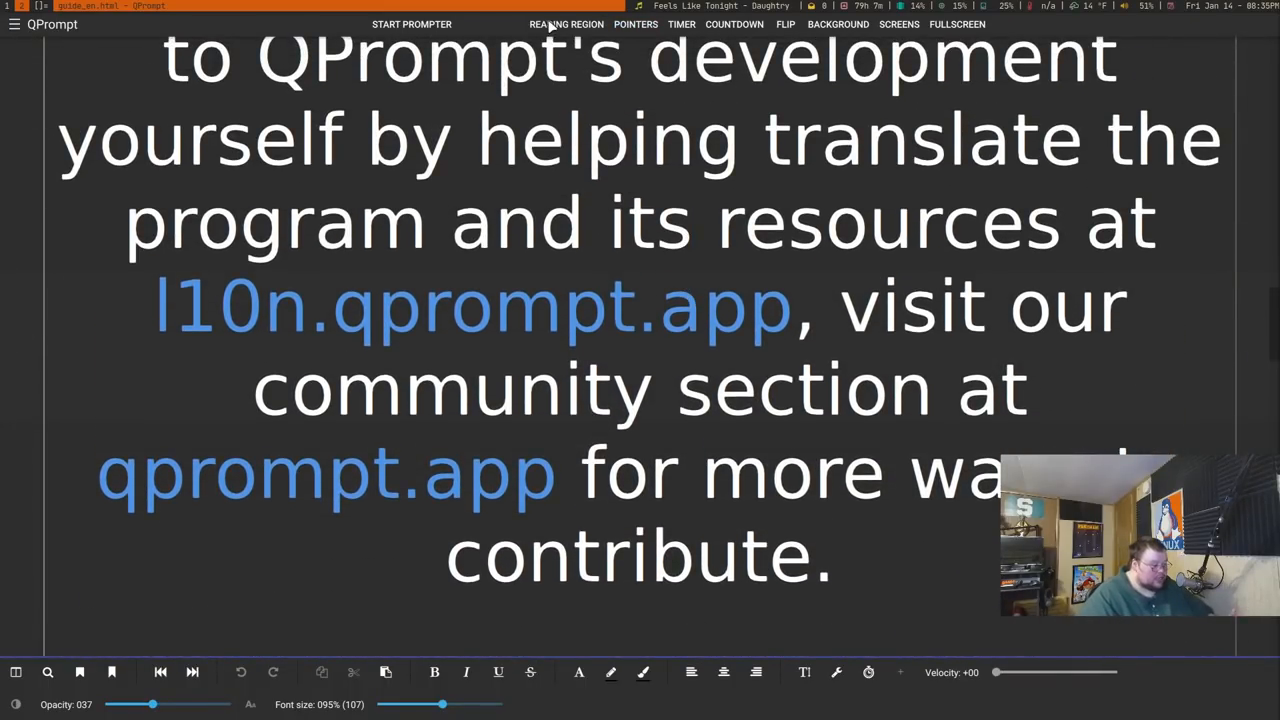
pyautogui.click(636, 24)
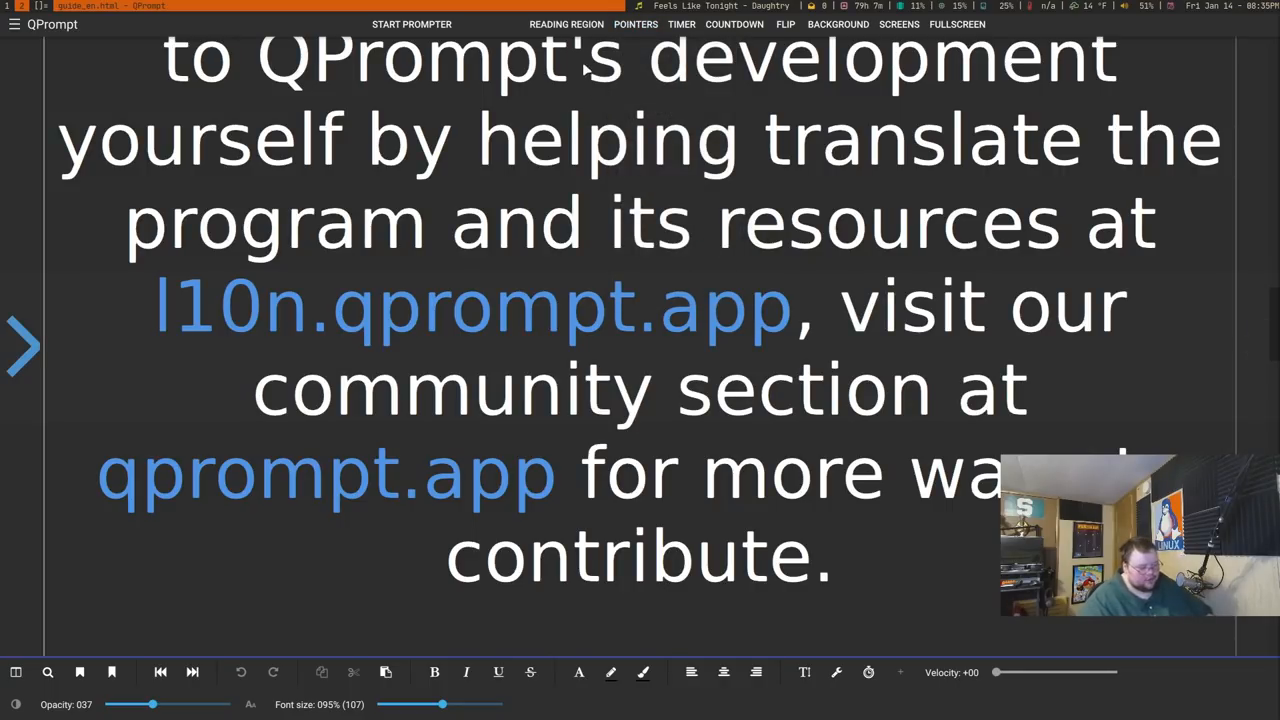
pyautogui.click(636, 24)
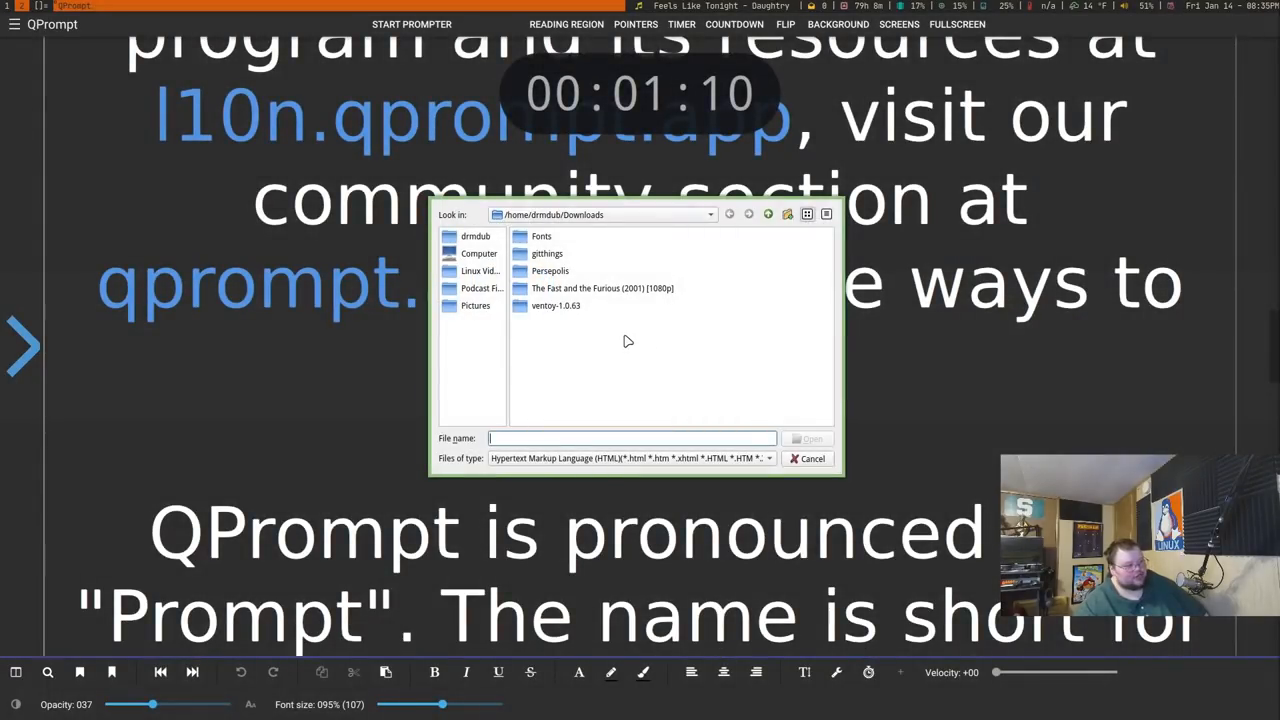
pyautogui.moveTo(616, 324)
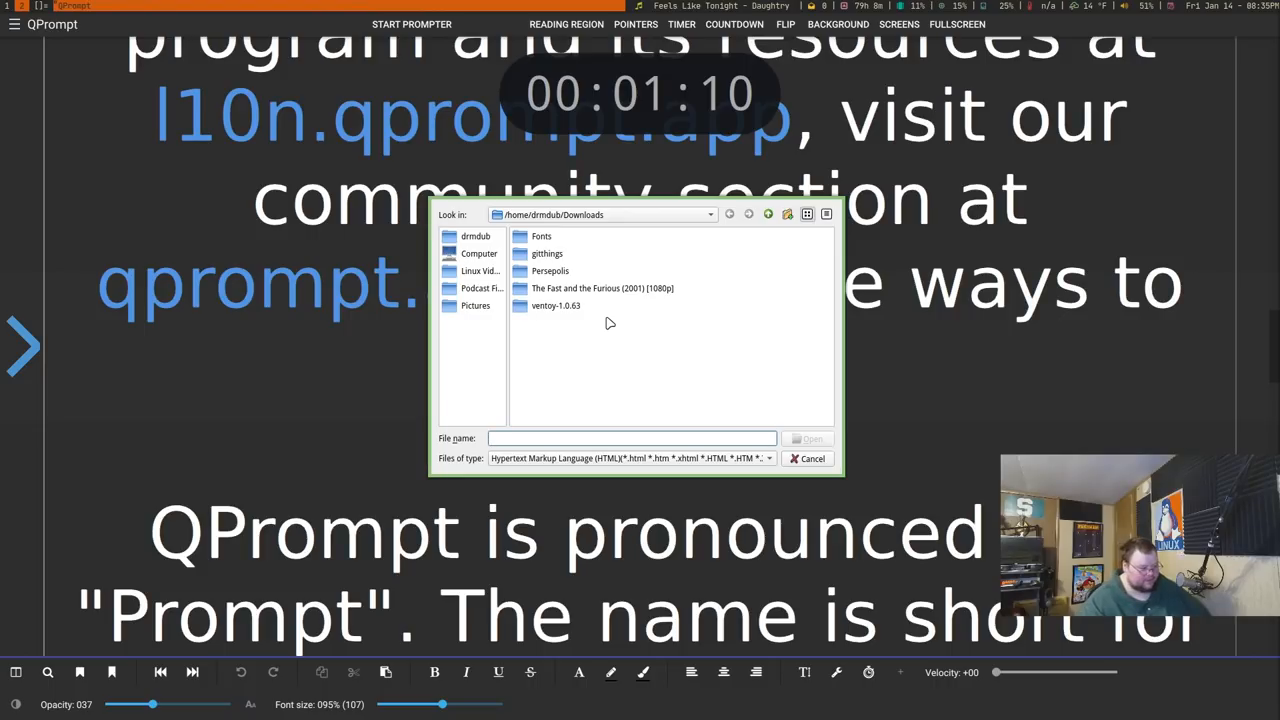
pyautogui.click(812, 458)
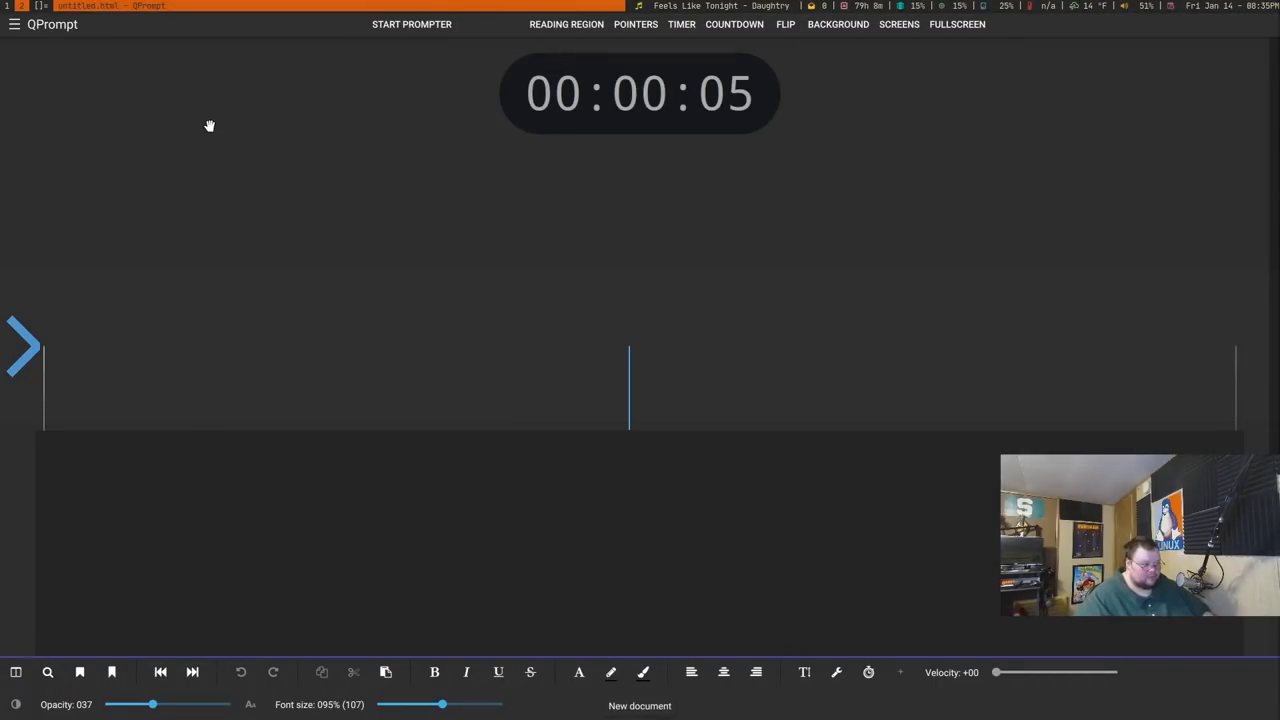
# Write the opening lines 'Hey everybody, welcome' and the favorite-OS joke
pyautogui.write('Hey everybody')
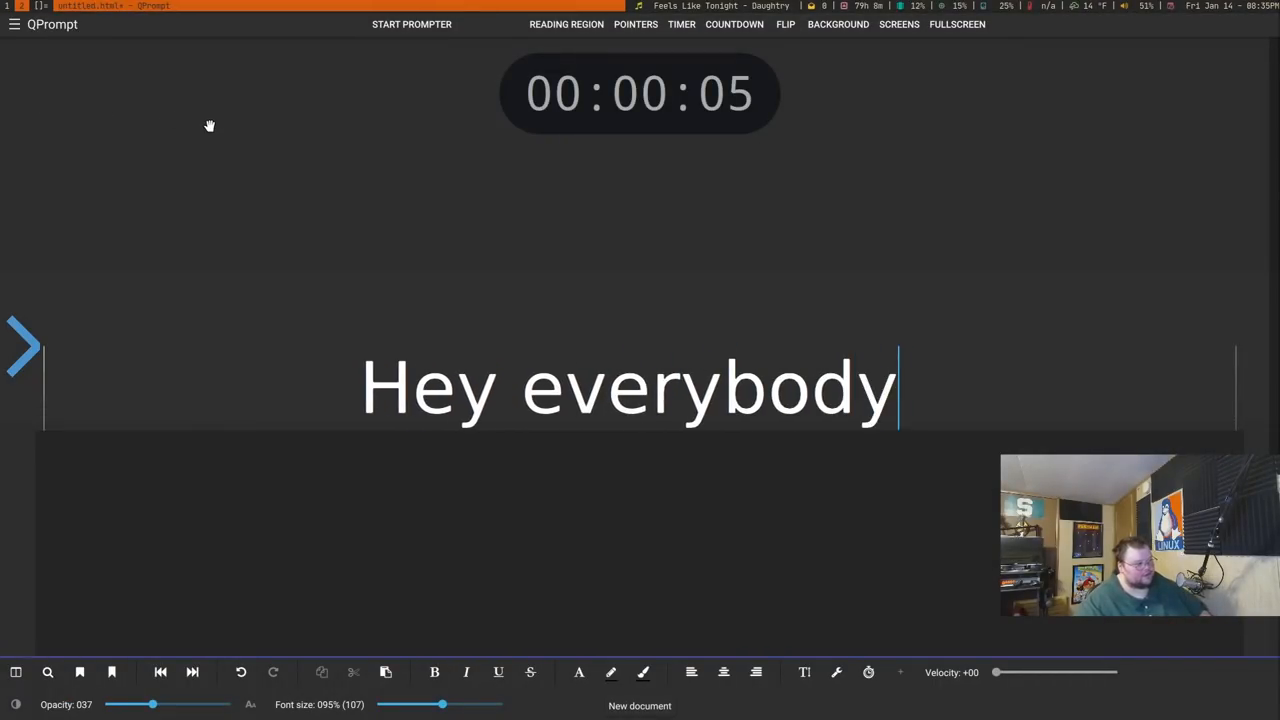
pyautogui.write(', welcome back to the channel. My name is Matt and today')
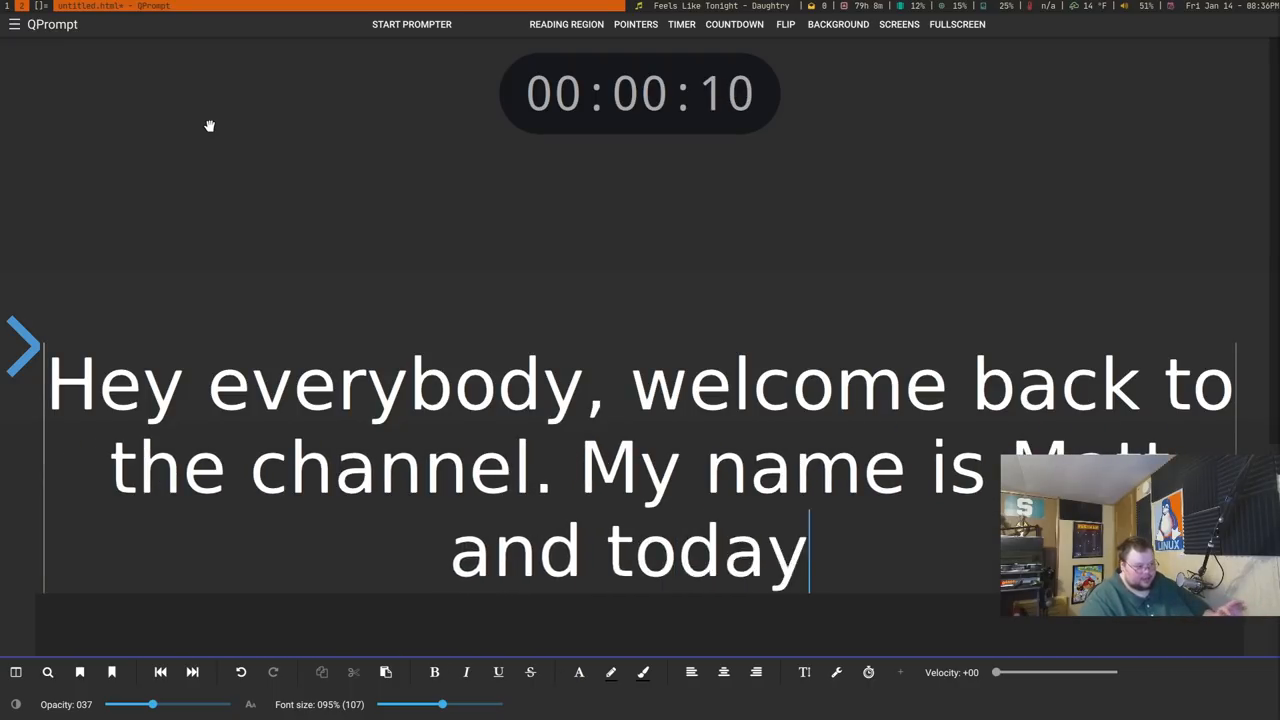
pyautogui.scroll(-3)
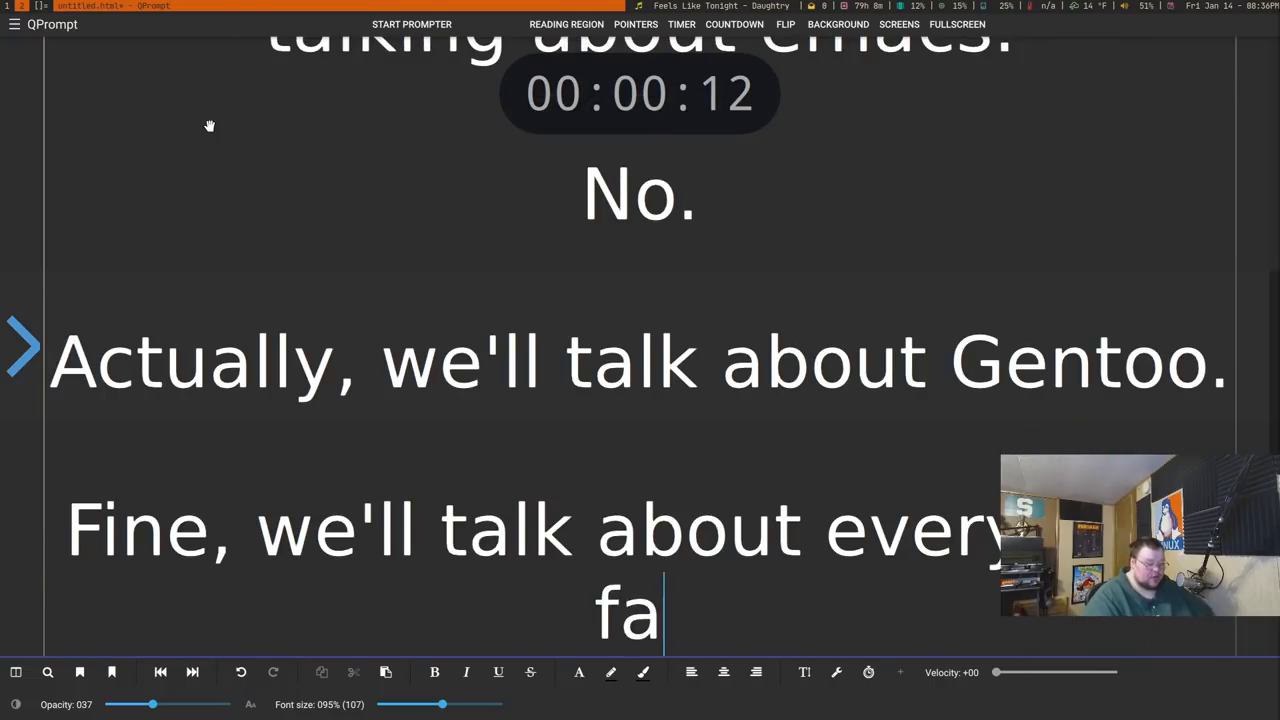
pyautogui.write("vorite, Windows 11. Here's how to install Windows.")
pyautogui.write('Actually,')
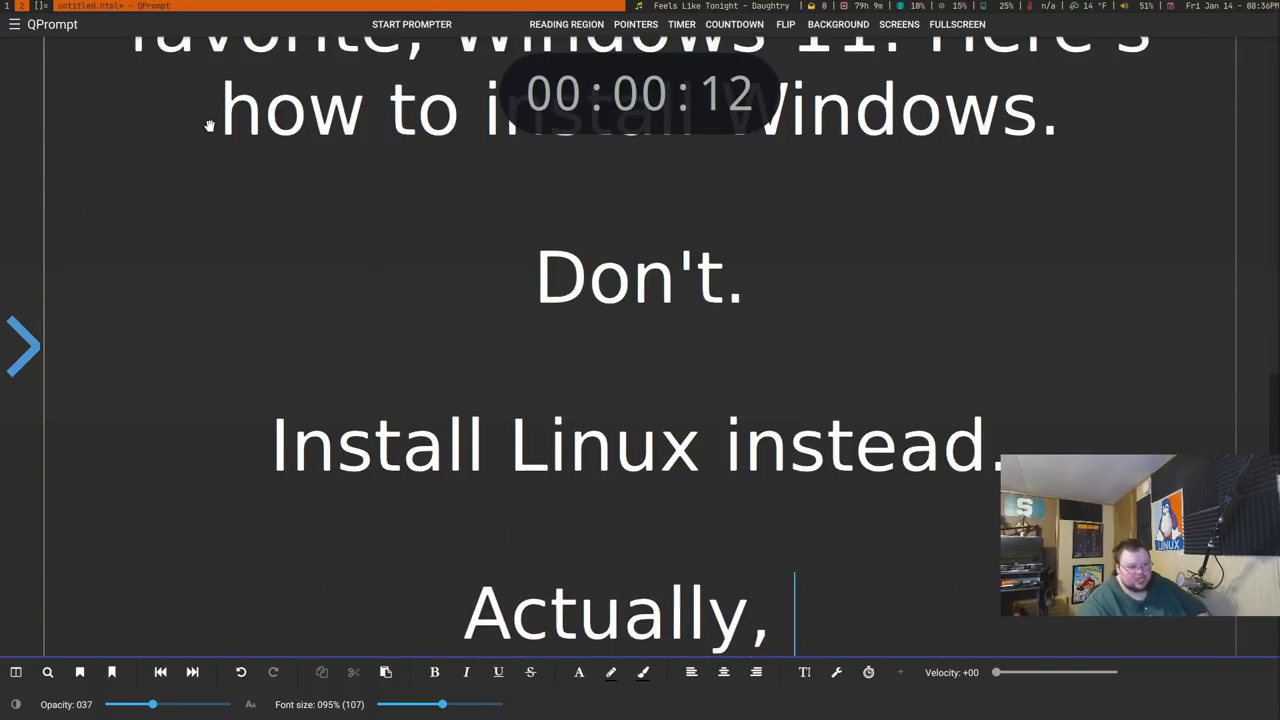
# Continue the script with the MATE, 'inner ner', 'perfectly fine. They' and 'talking about.' lines
pyautogui.write('uh, MAt')
pyautogui.write('Eff you')
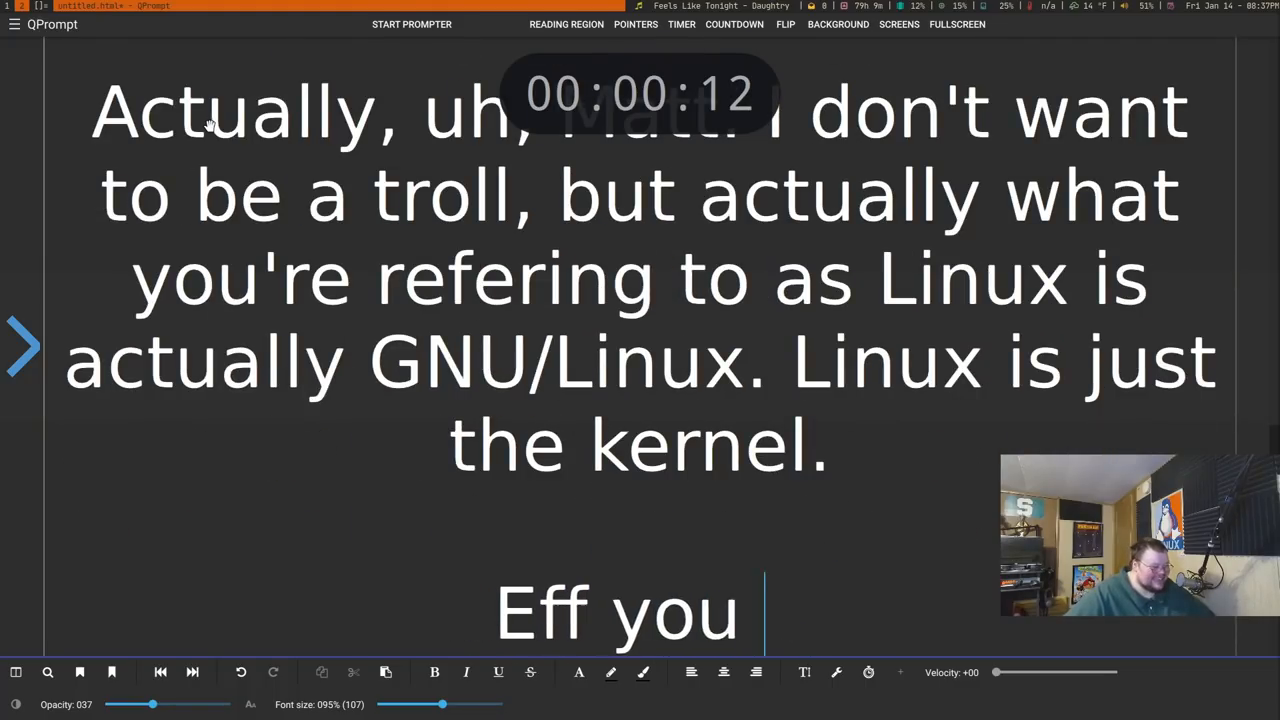
pyautogui.write(', inner nerd voice.')
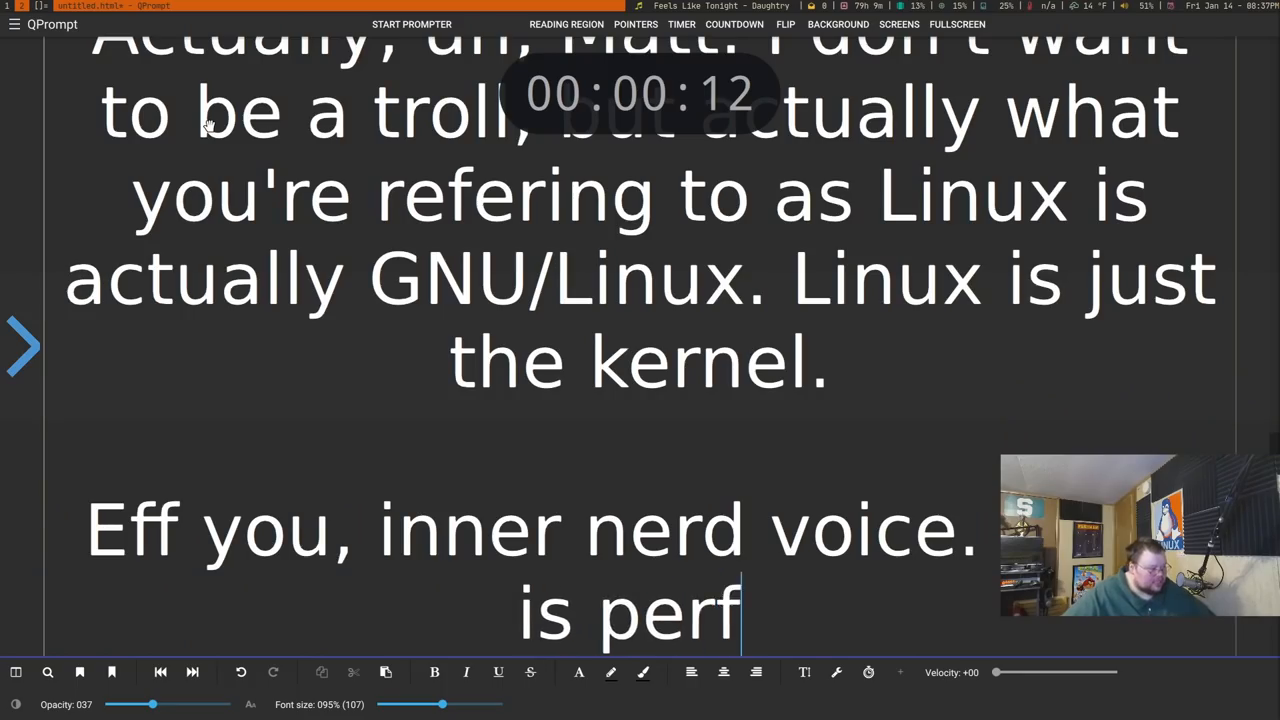
pyautogui.write('ectly fine. They all what I was a')
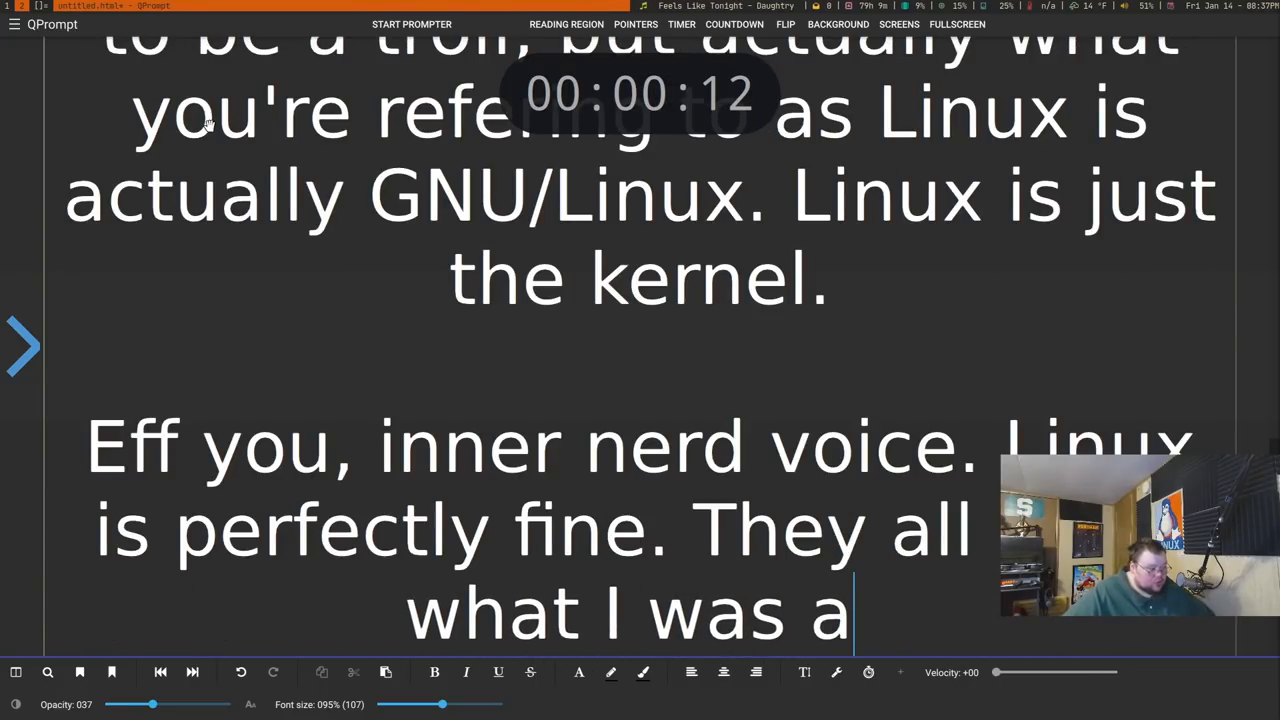
pyautogui.write('talking about.')
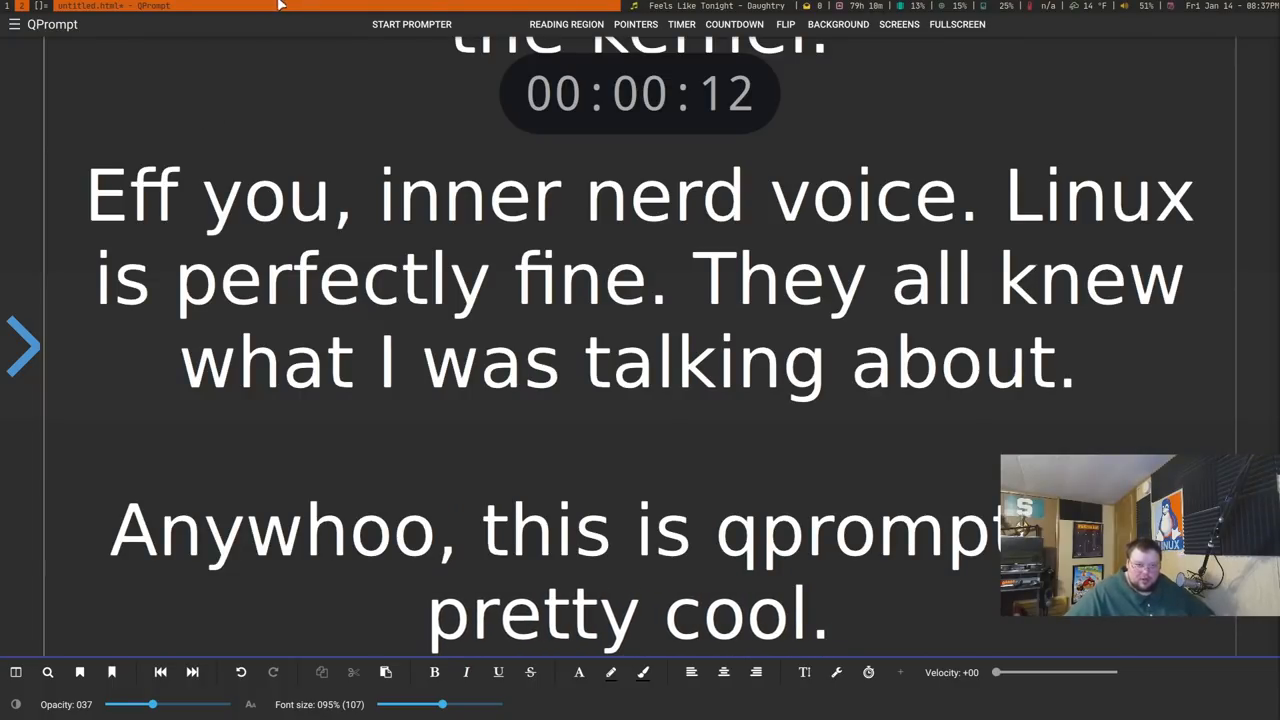
# Run the typed script through the prompter to its last line and return to editing
pyautogui.click(412, 24)
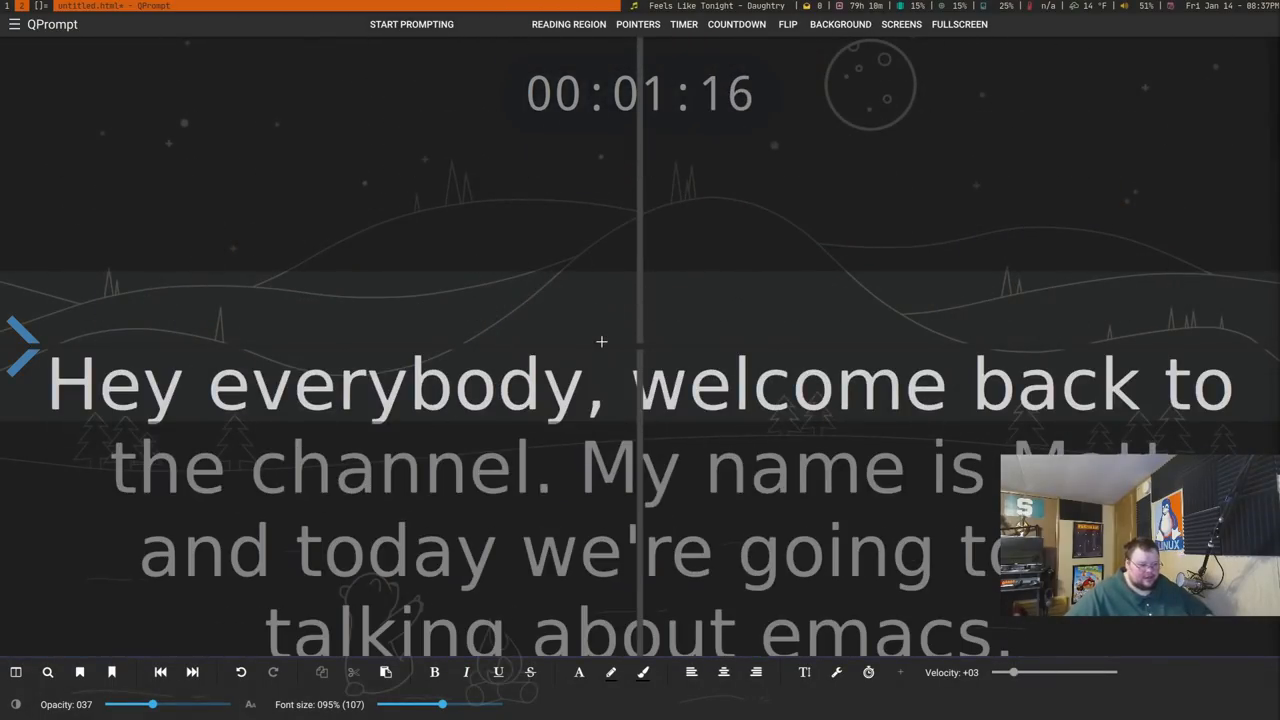
pyautogui.click(412, 24)
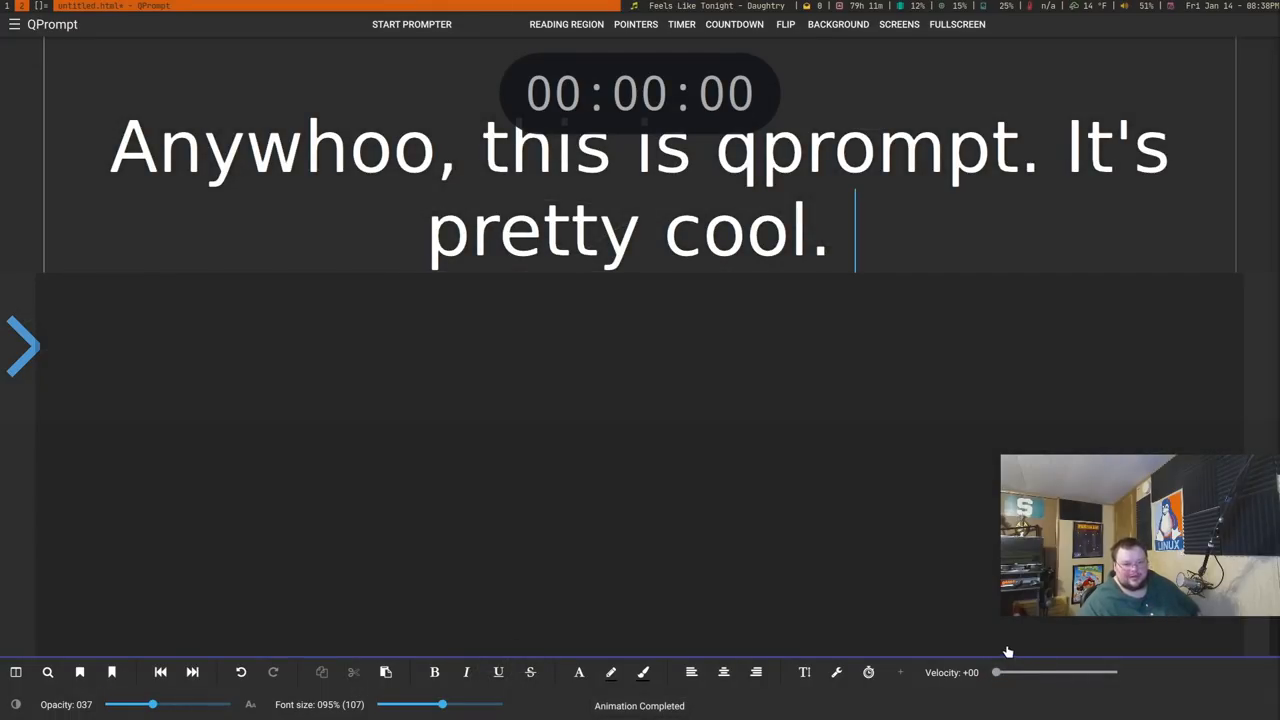
# Browse the Controls Settings options in the main menu and dismiss it
pyautogui.click(16, 24)
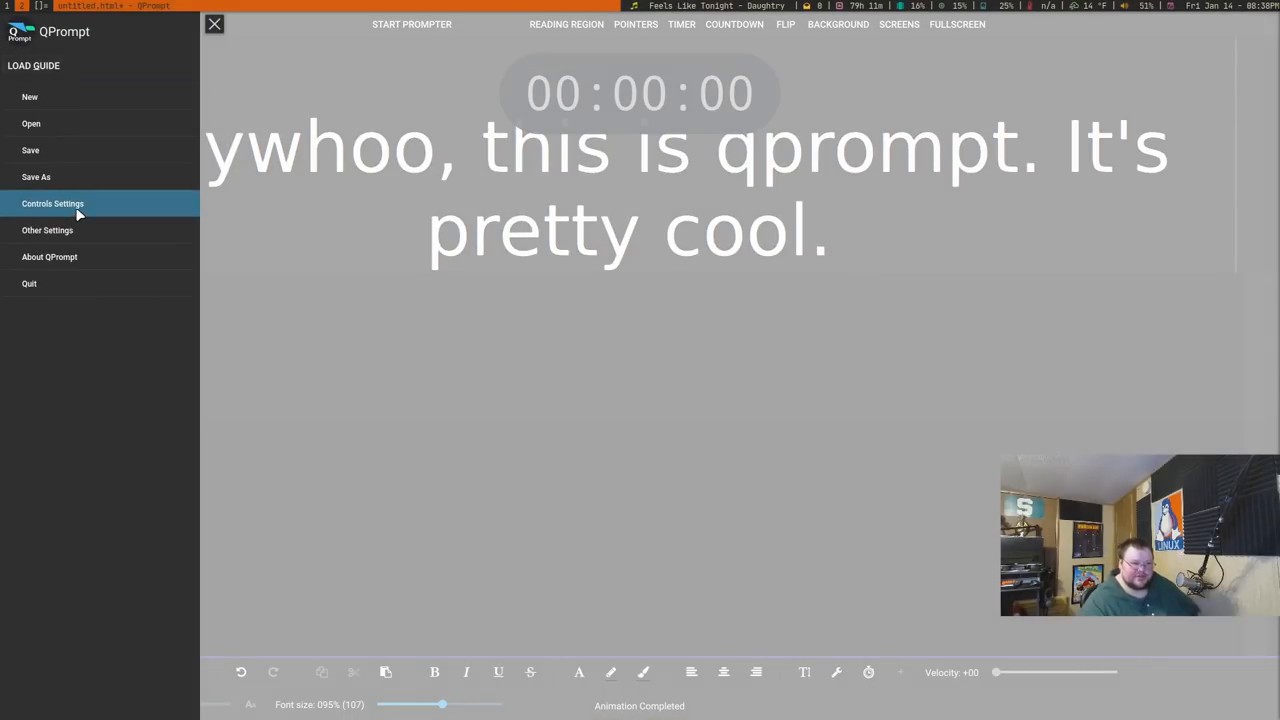
pyautogui.click(52, 204)
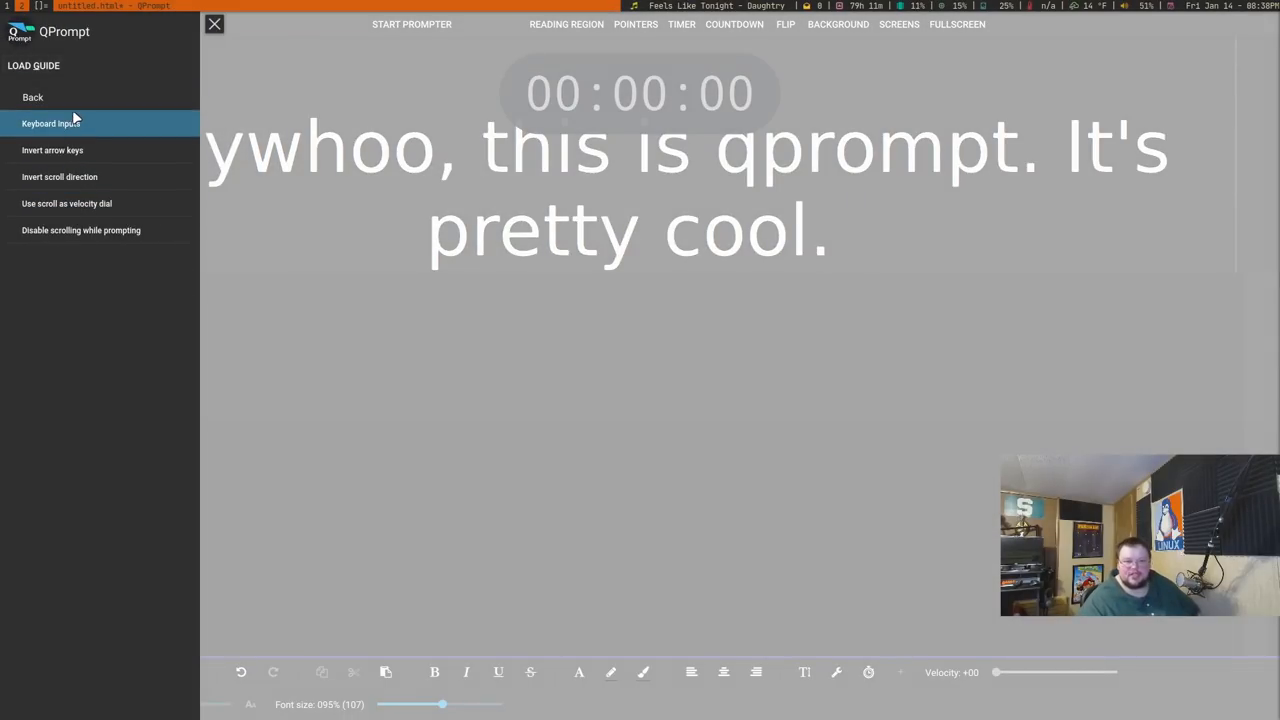
pyautogui.click(214, 24)
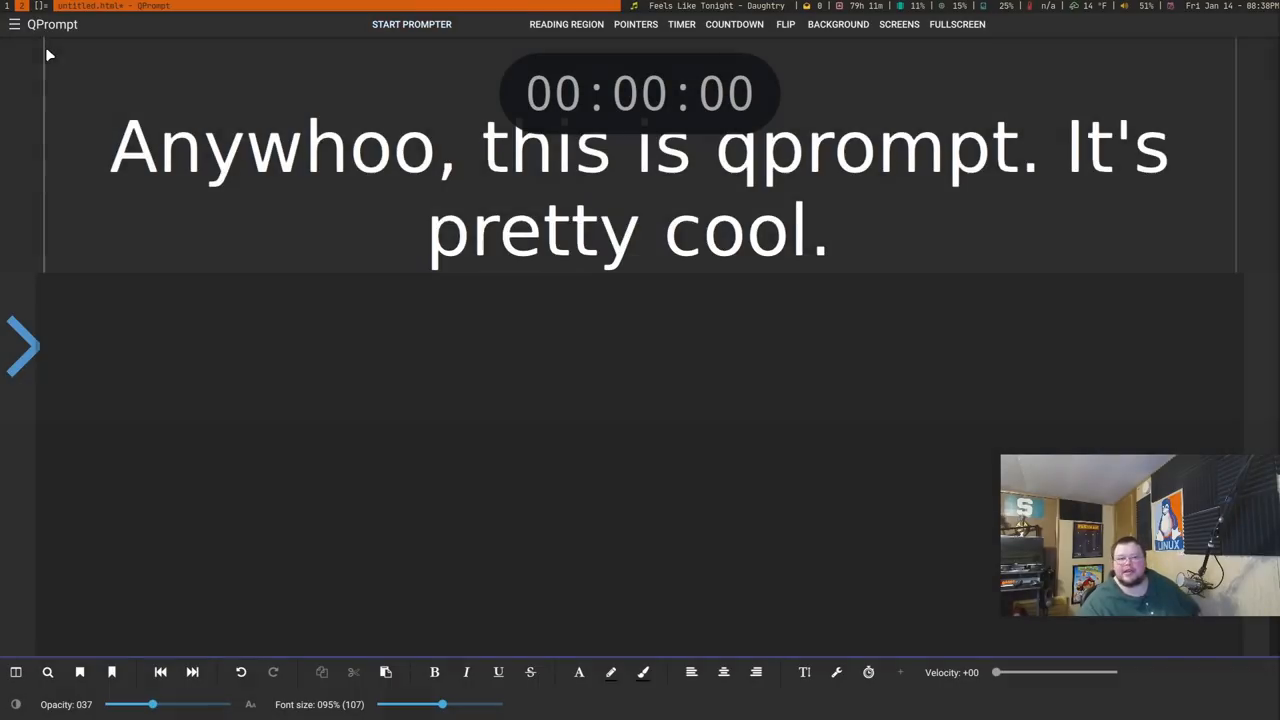
# Load the built-in user guide from the menu and look through Controls Settings again
pyautogui.click(16, 24)
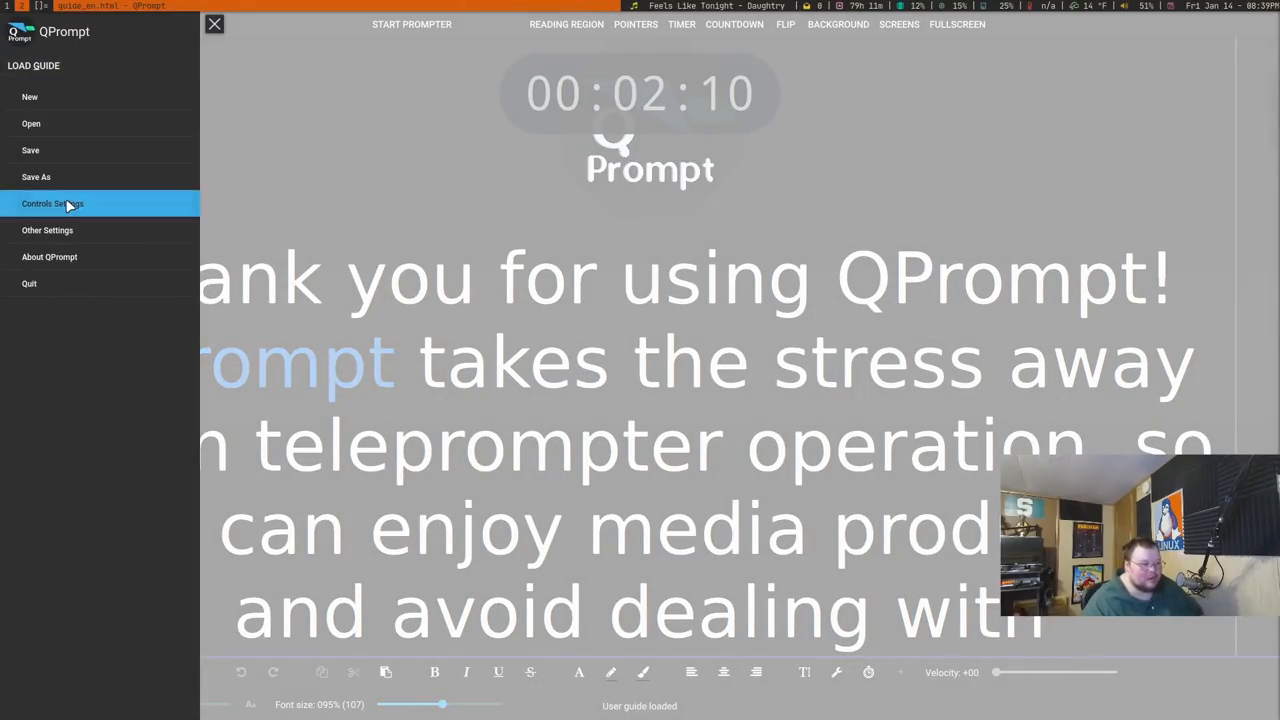
pyautogui.click(214, 24)
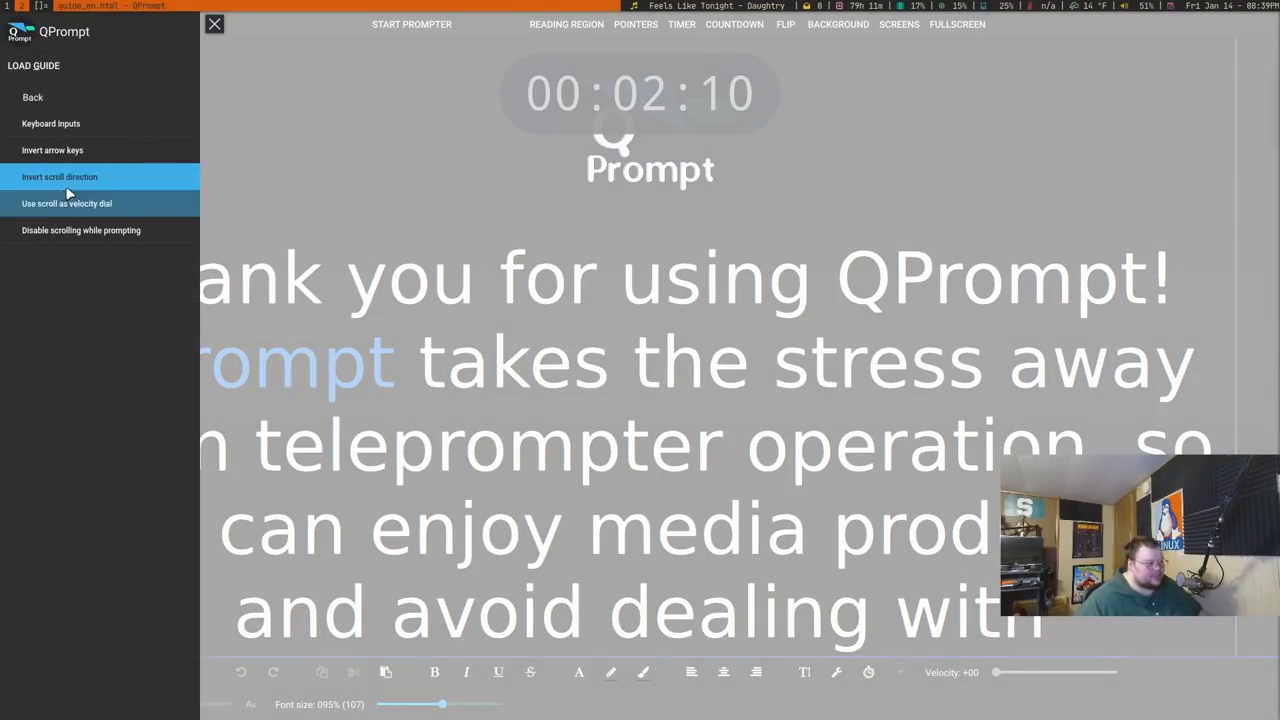
pyautogui.click(214, 24)
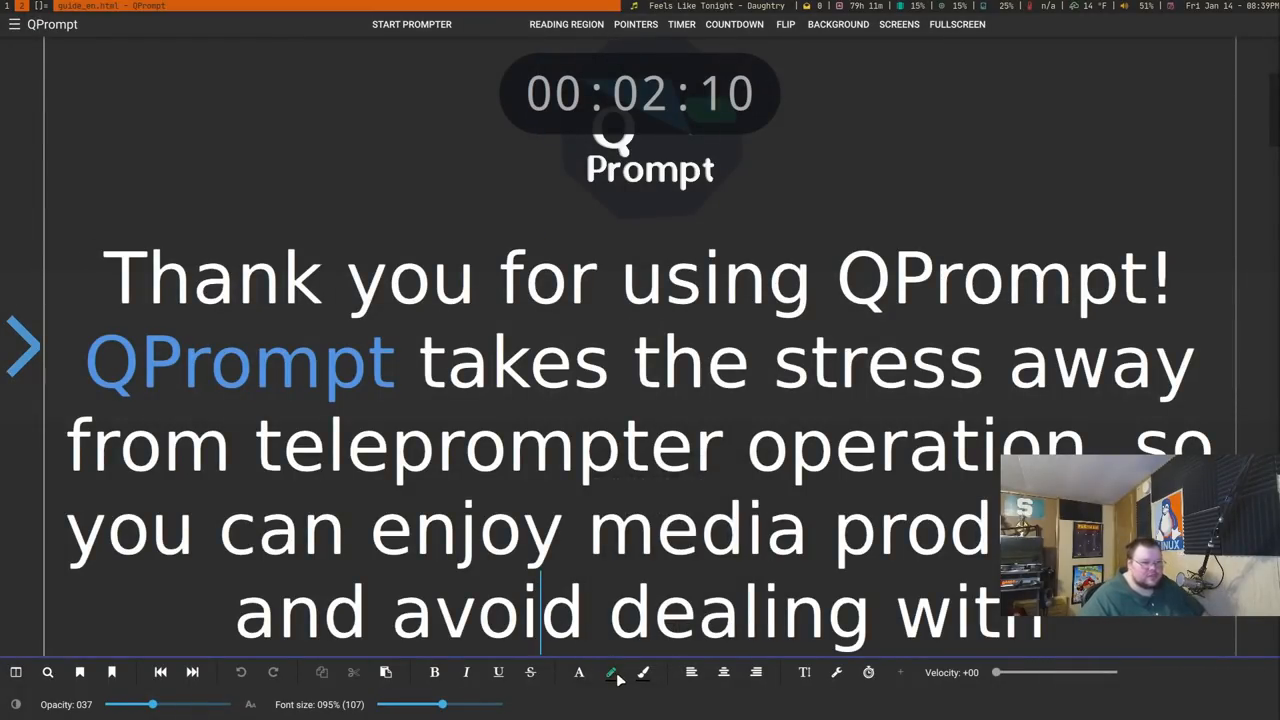
pyautogui.click(612, 672)
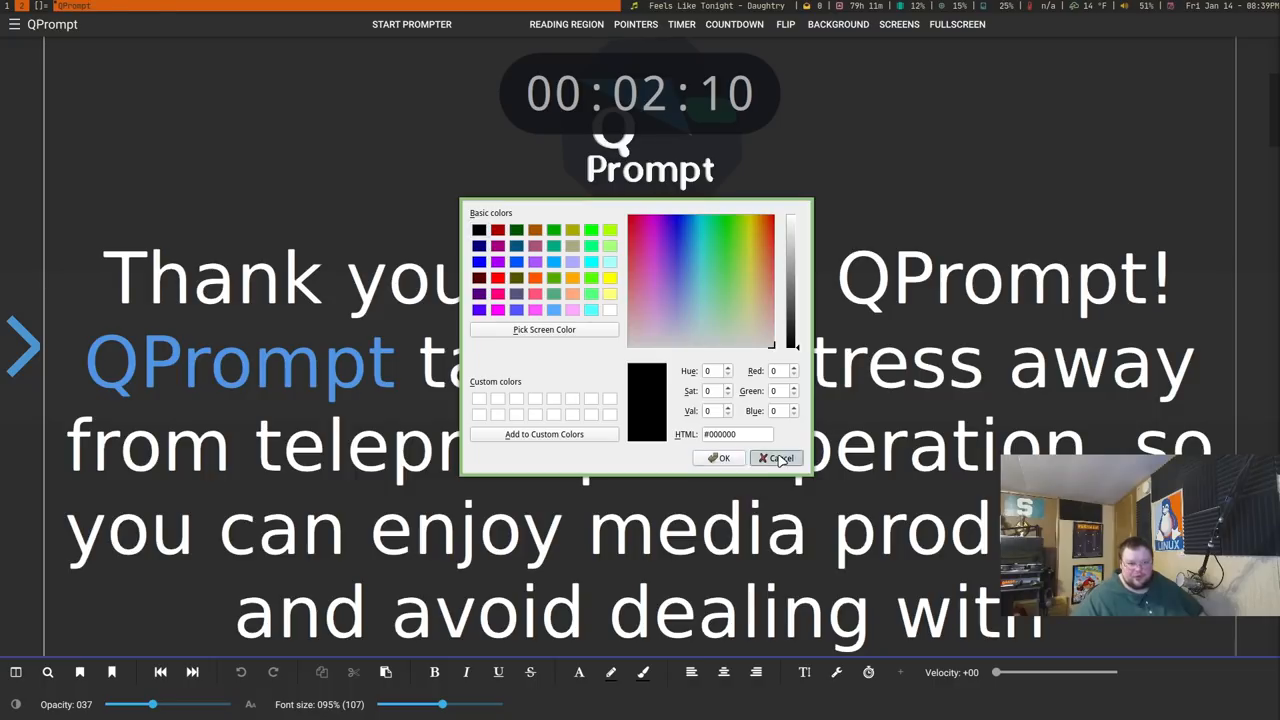
pyautogui.click(778, 458)
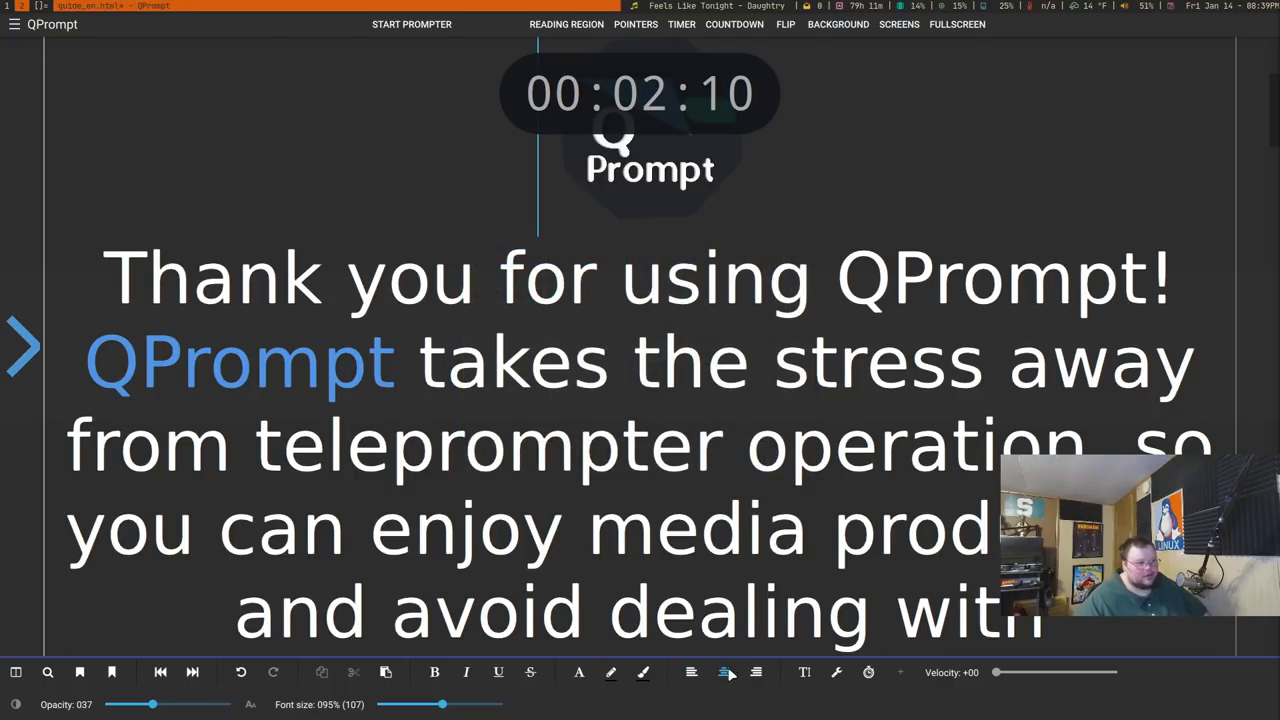
pyautogui.click(804, 672)
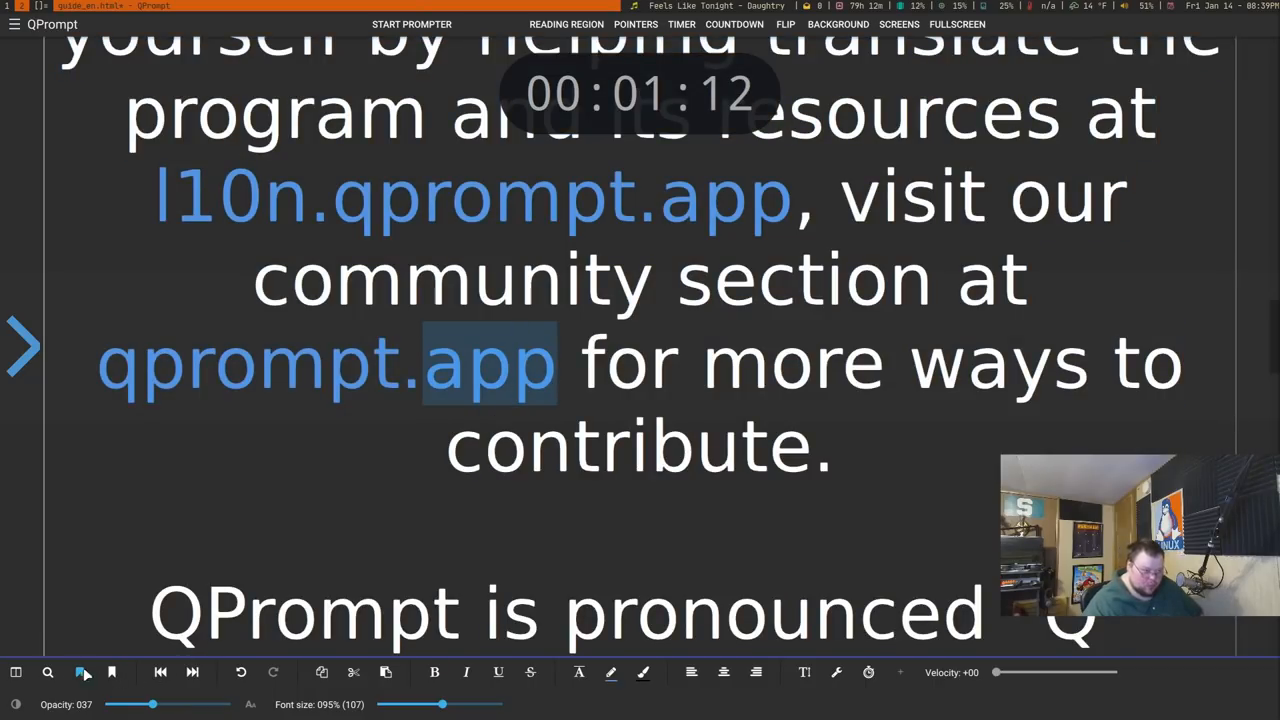
pyautogui.doubleClick(628, 444)
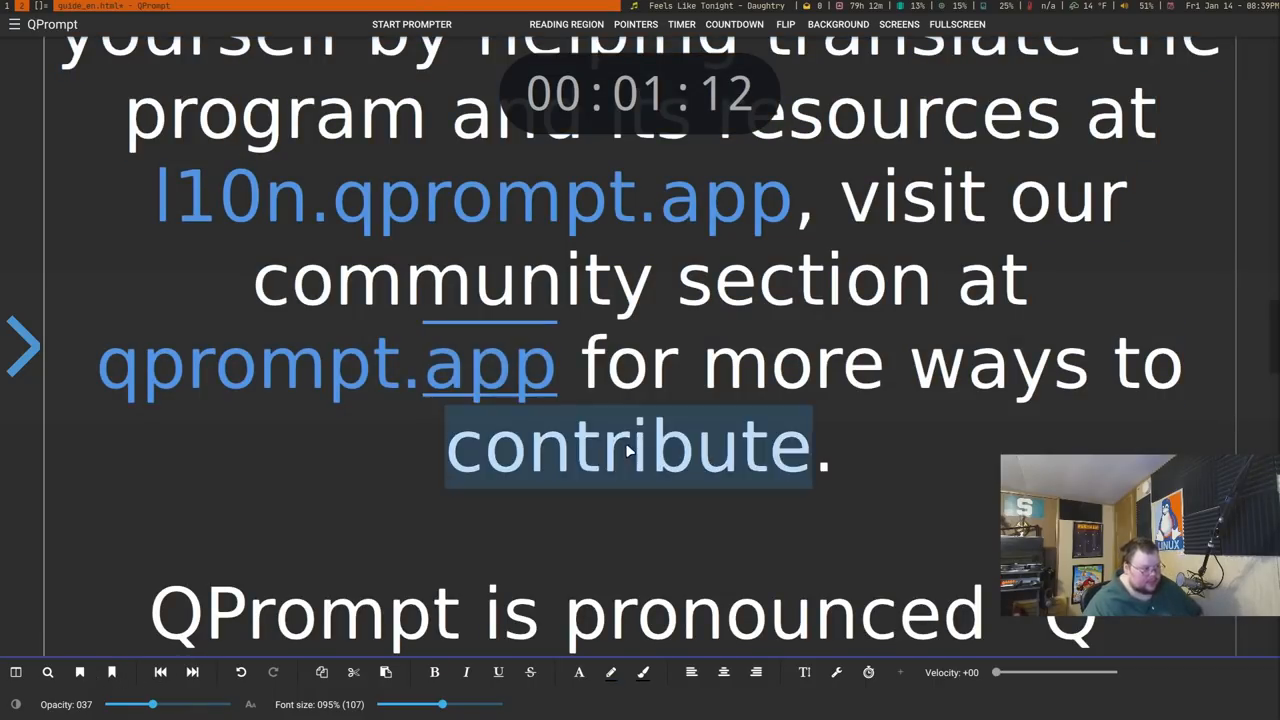